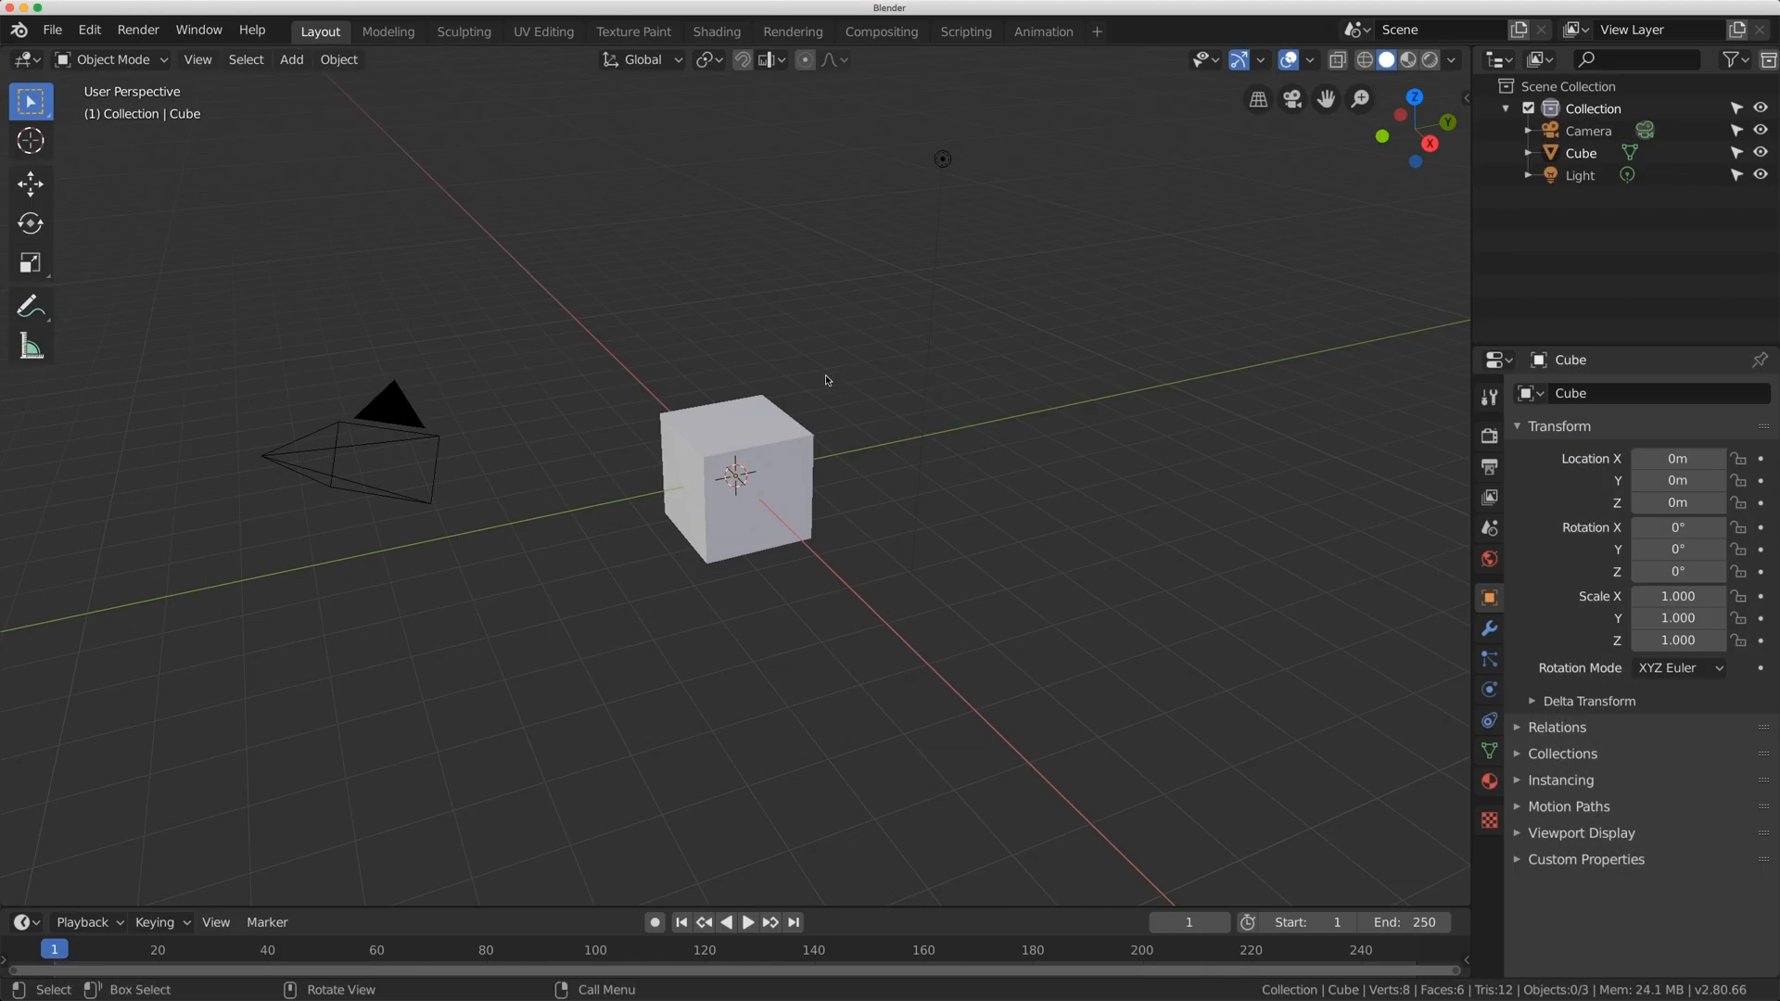
{"action": "mouse_move", "coordinate": [645, 376]}
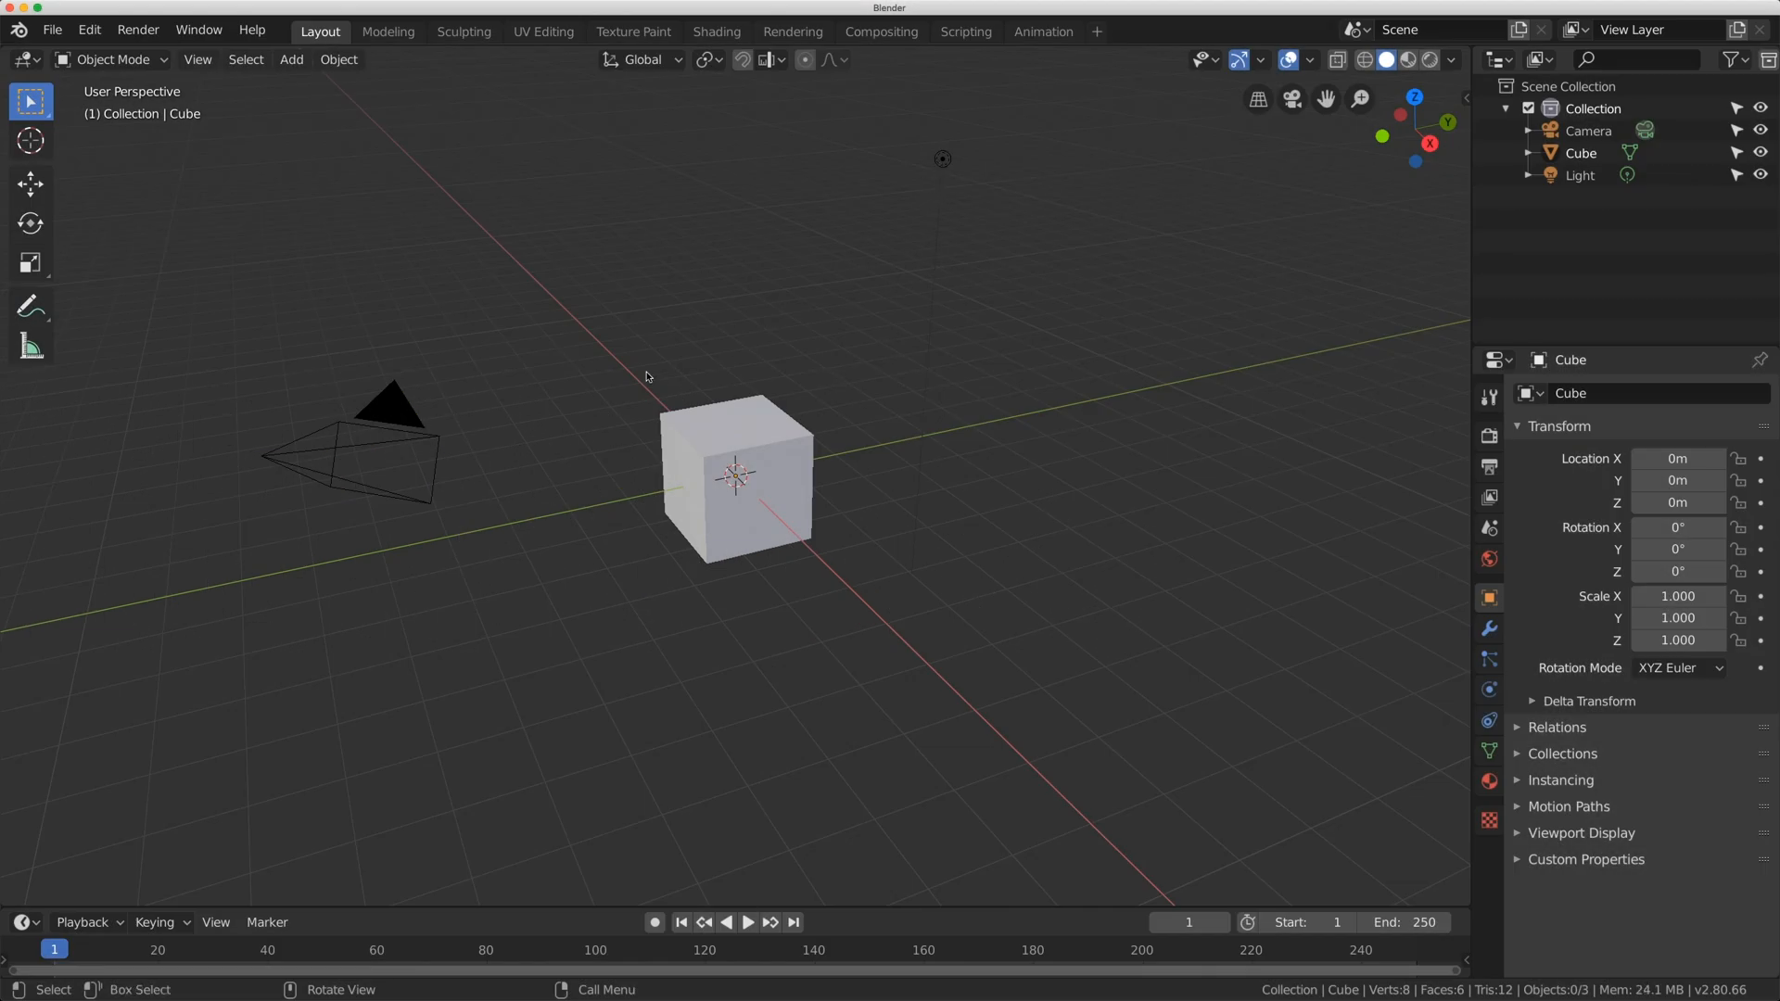
{"action": "mouse_move", "coordinate": [847, 225]}
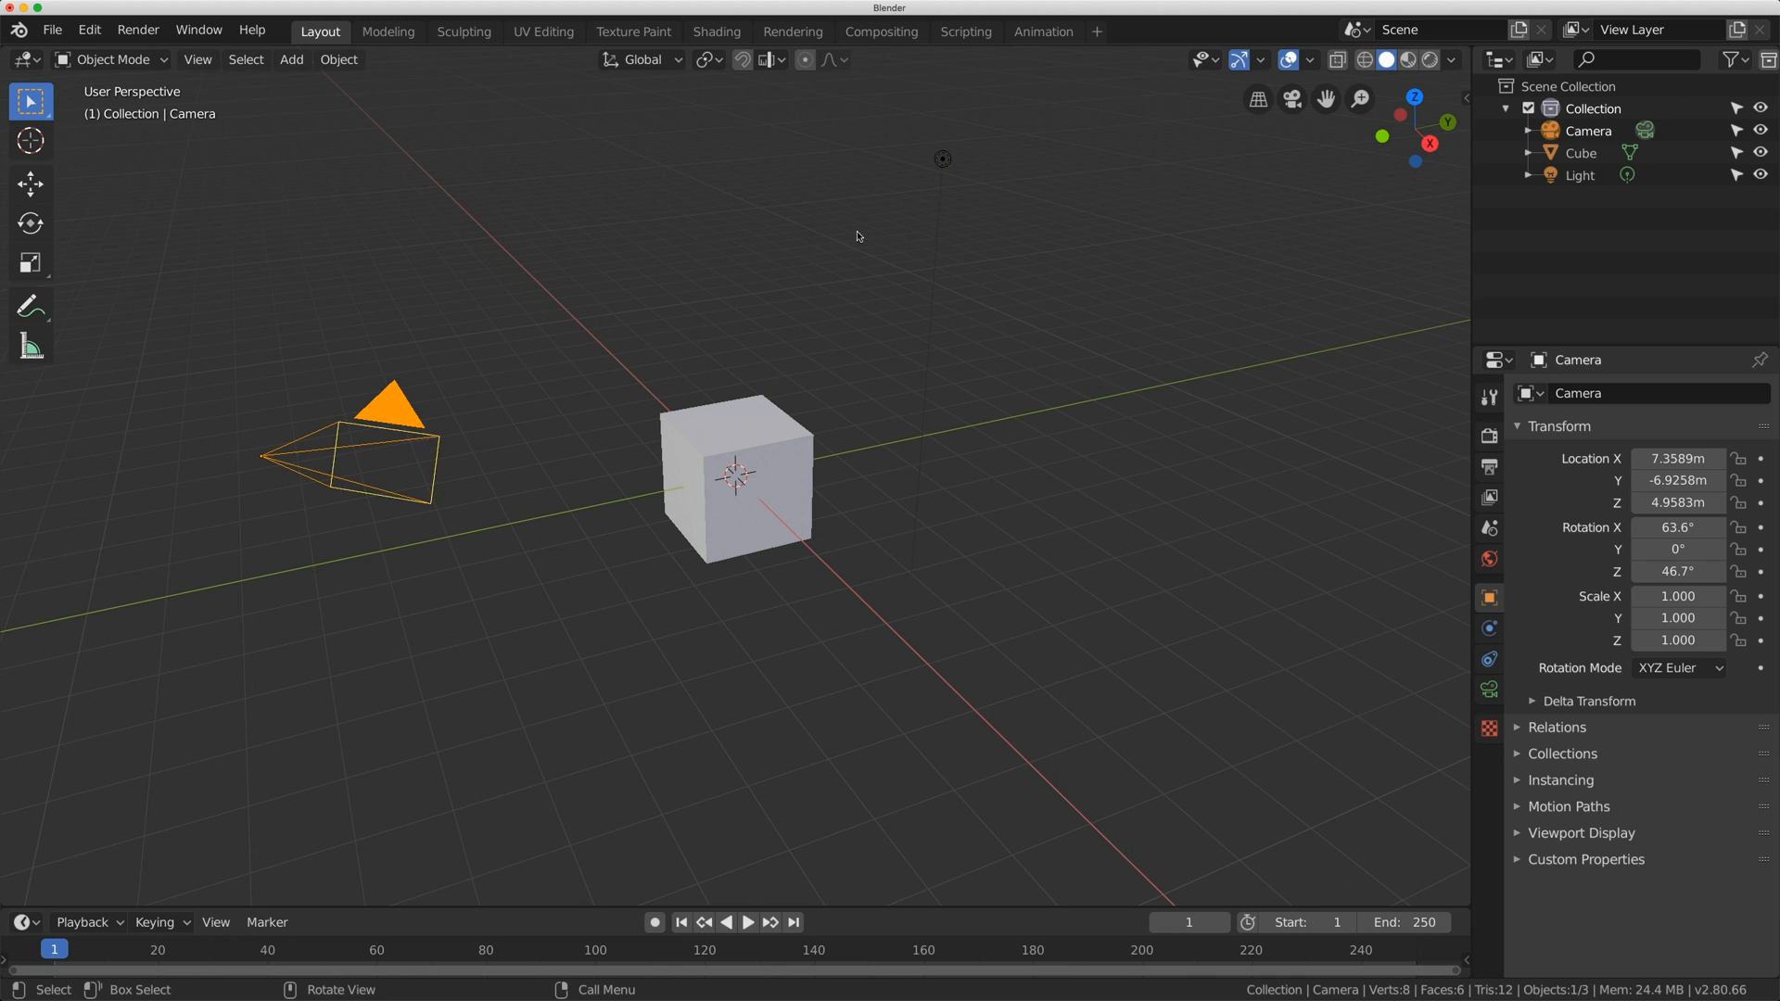
- Delete the camera and light, then drag the cube along Y to about 6.518 m
{"action": "left_click", "coordinate": [338, 59]}
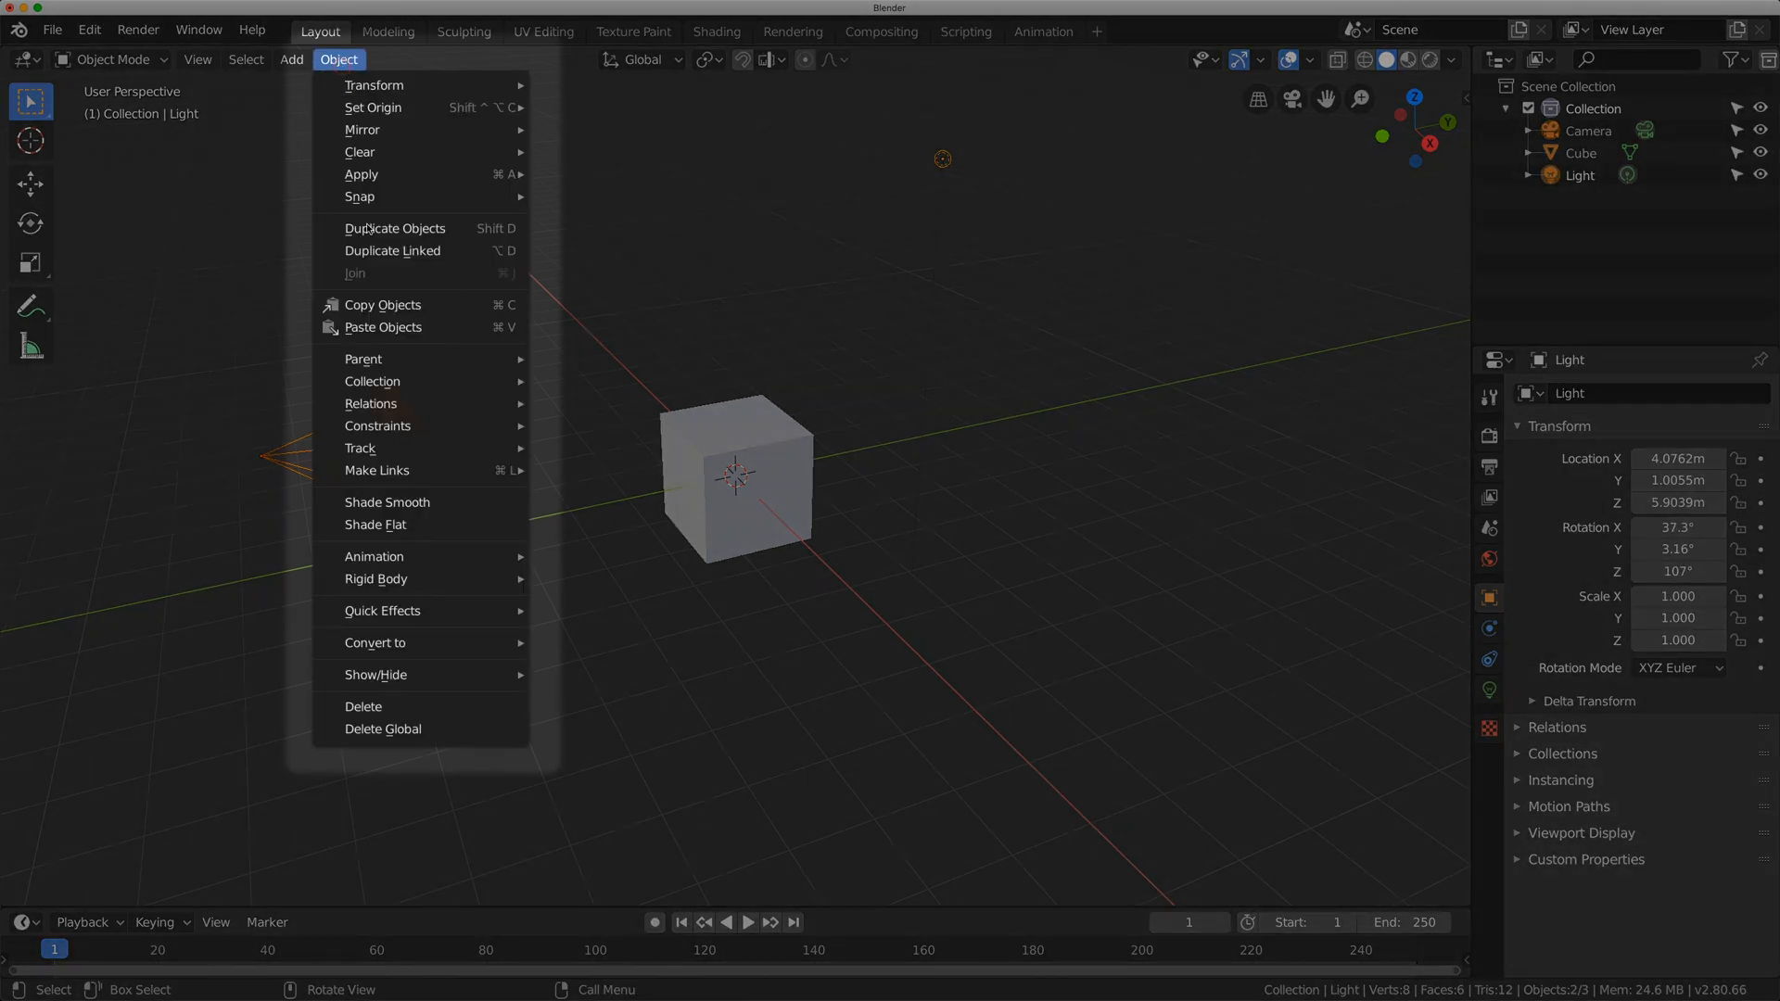
{"action": "left_click", "coordinate": [362, 706]}
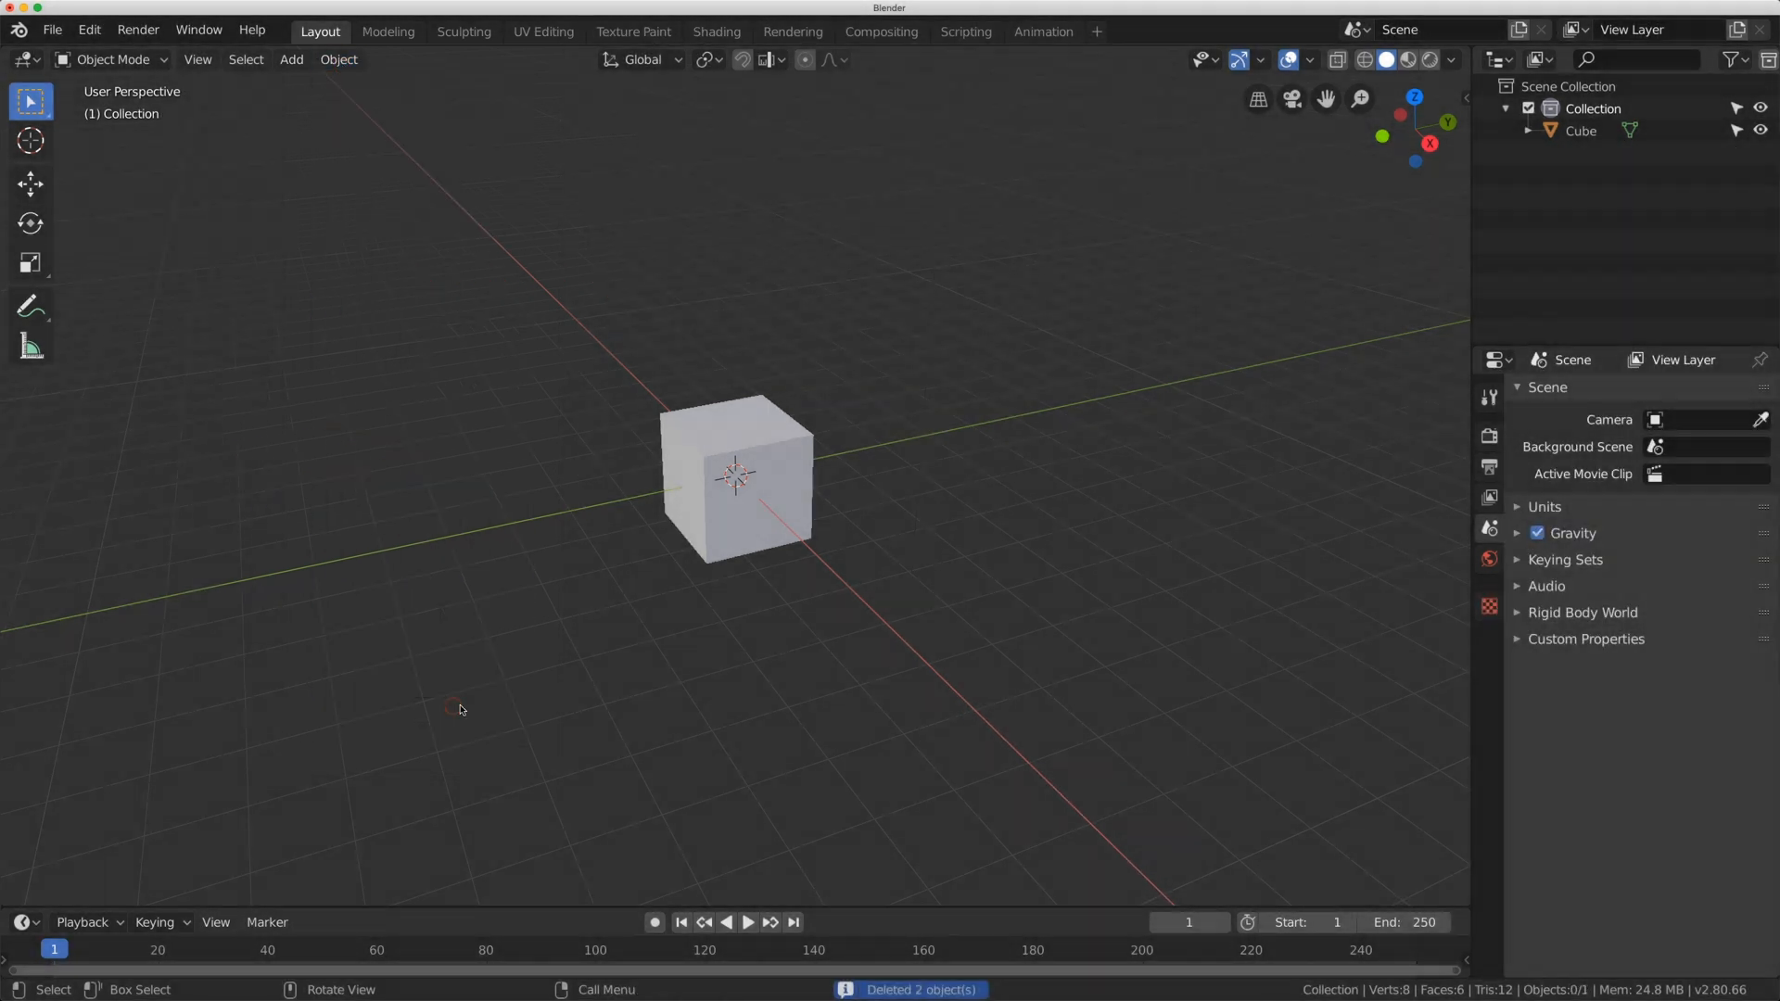
{"action": "left_click", "coordinate": [736, 474]}
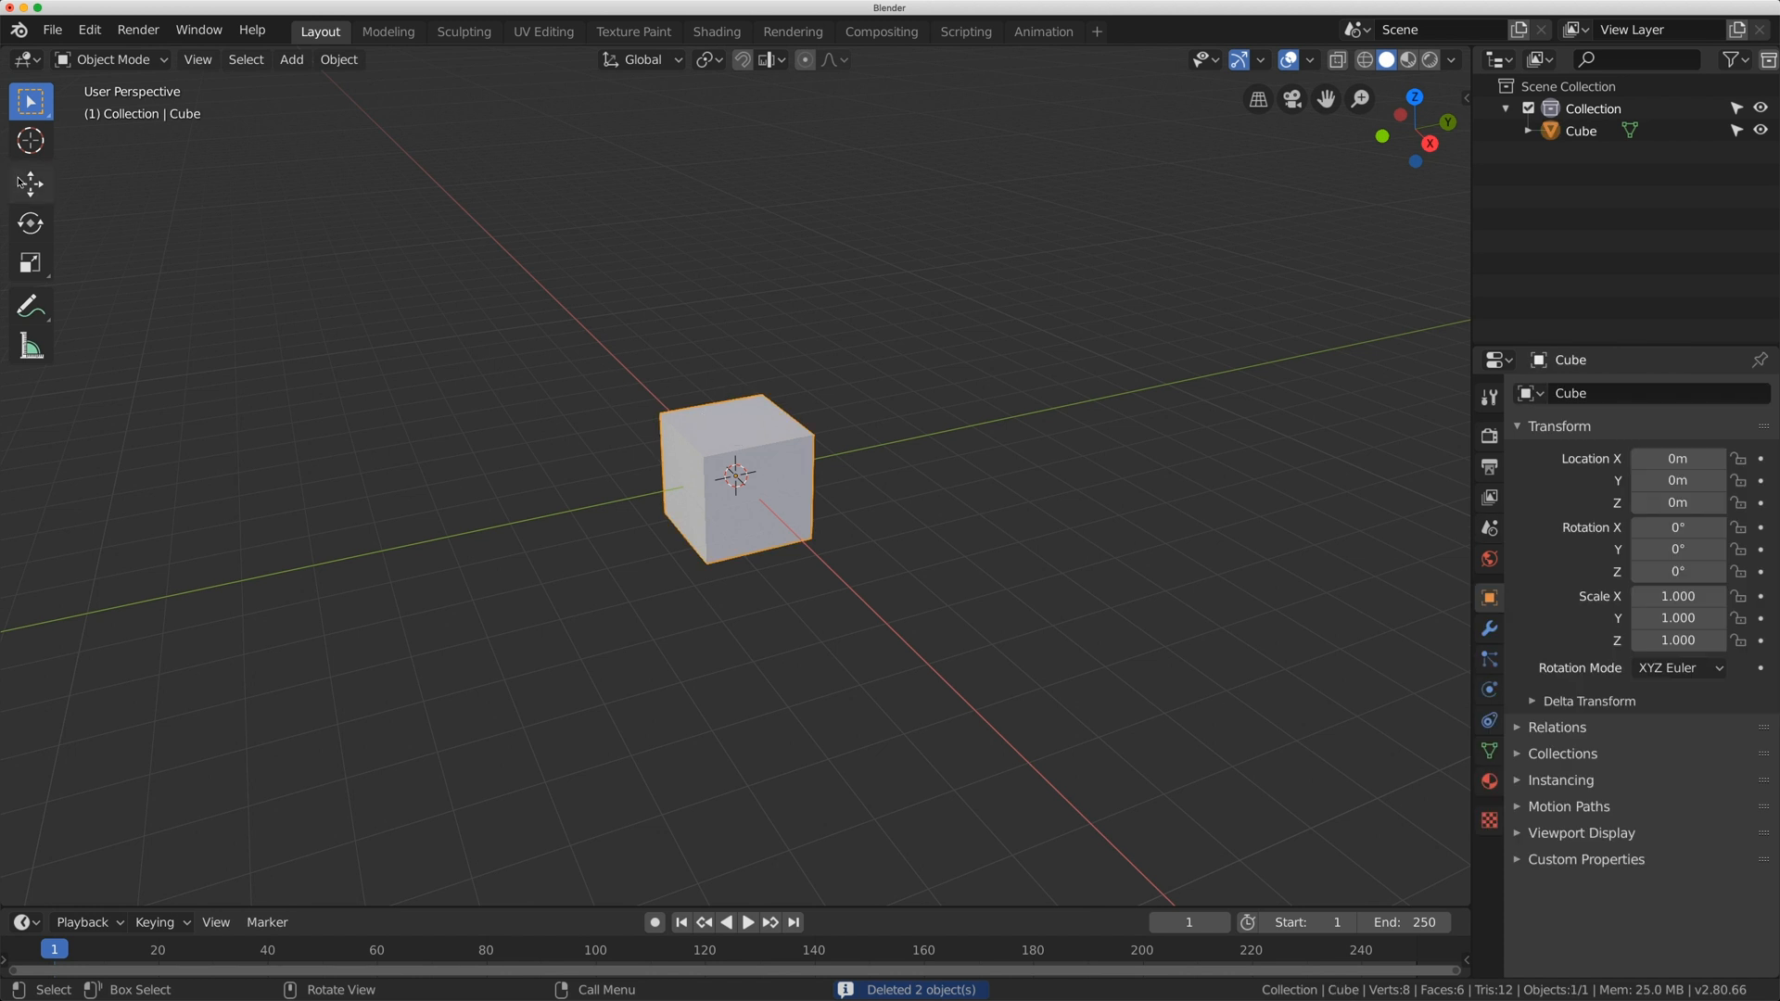
{"action": "left_click", "coordinate": [27, 184]}
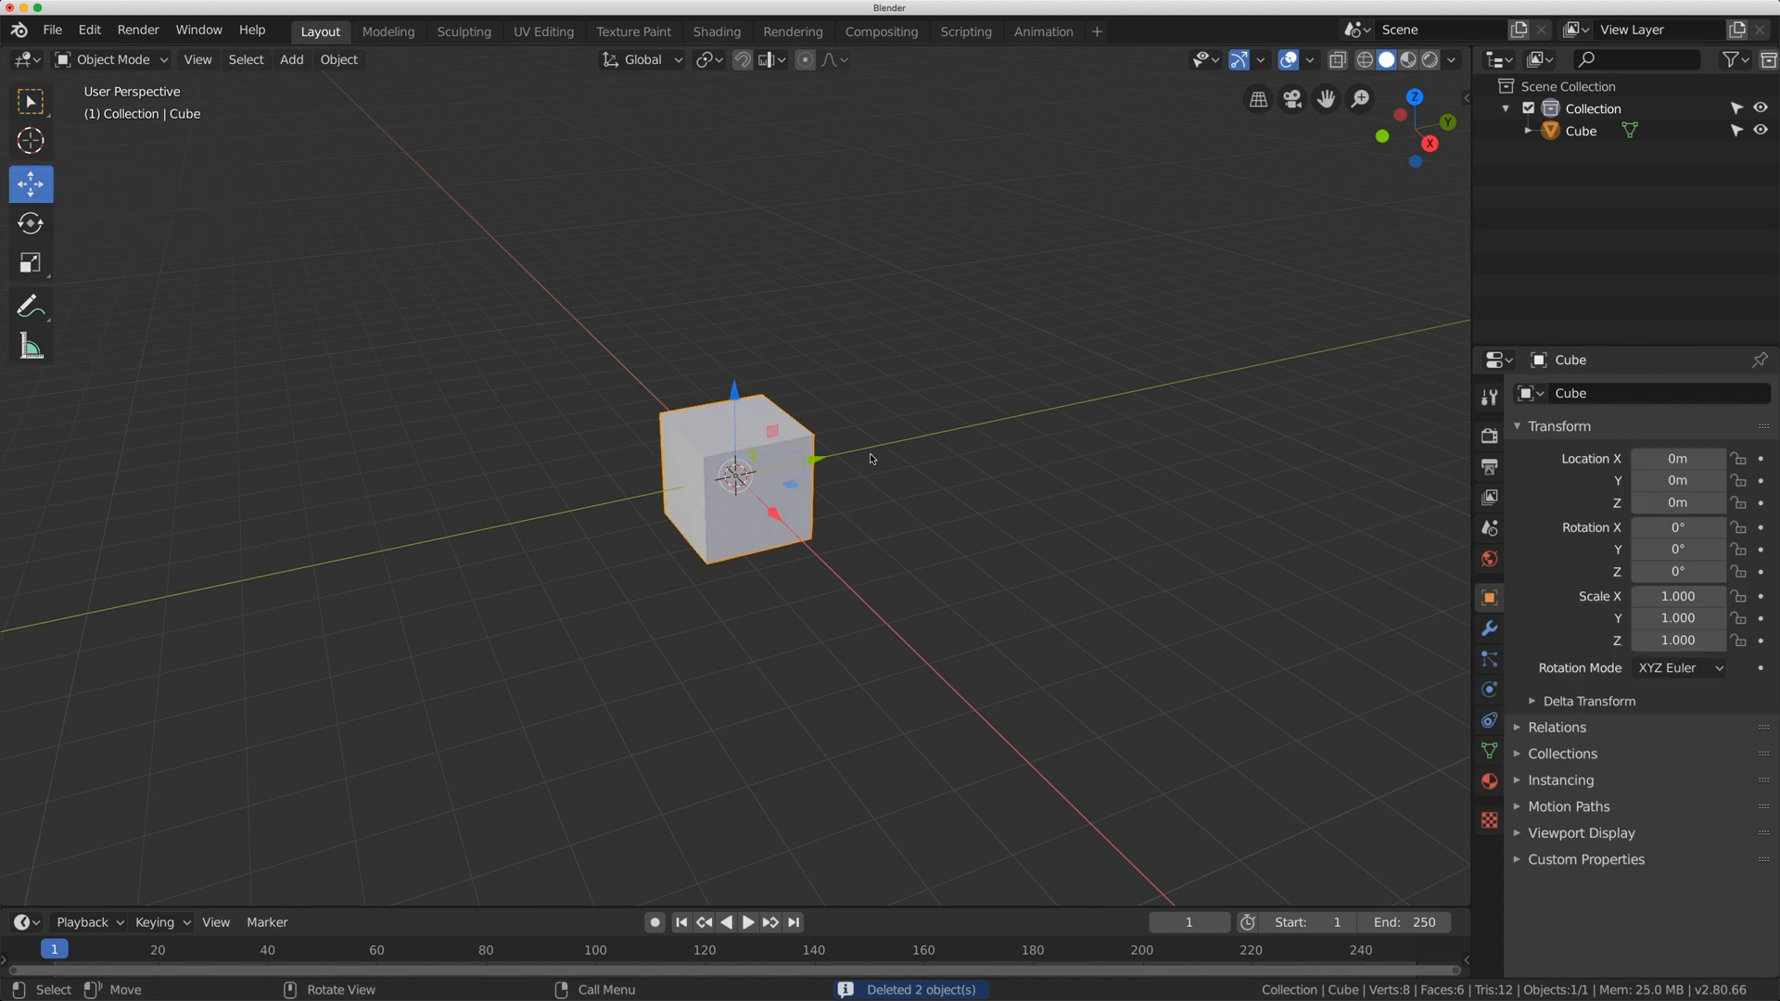
{"action": "left_click_drag", "start_coordinate": [738, 471], "coordinate": [1003, 417]}
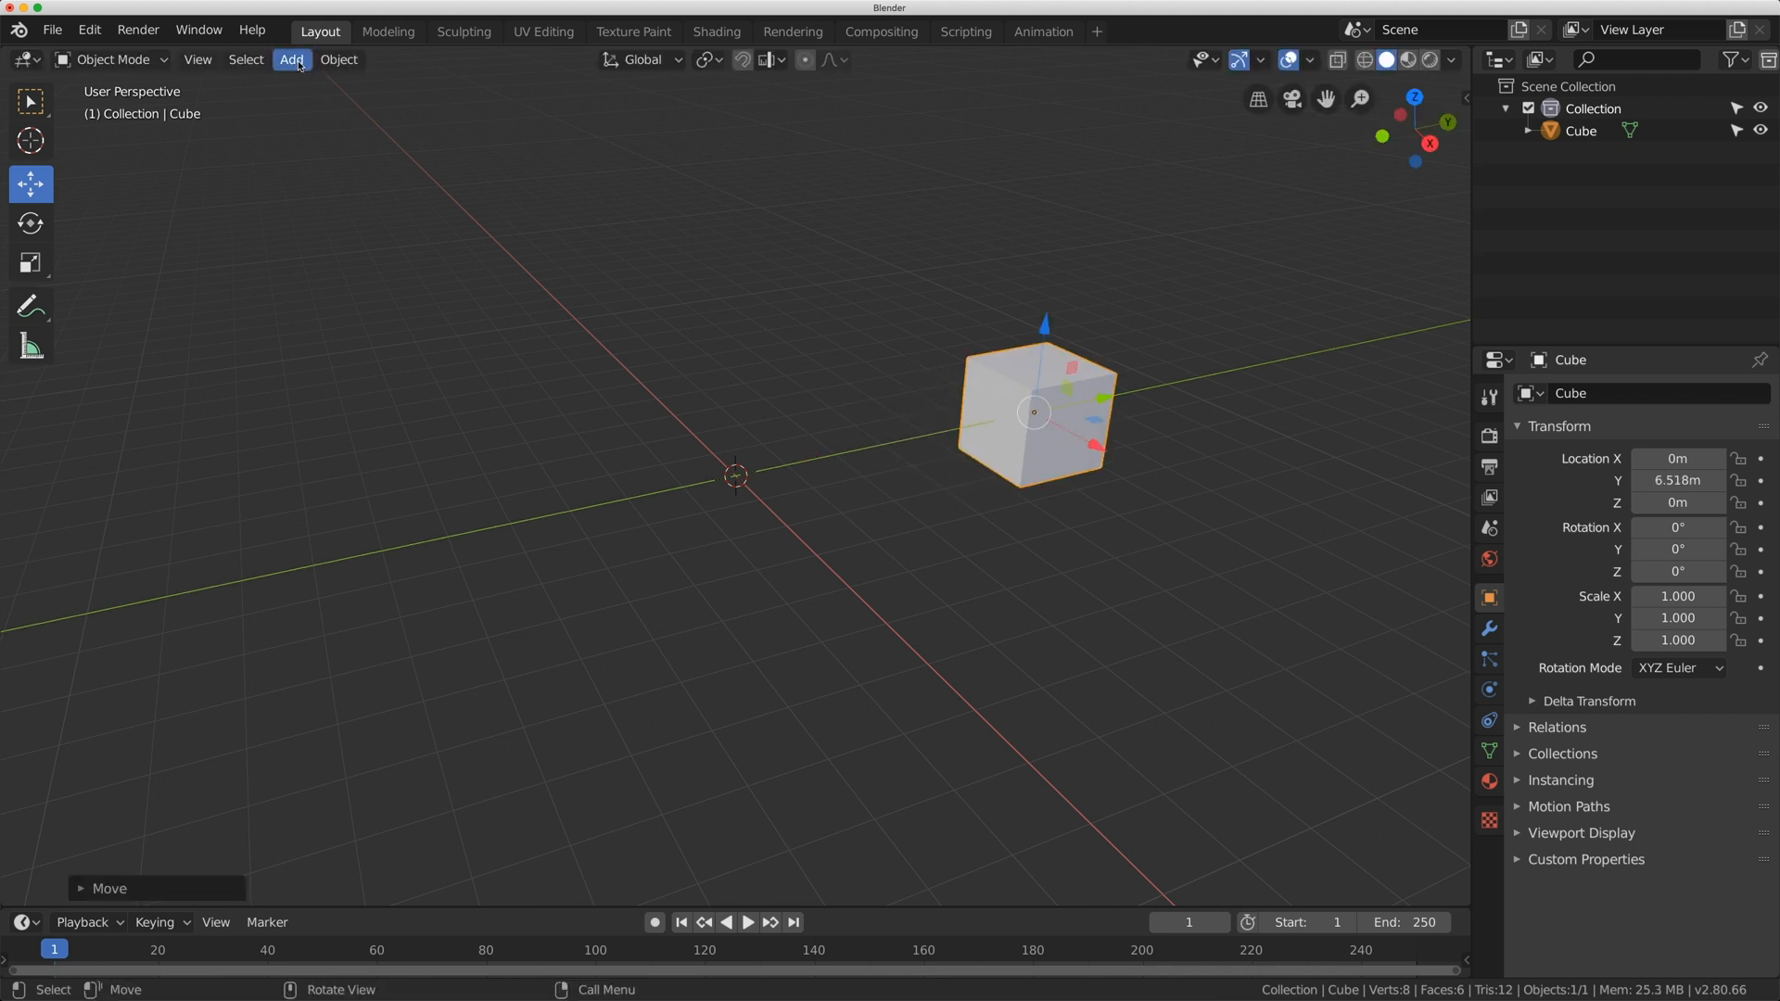
- Add a single-bone armature at the origin and select its bone in Pose Mode
{"action": "left_click", "coordinate": [291, 59]}
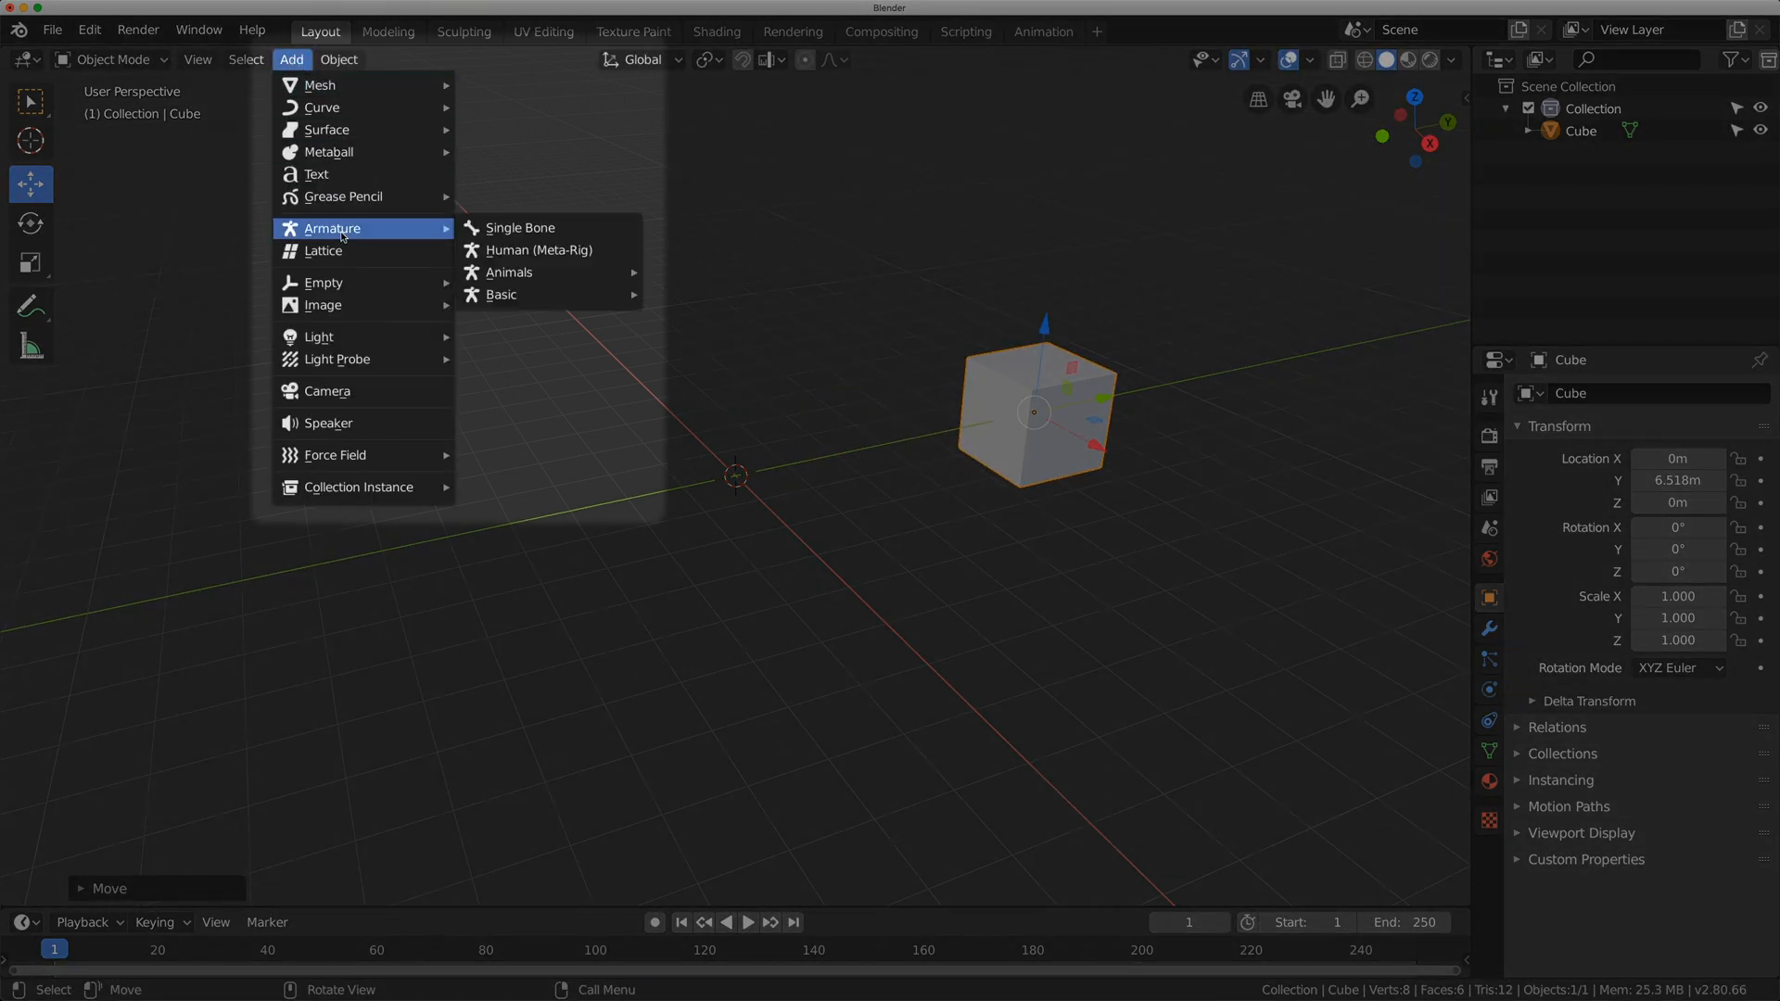
{"action": "mouse_move", "coordinate": [519, 228]}
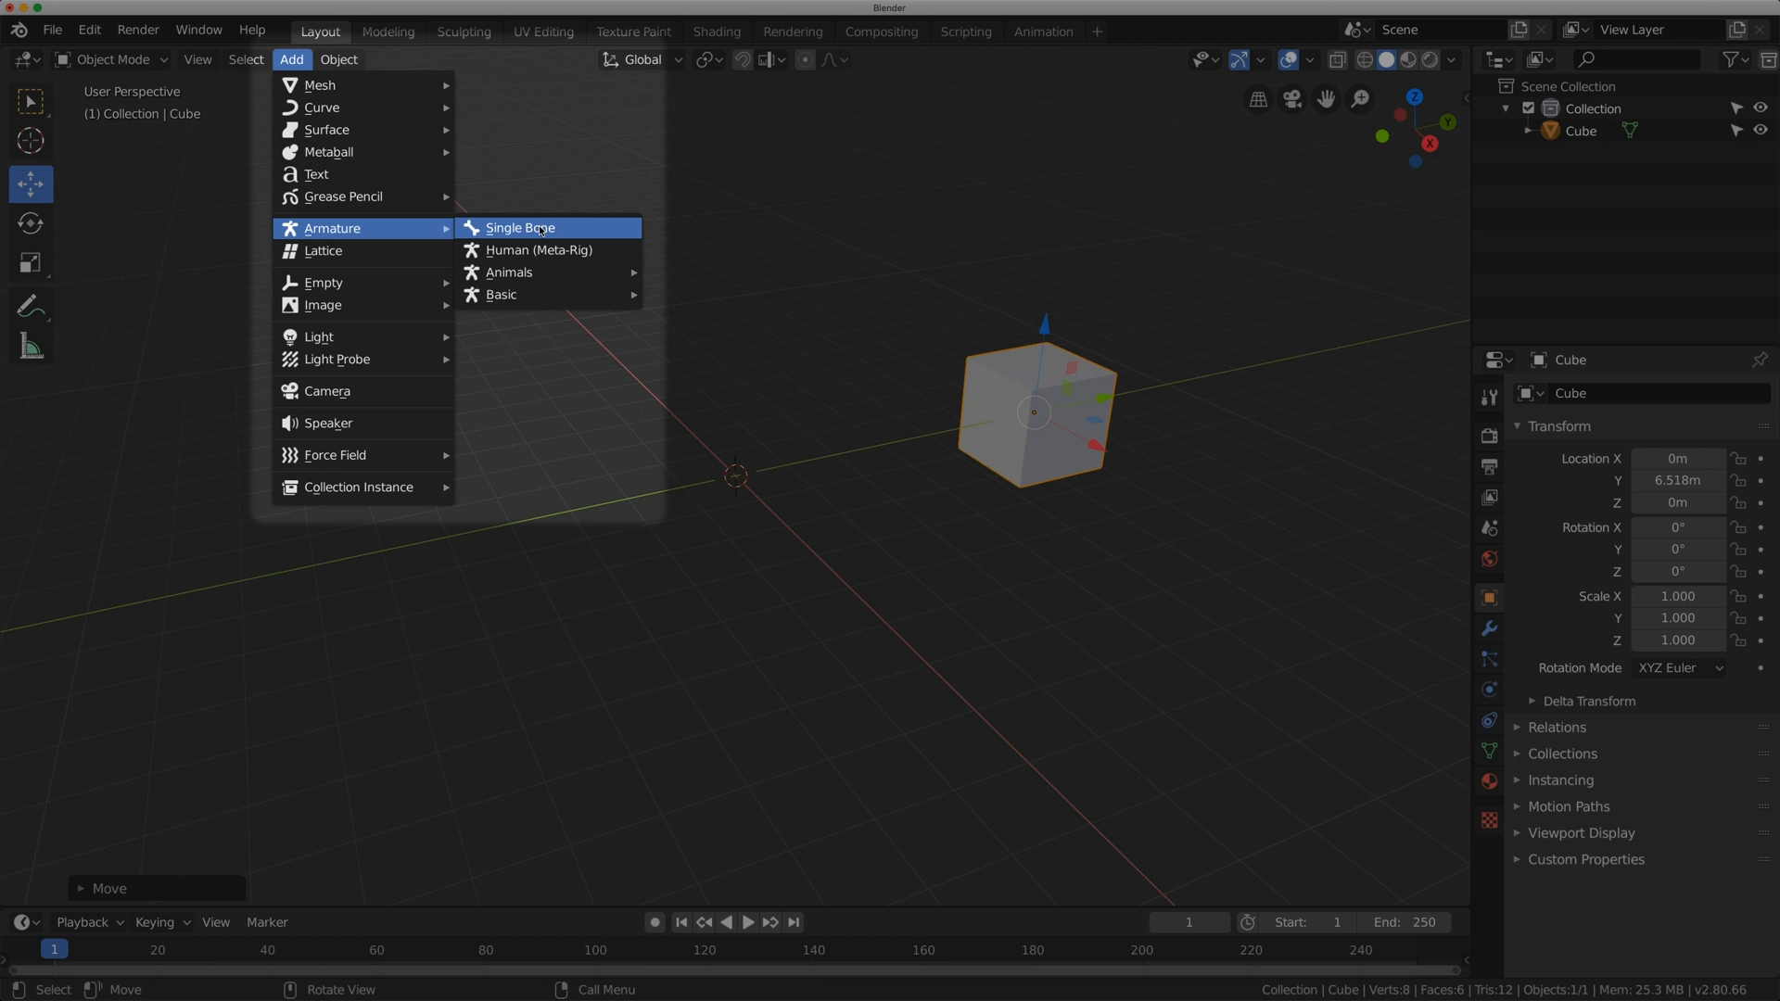
{"action": "left_click", "coordinate": [519, 228]}
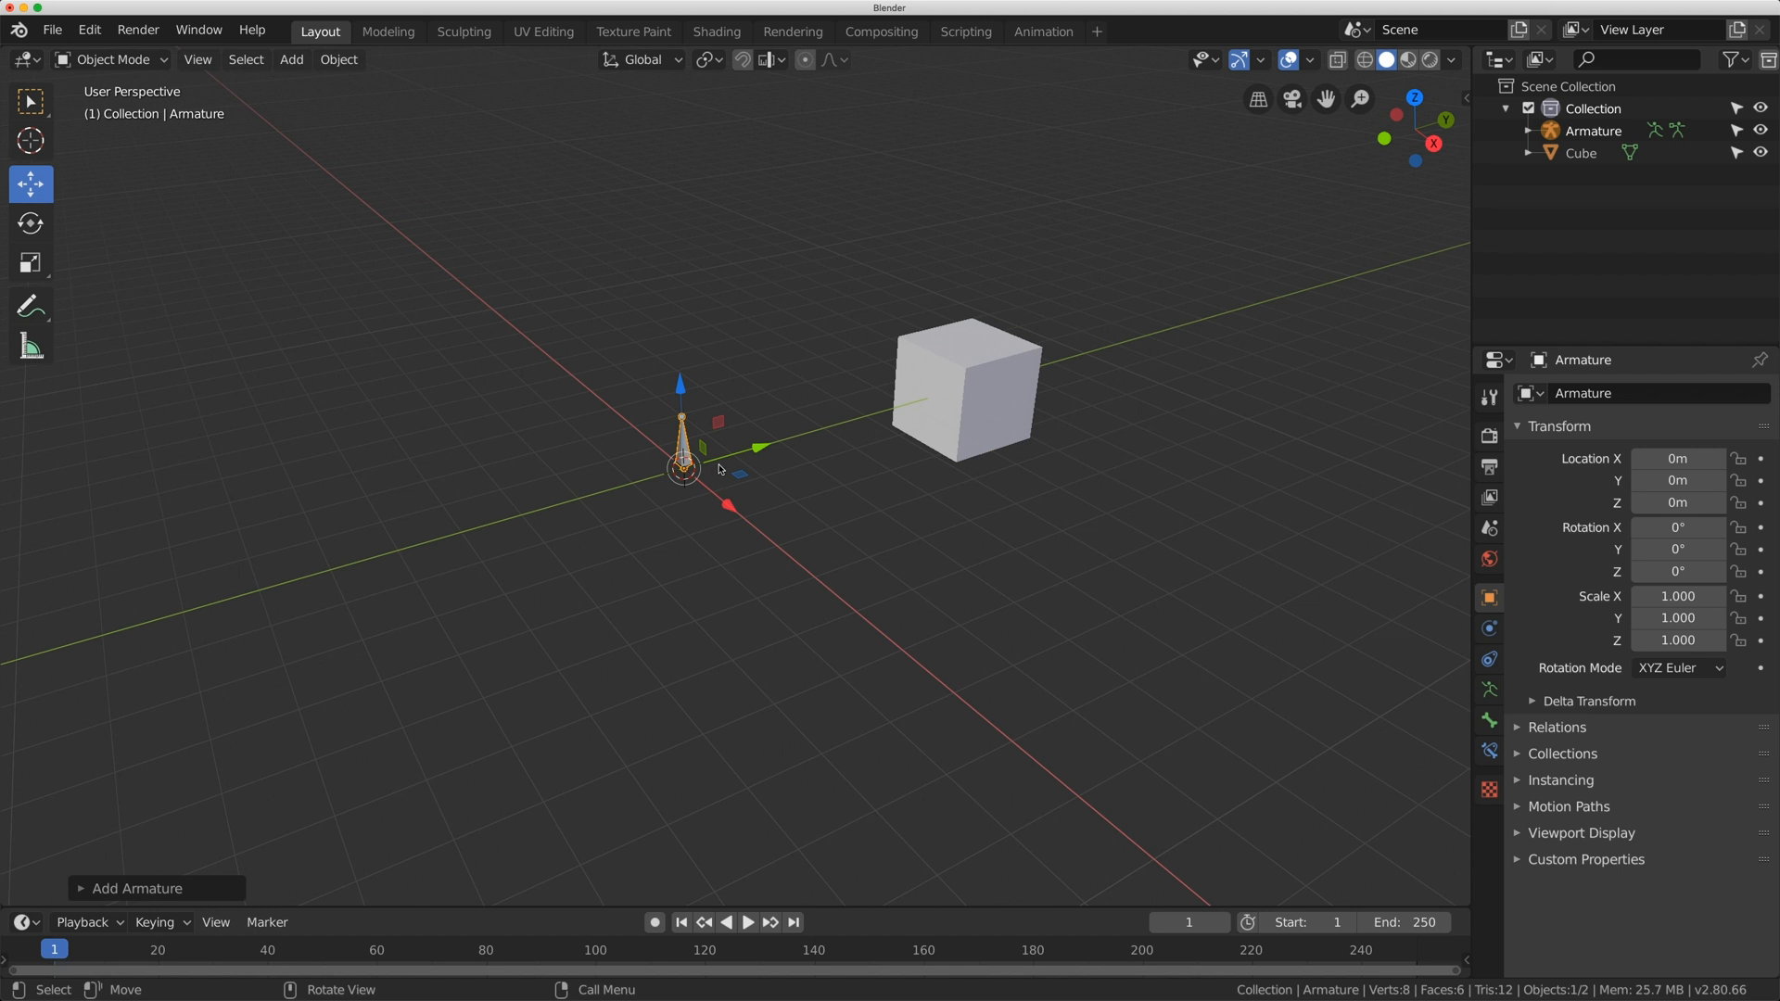
{"action": "left_click", "coordinate": [109, 60]}
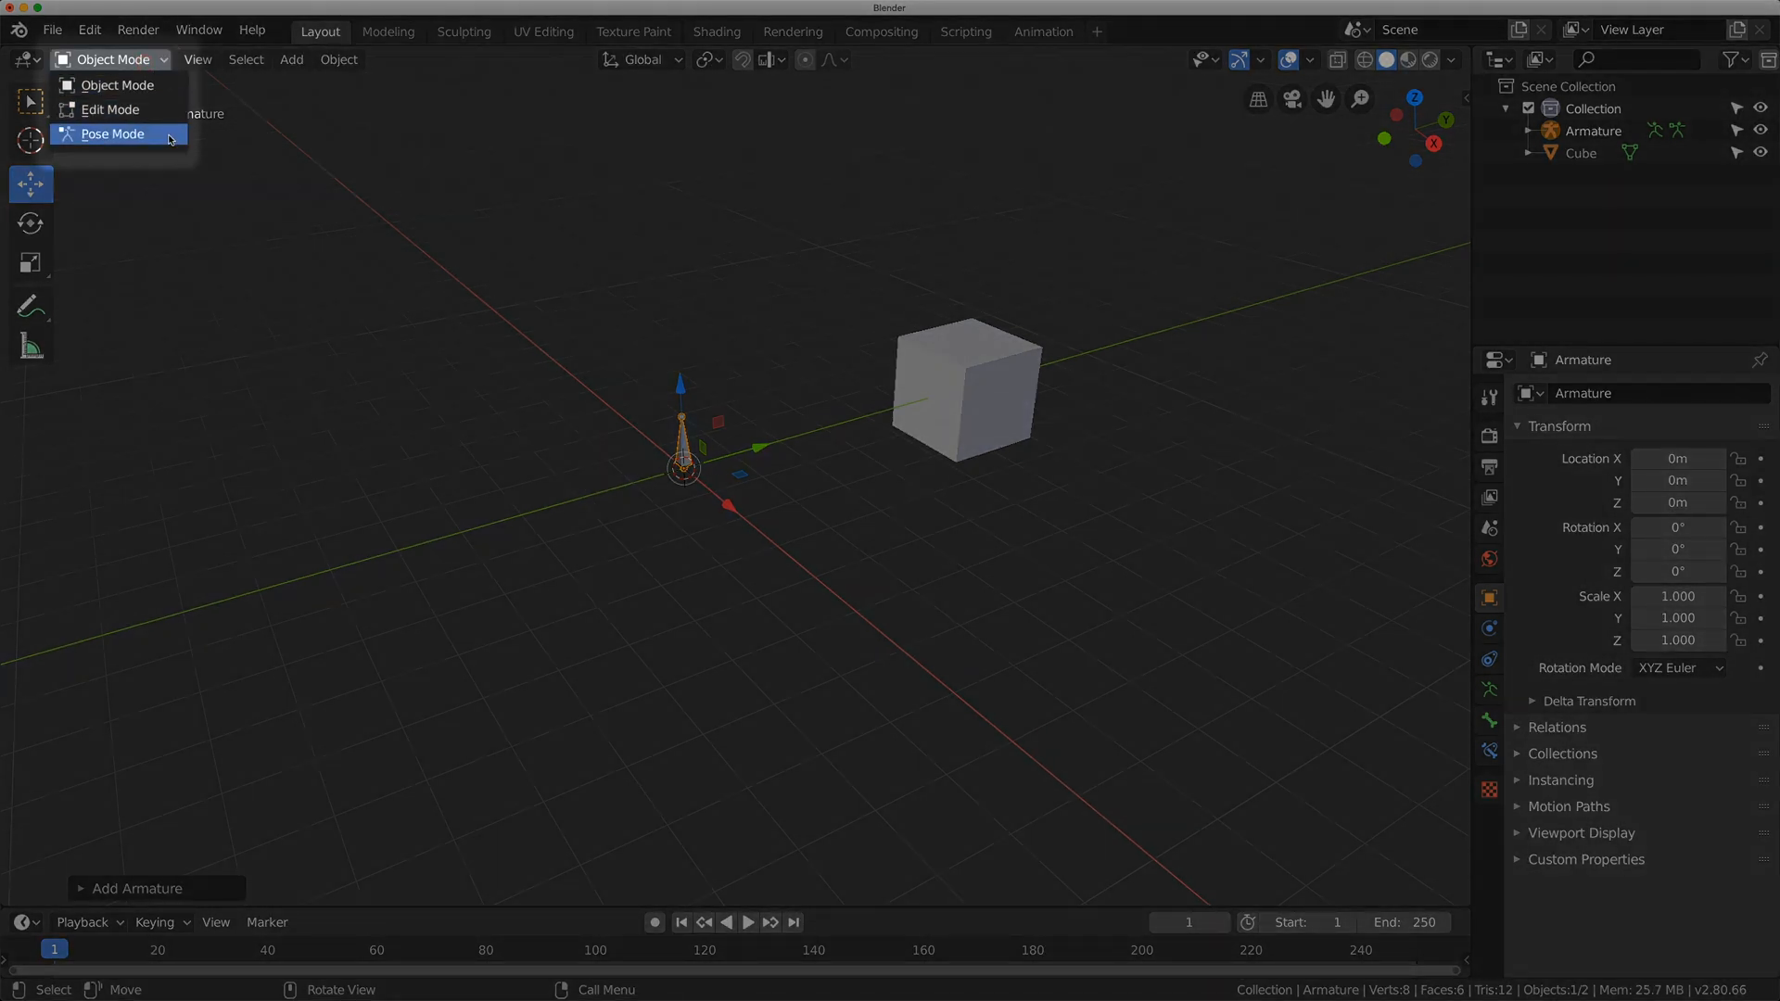
{"action": "left_click", "coordinate": [111, 134]}
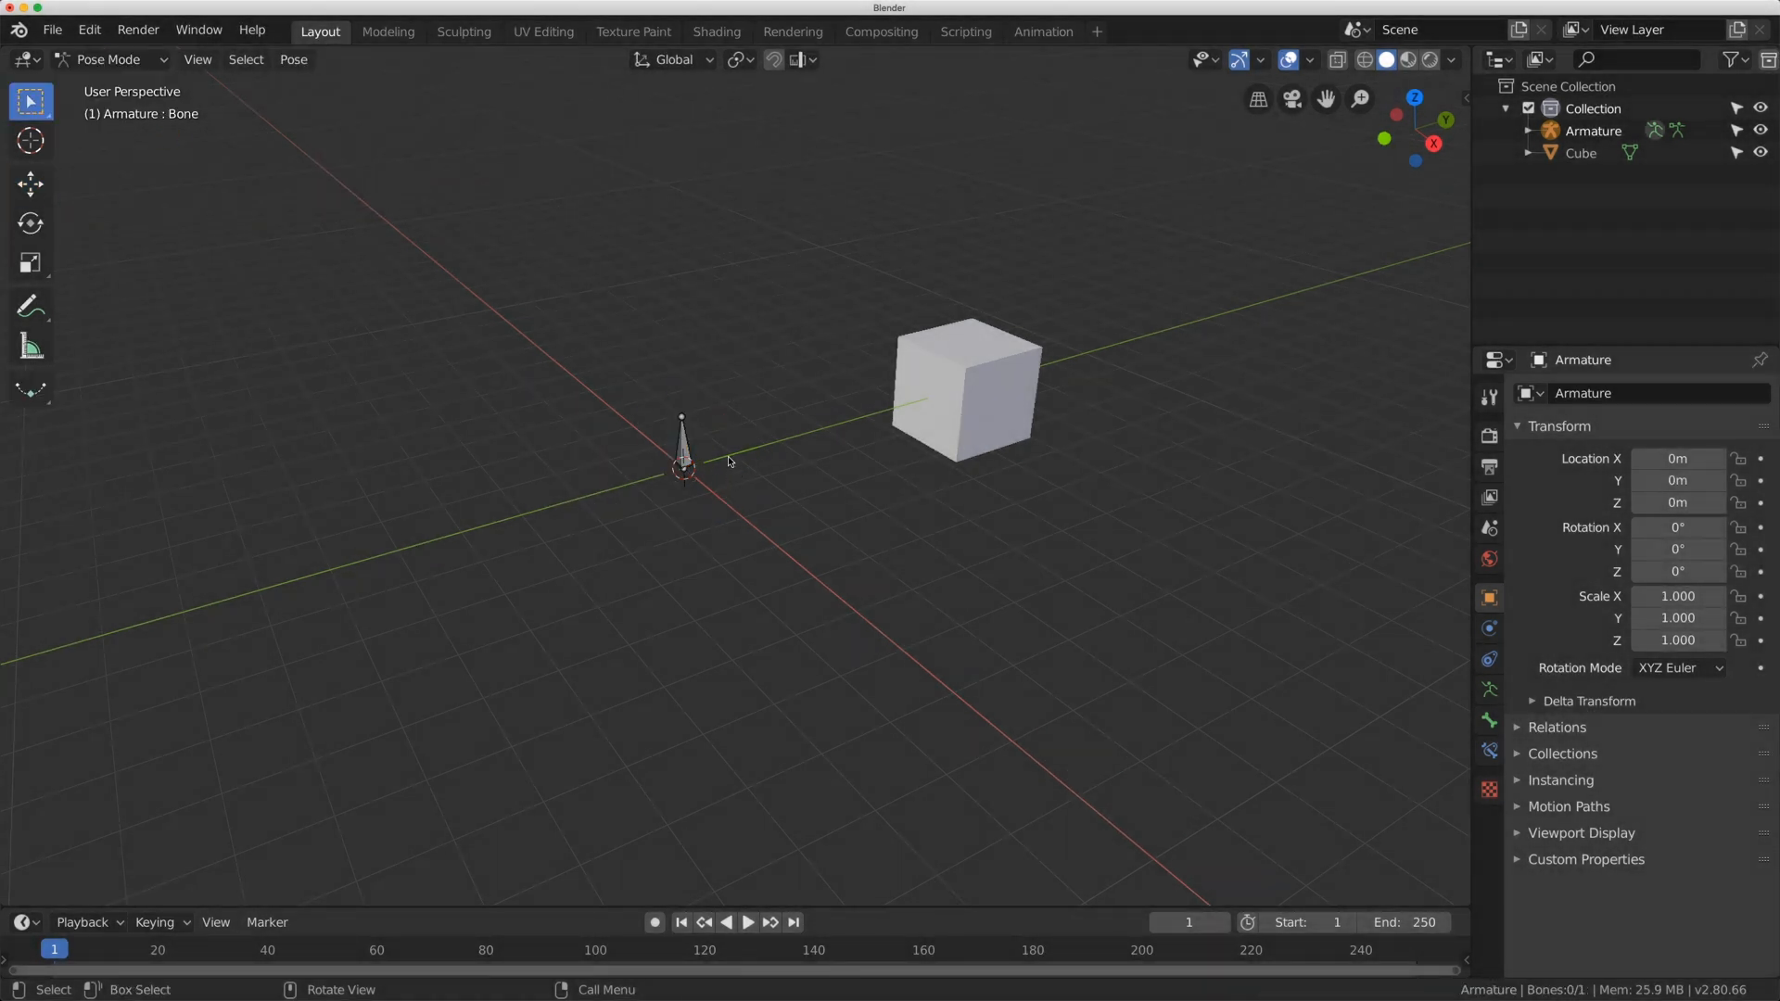
{"action": "left_click", "coordinate": [681, 443]}
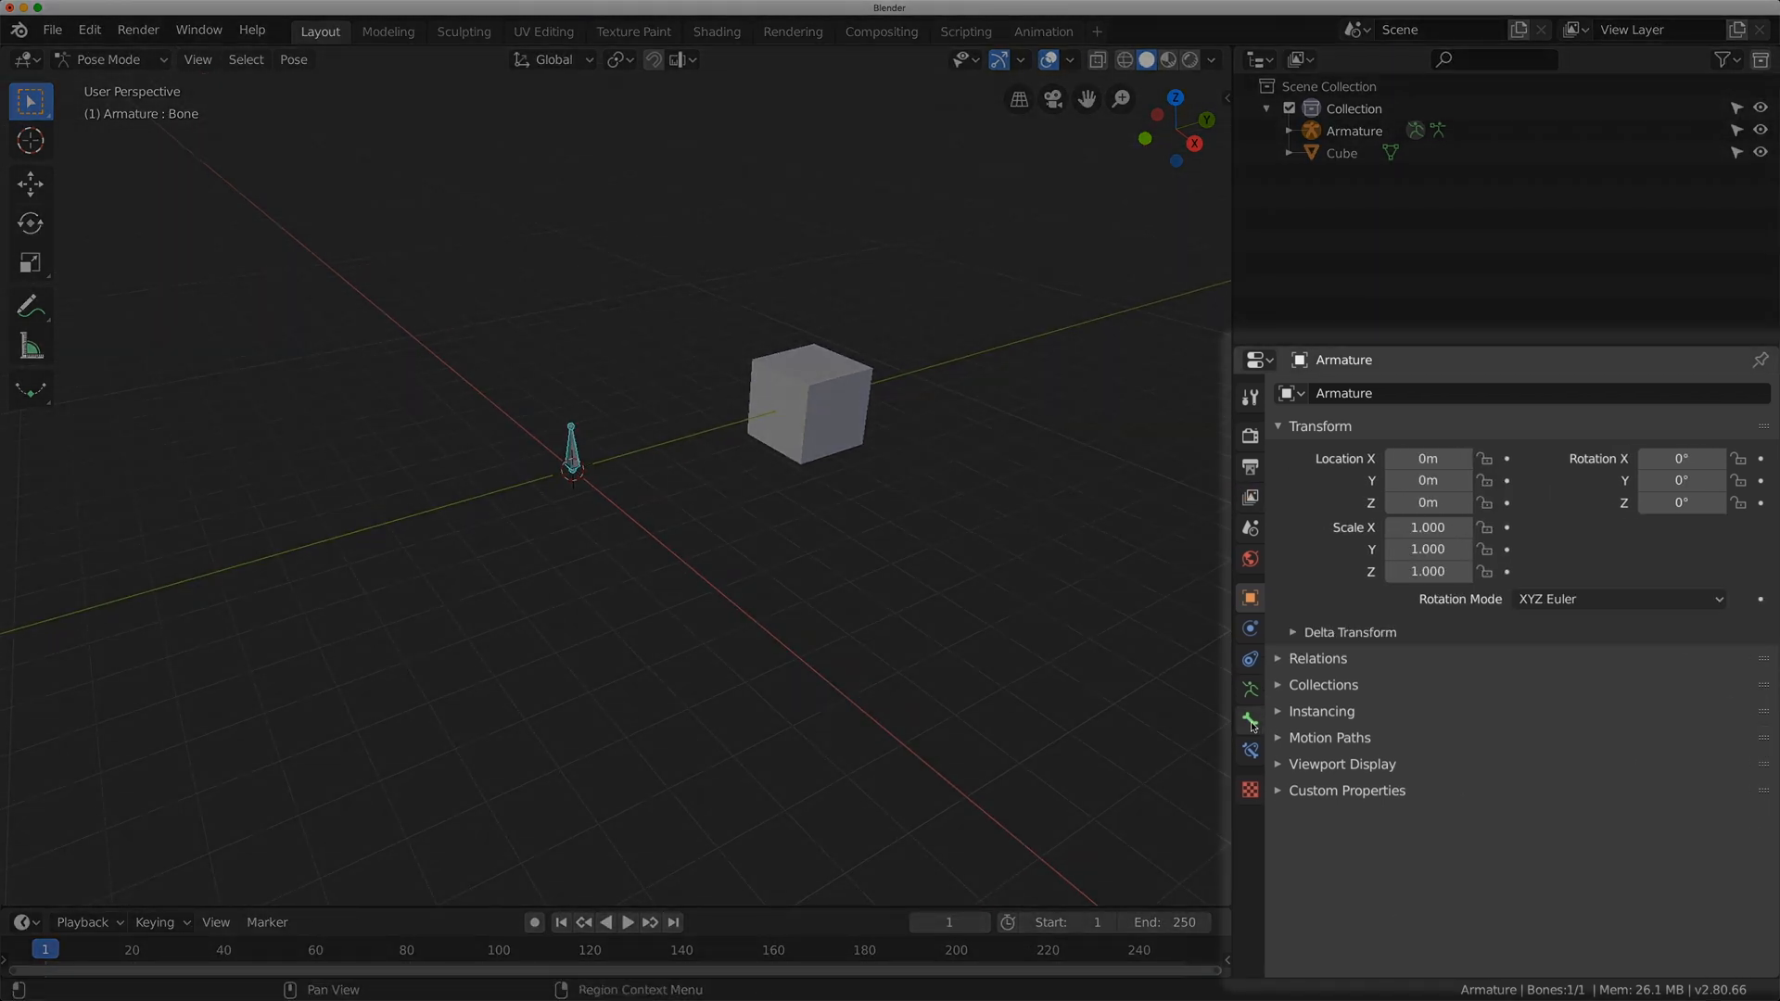
- Show the Bone properties with Custom Properties expanded, after browsing the other armature tabs
{"action": "left_click", "coordinate": [1248, 719]}
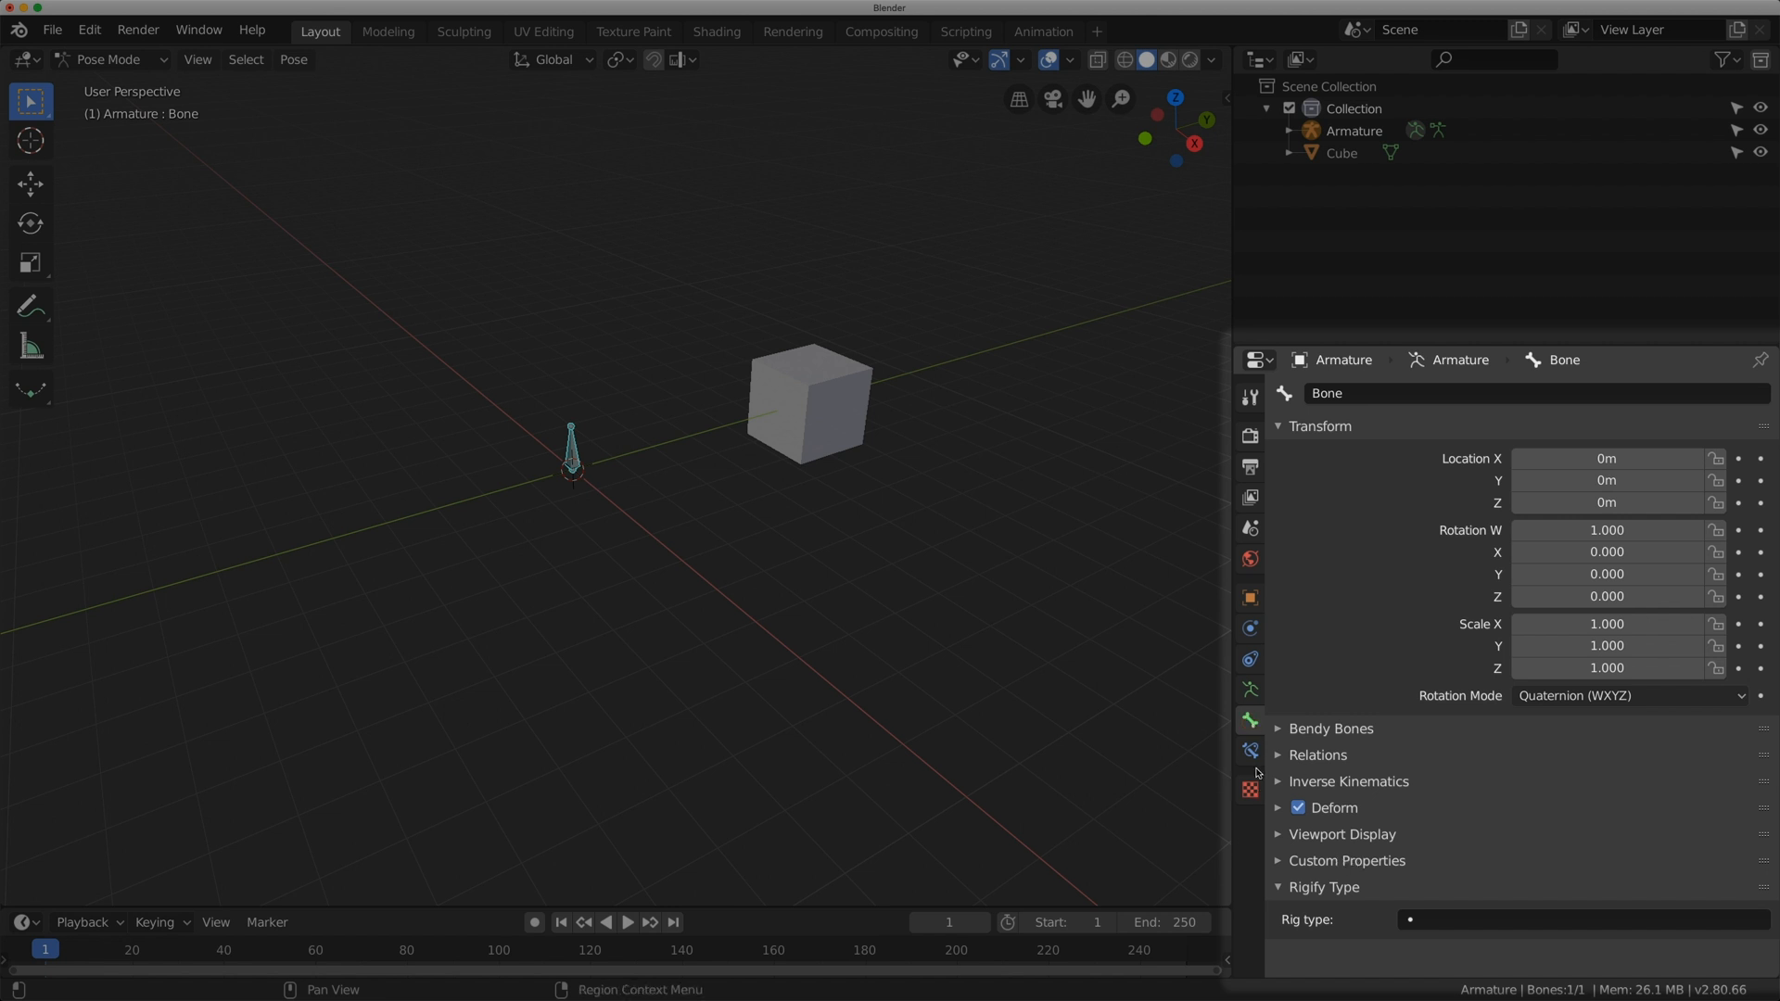
{"action": "left_click", "coordinate": [1346, 859]}
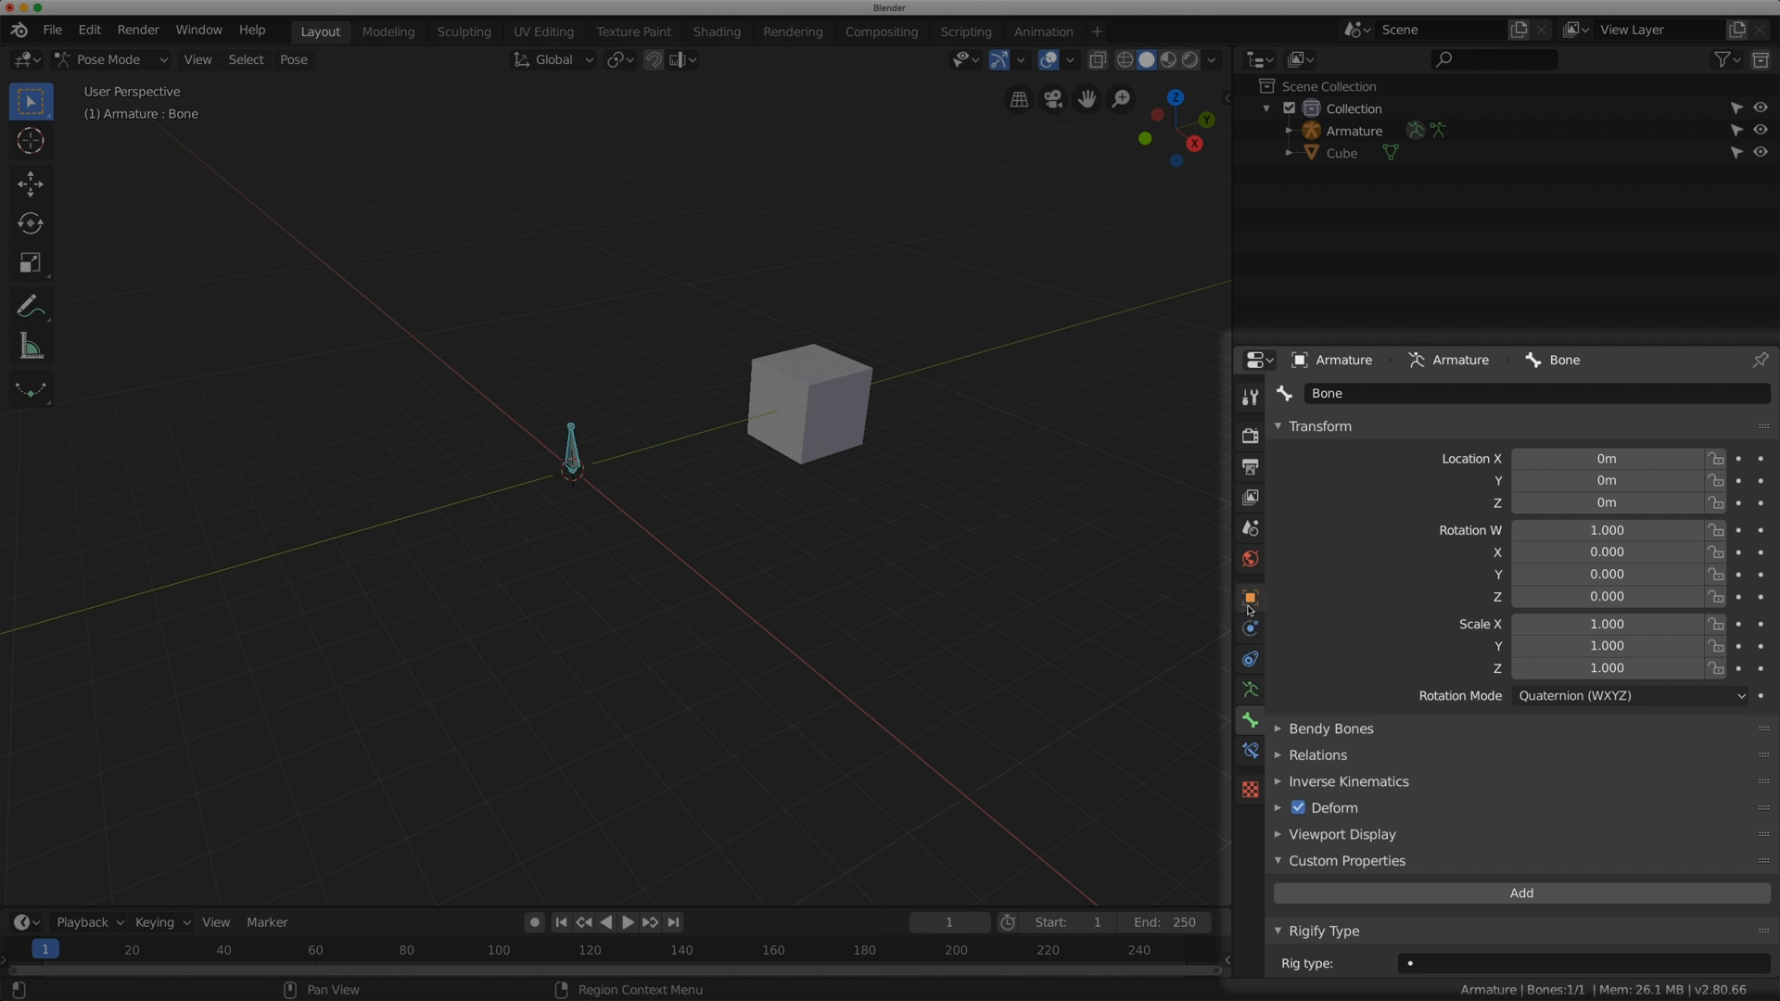
{"action": "mouse_move", "coordinate": [1248, 599]}
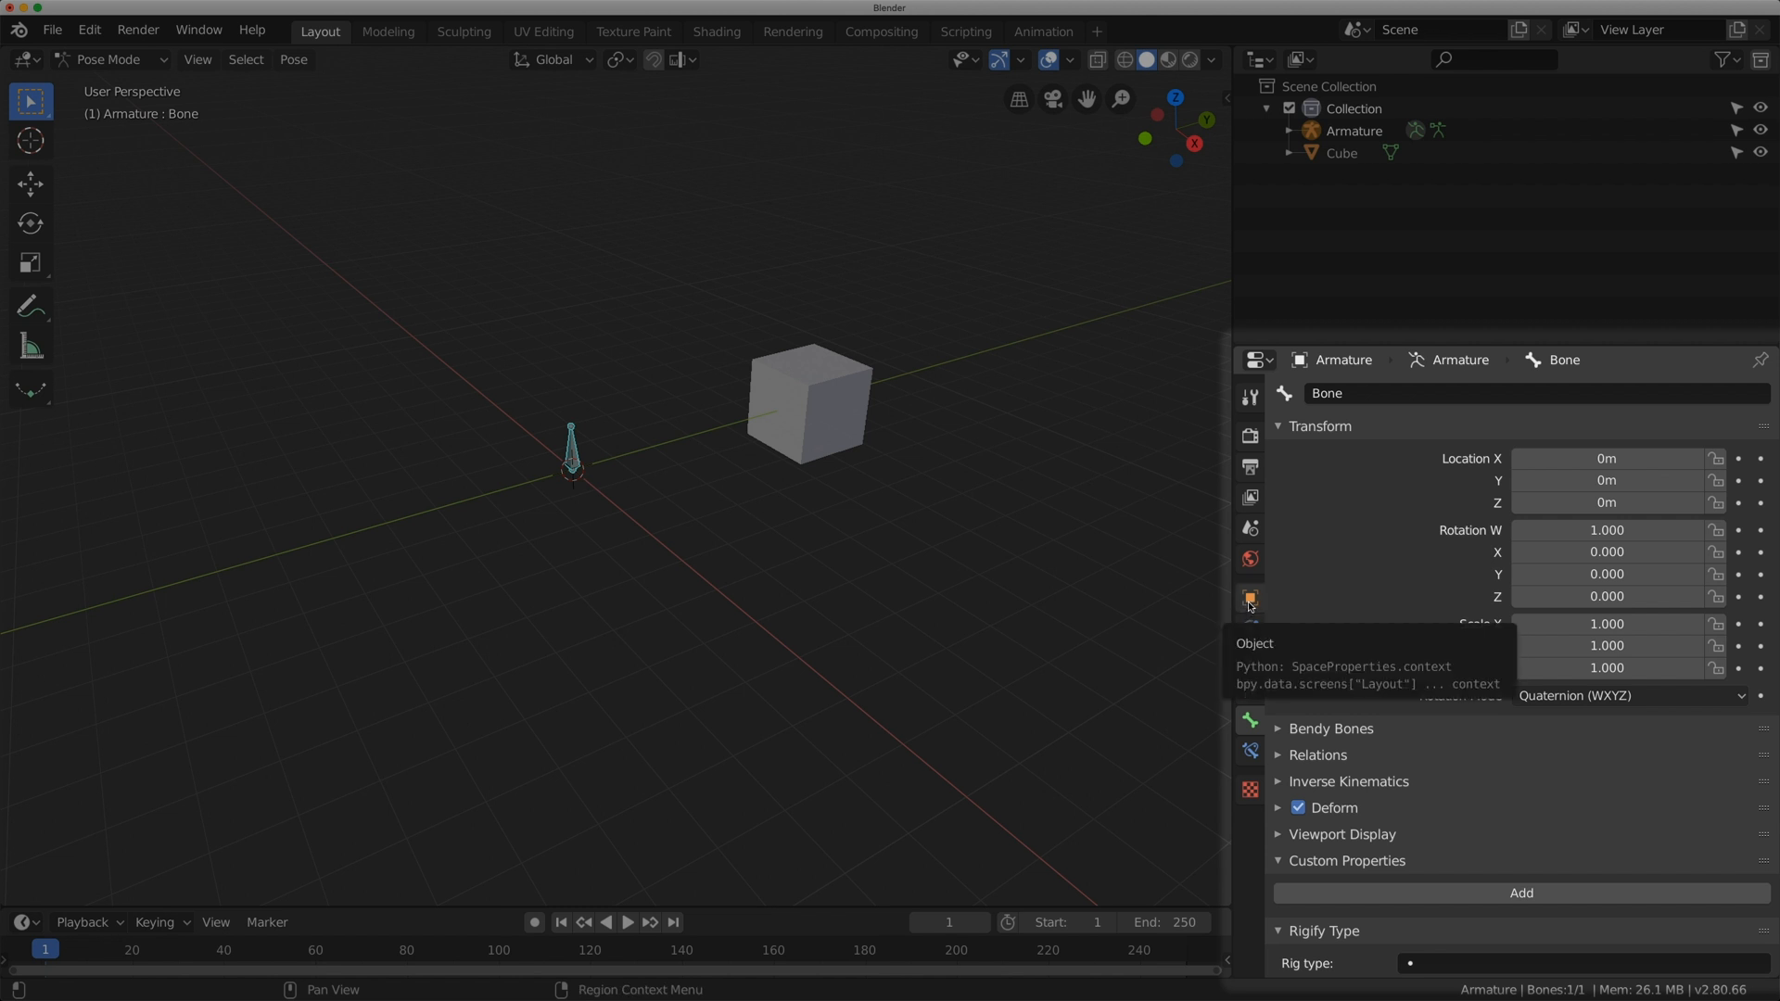
{"action": "left_click", "coordinate": [1249, 597]}
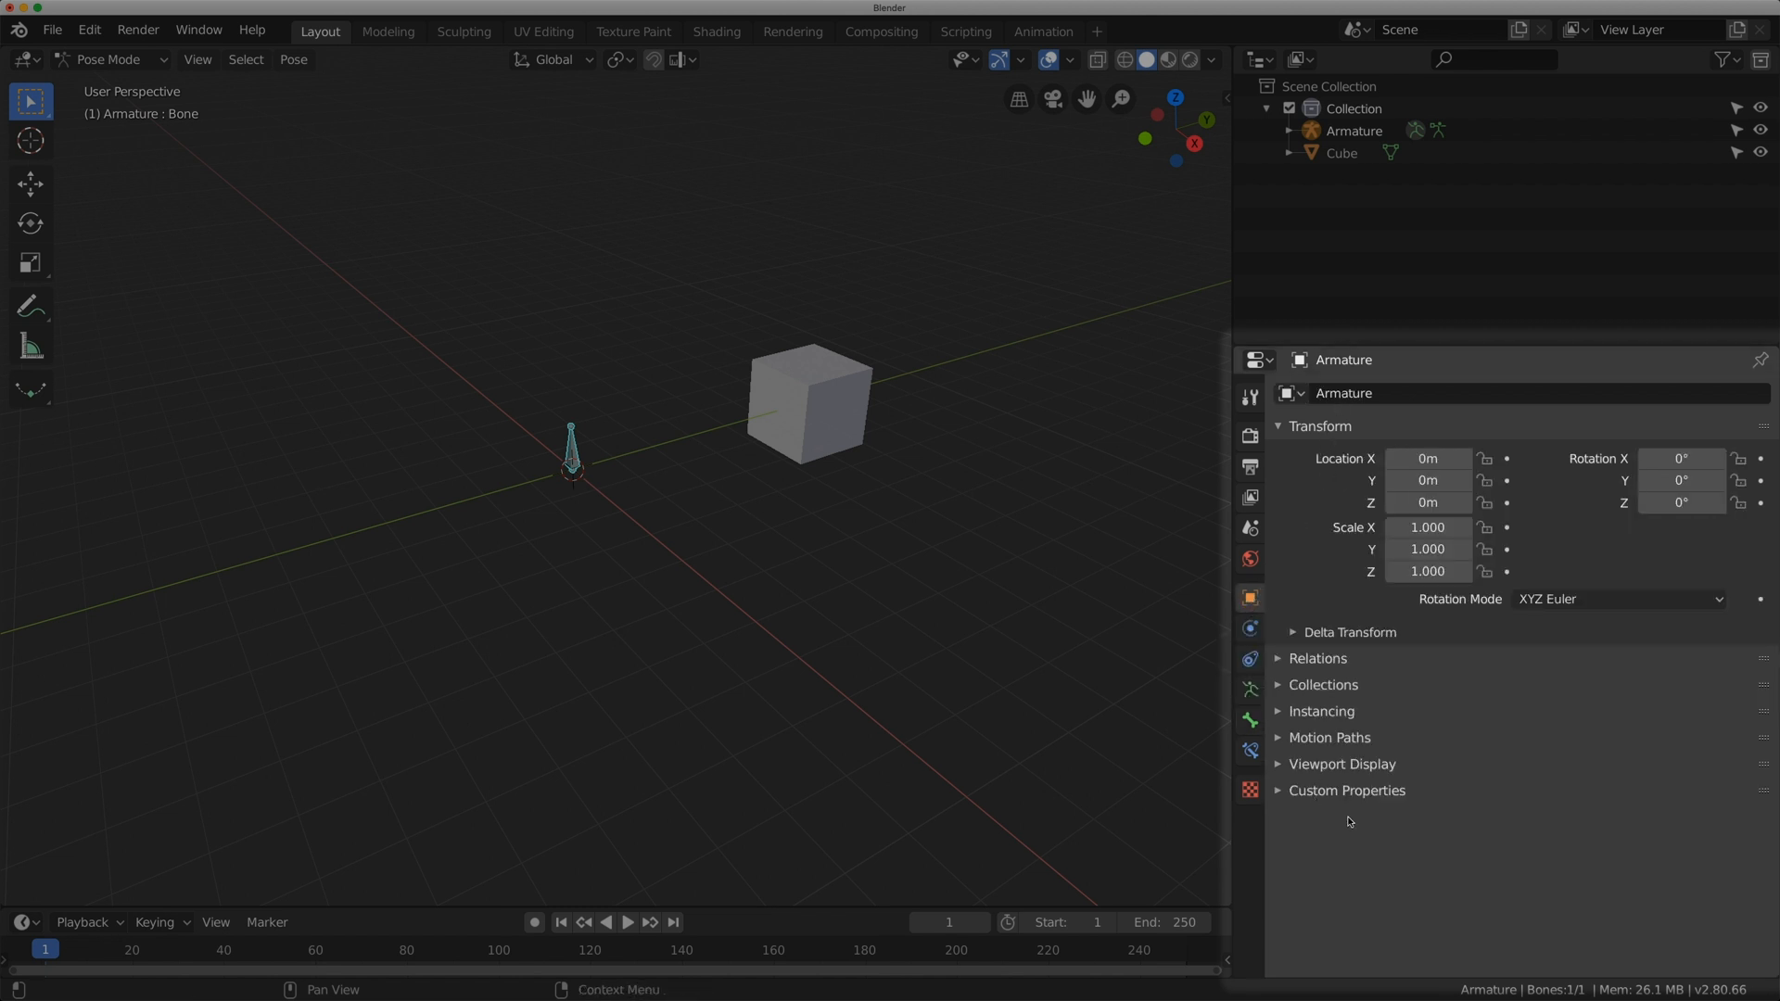
{"action": "left_click", "coordinate": [1250, 656]}
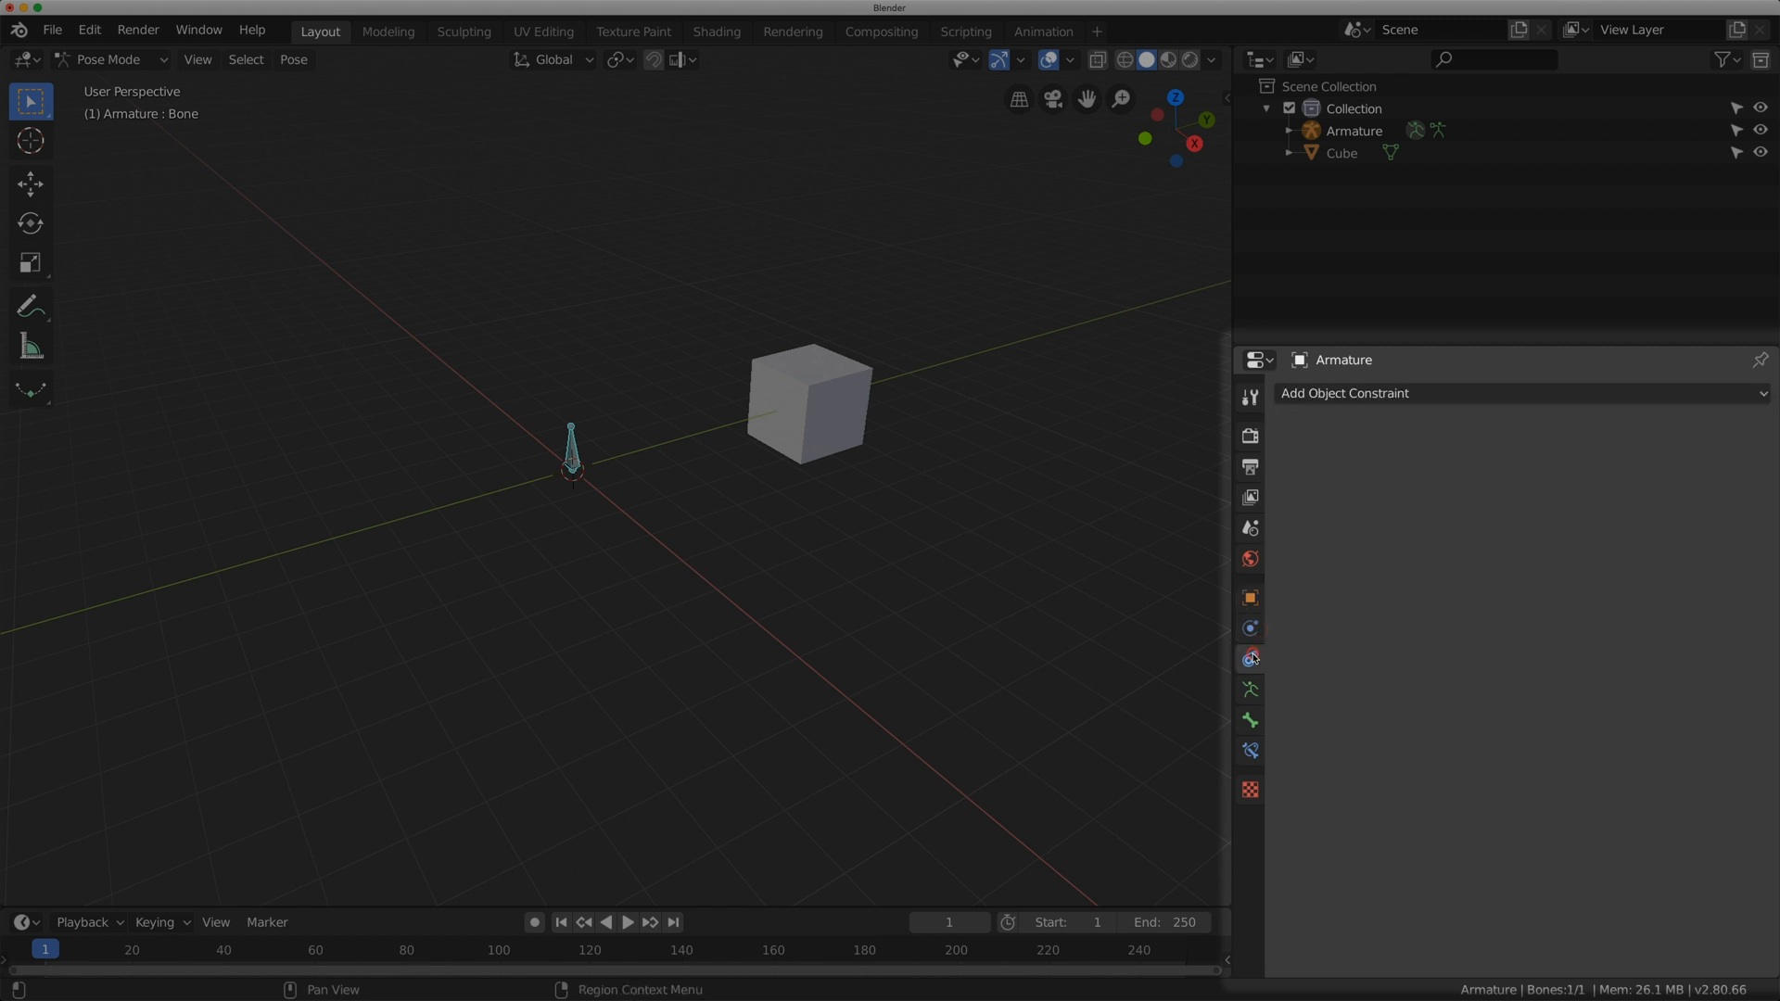
{"action": "left_click", "coordinate": [1250, 690]}
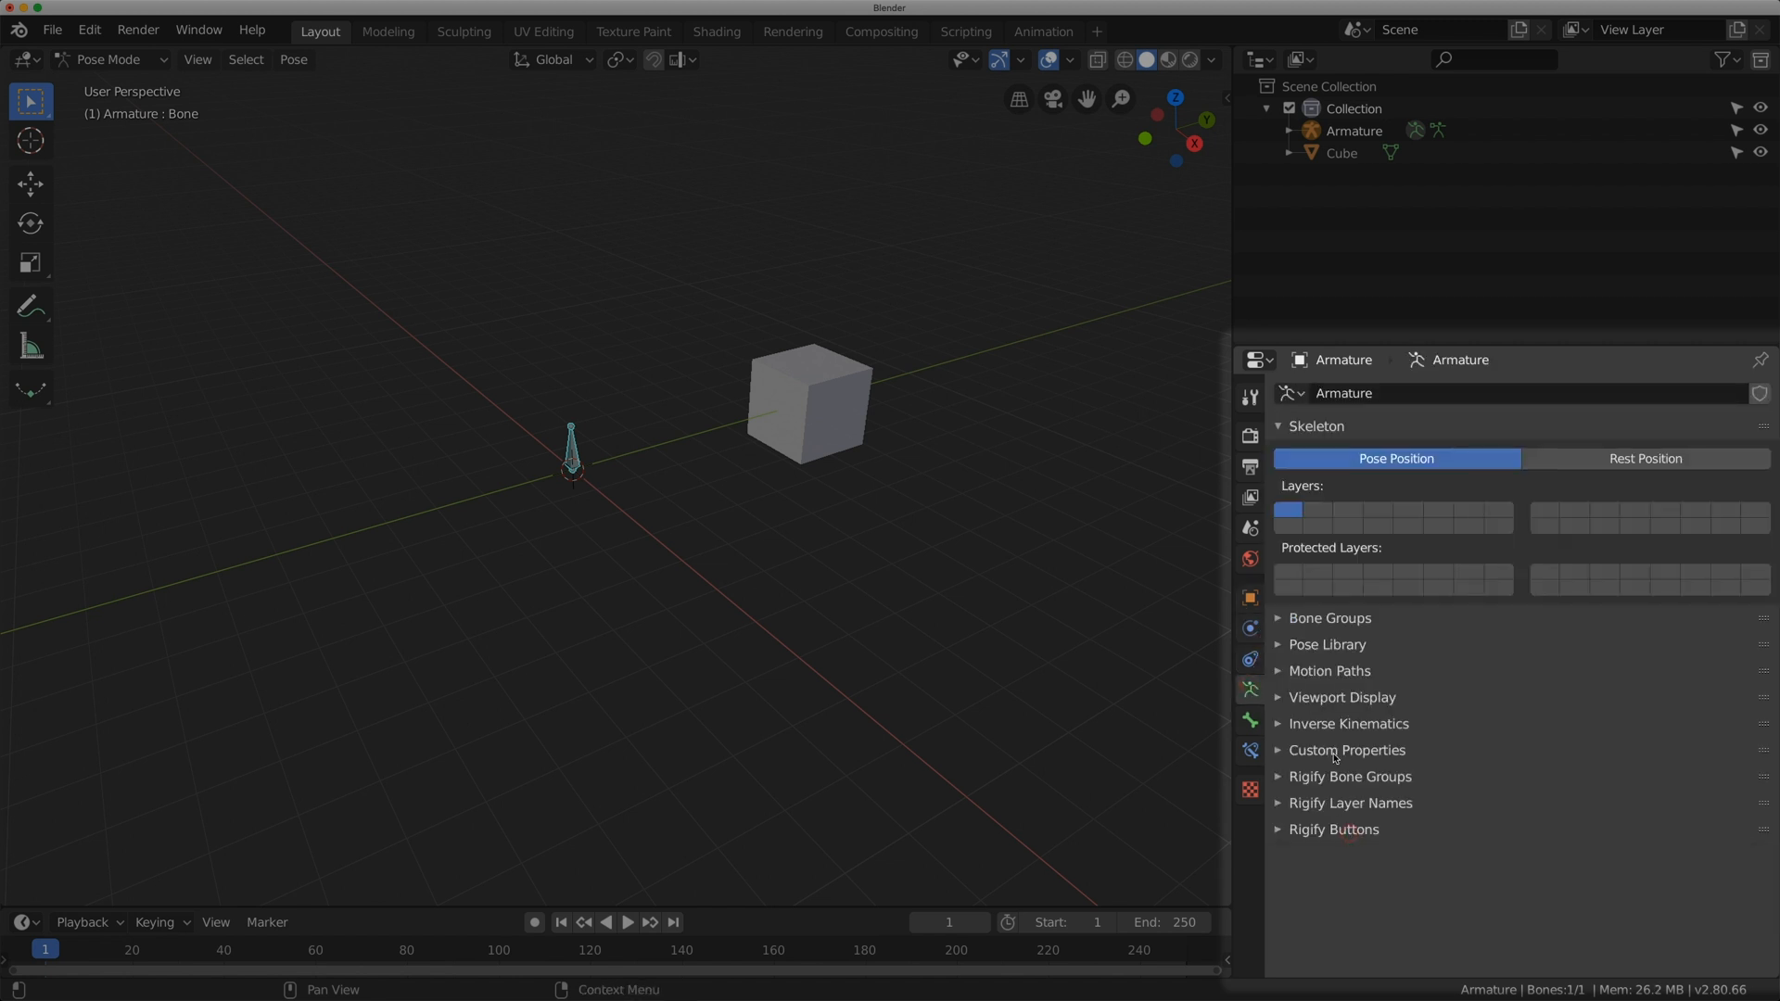
{"action": "left_click", "coordinate": [1250, 721]}
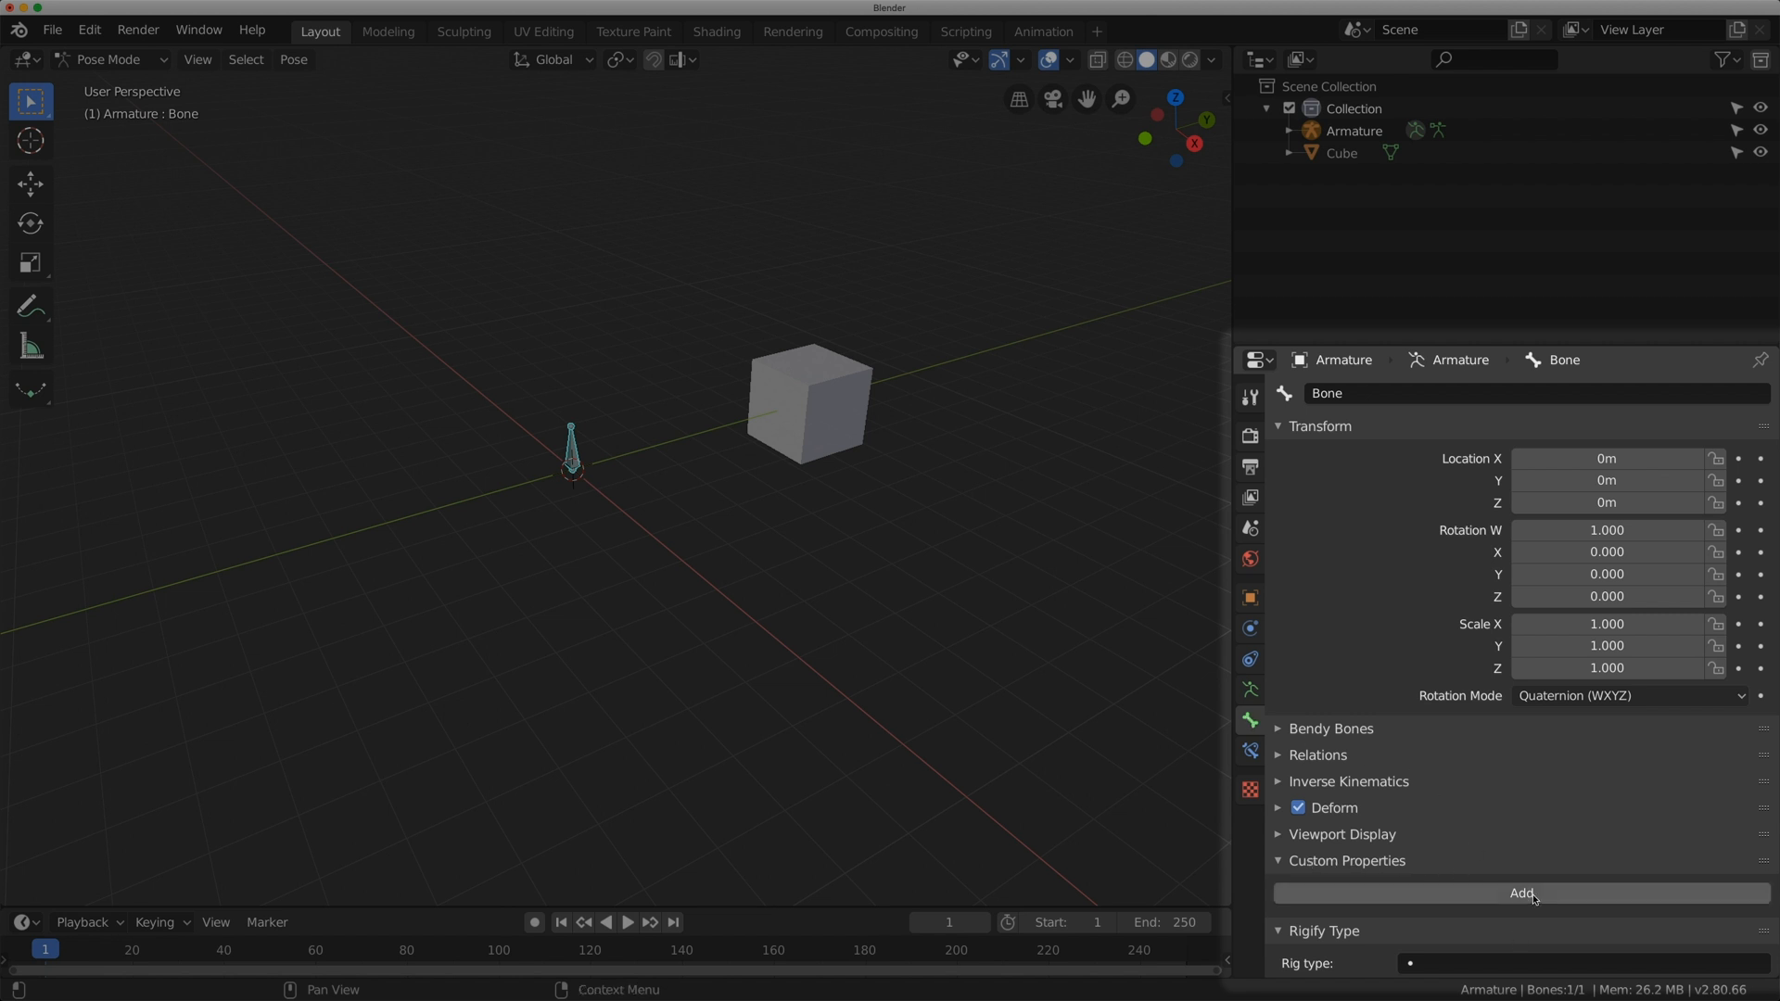
- Add a custom property to the bone and name it NEW
{"action": "left_click", "coordinate": [1520, 892]}
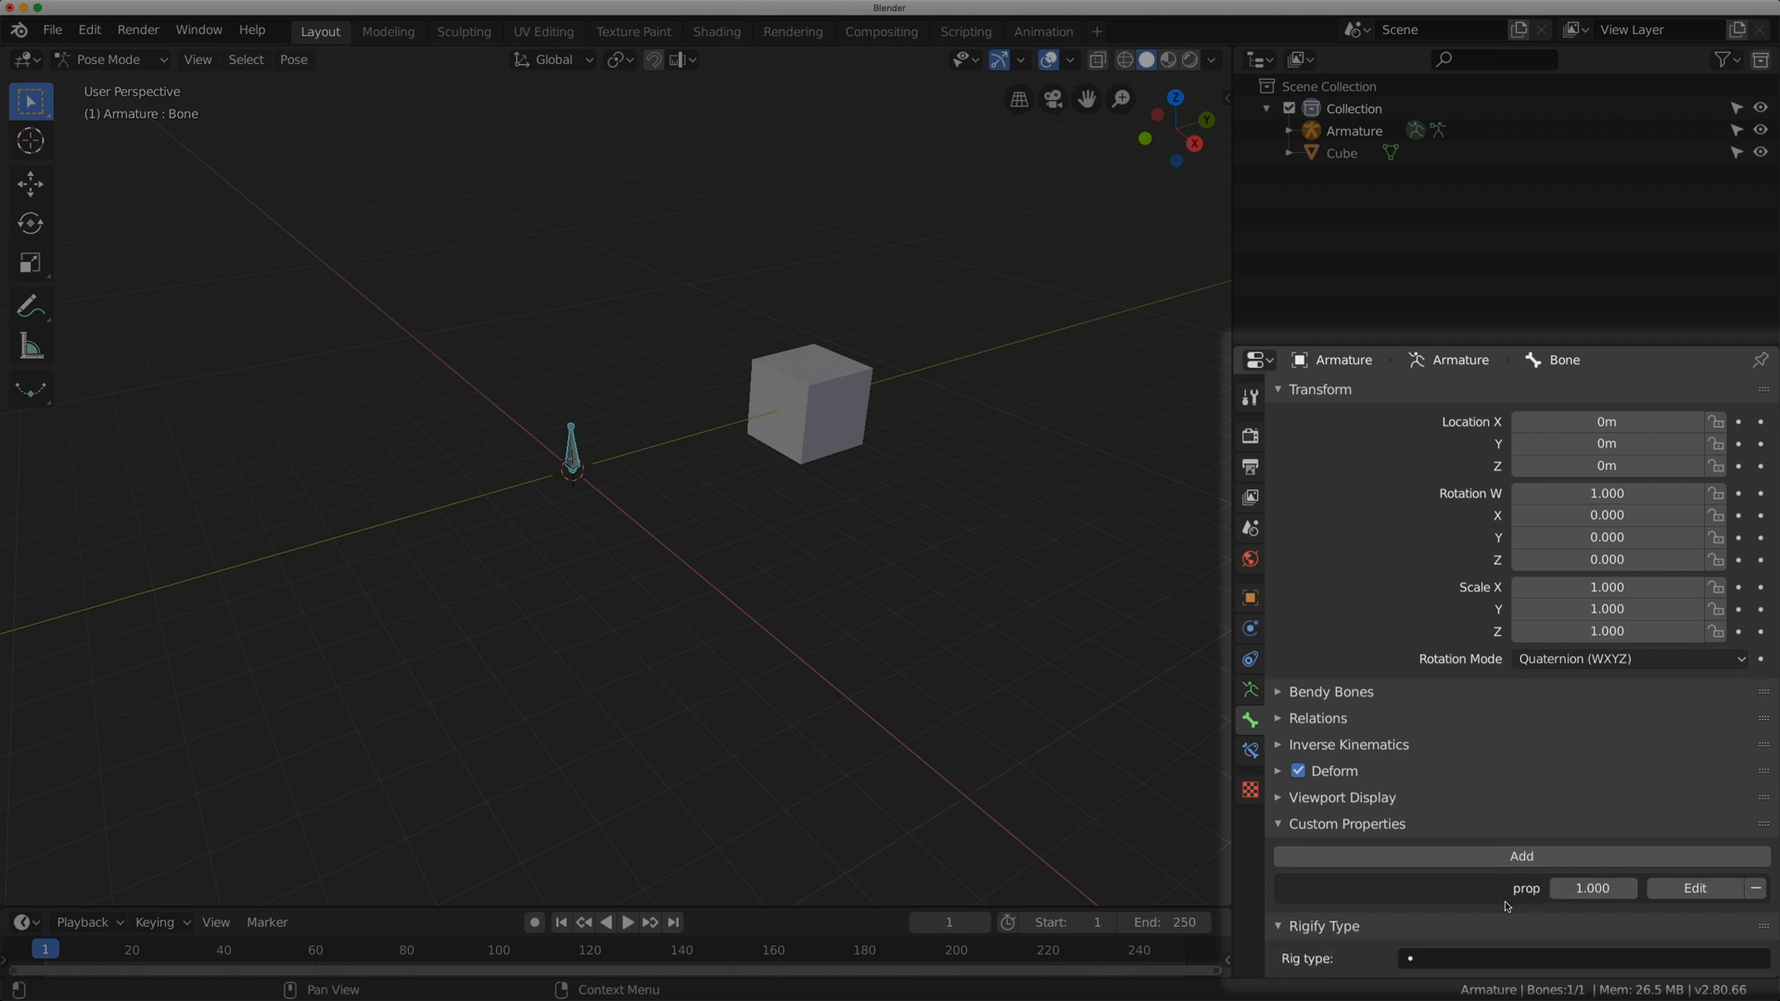
{"action": "left_click", "coordinate": [1695, 888]}
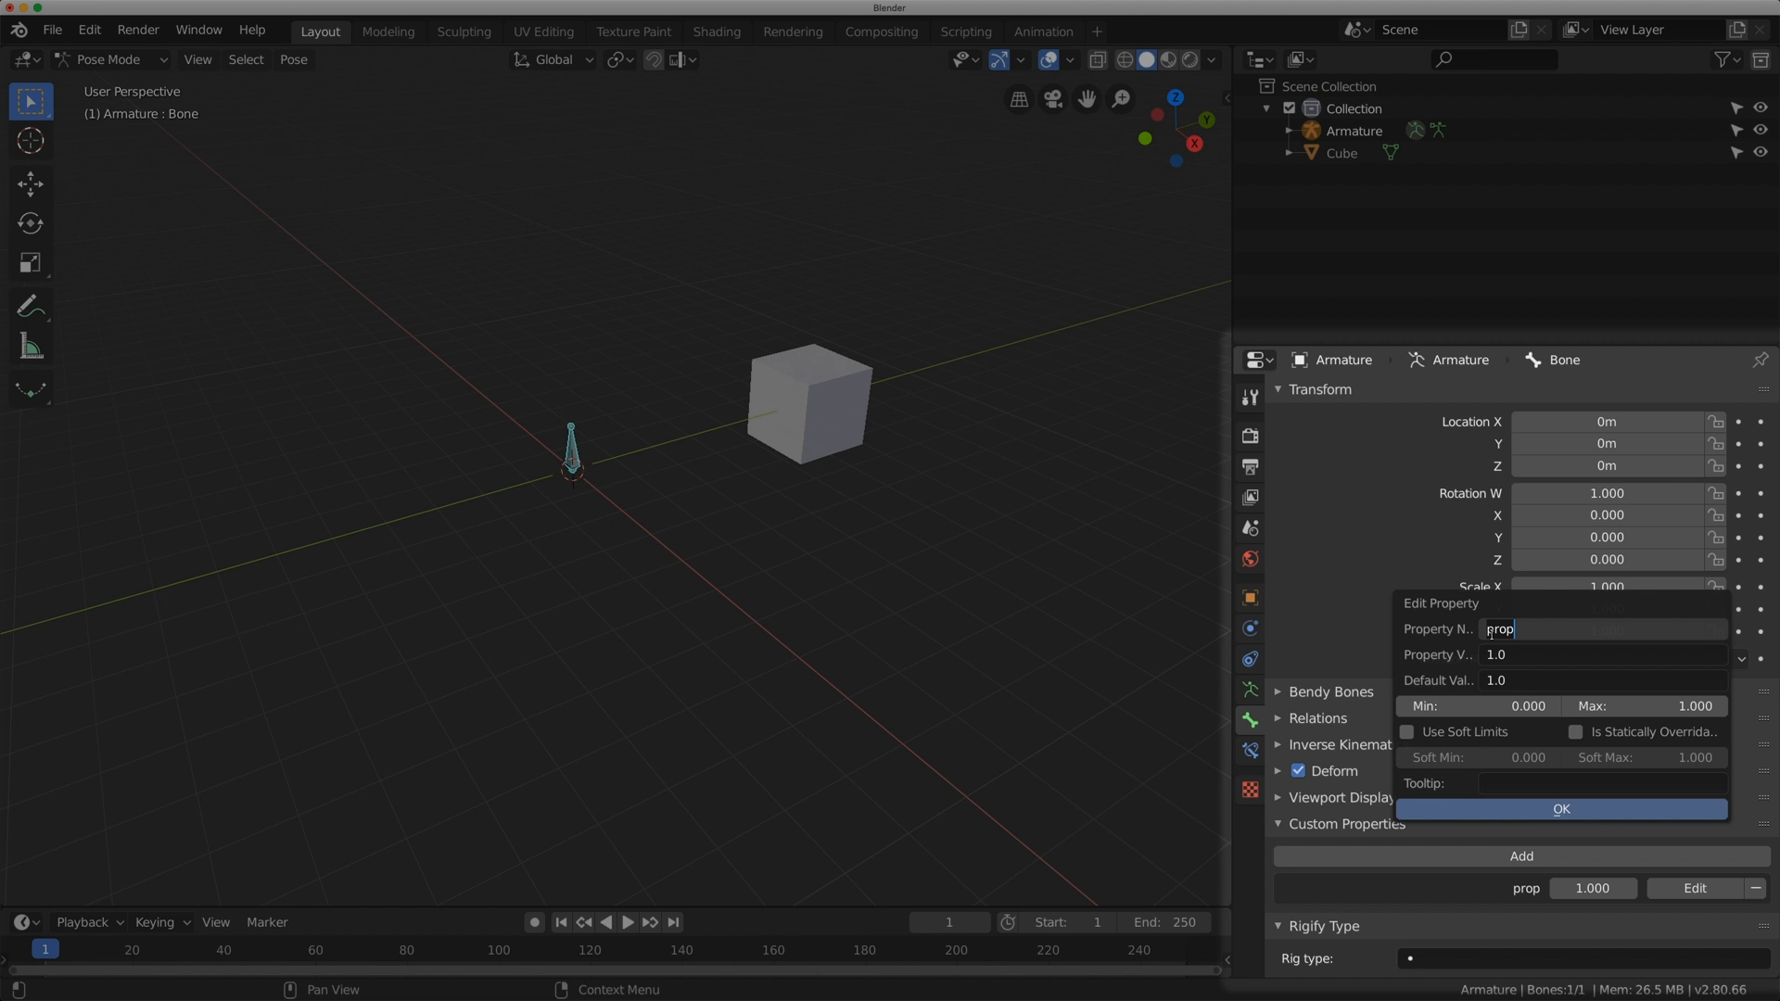
{"action": "type", "text": "NEW"}
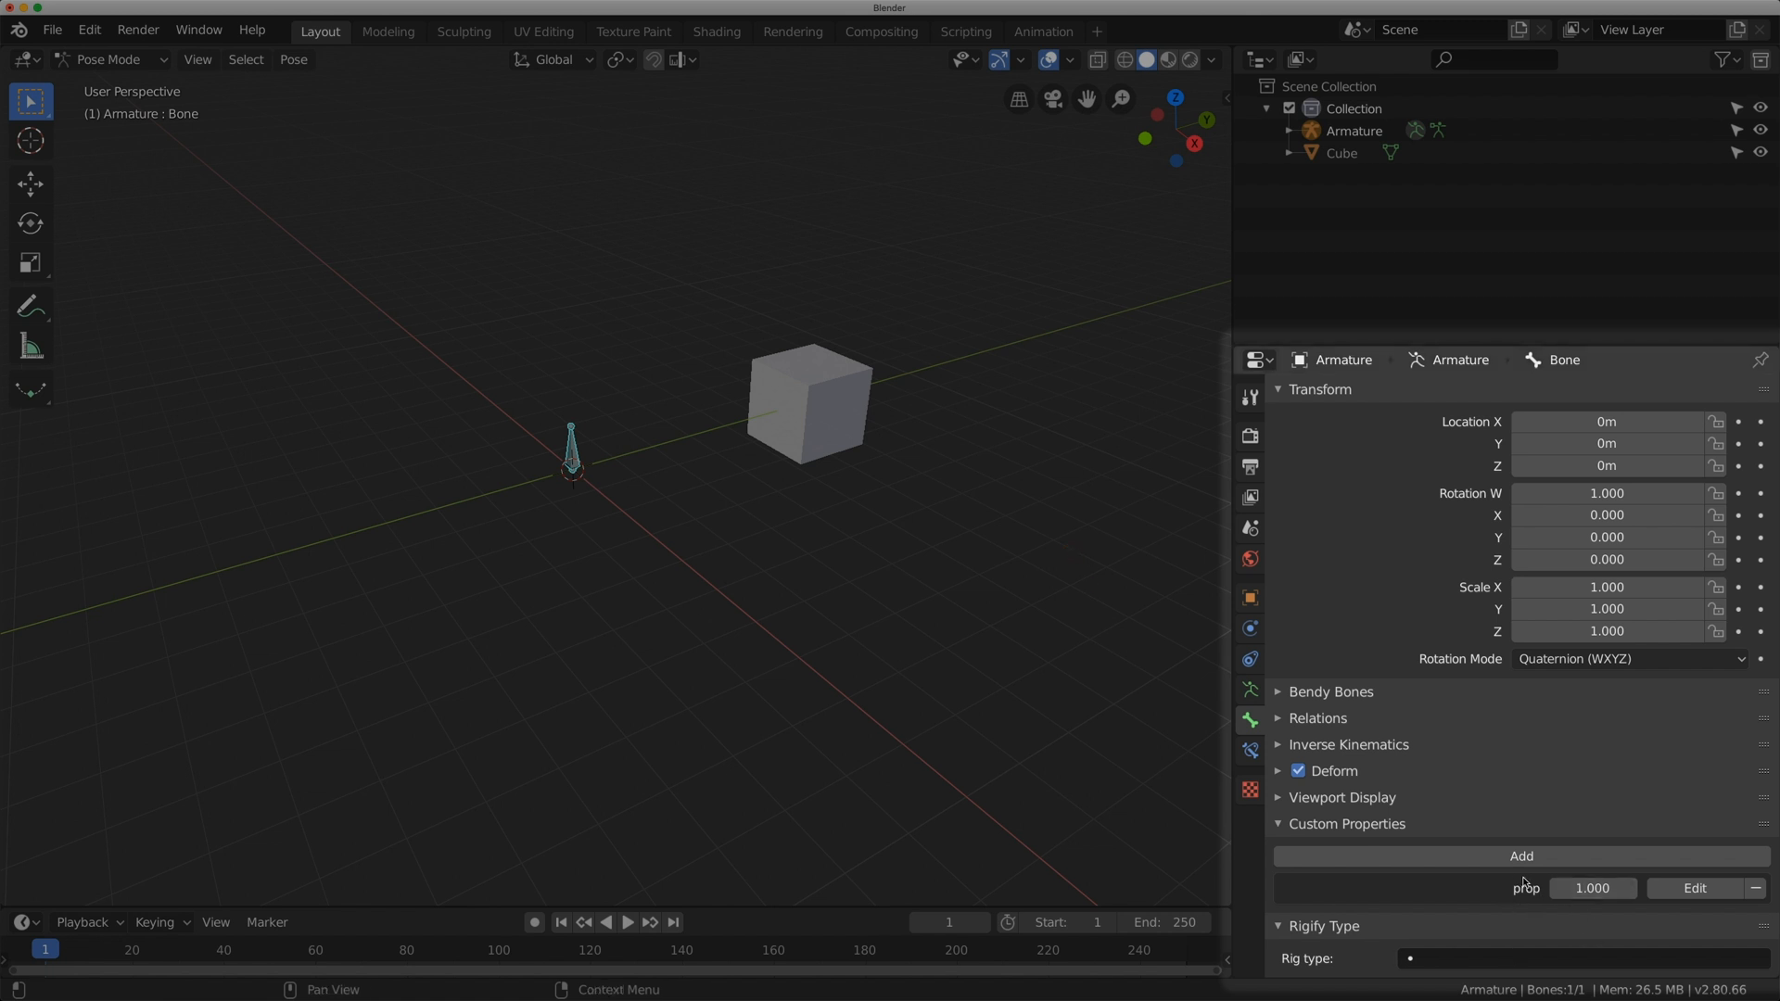
{"action": "left_click", "coordinate": [1693, 888]}
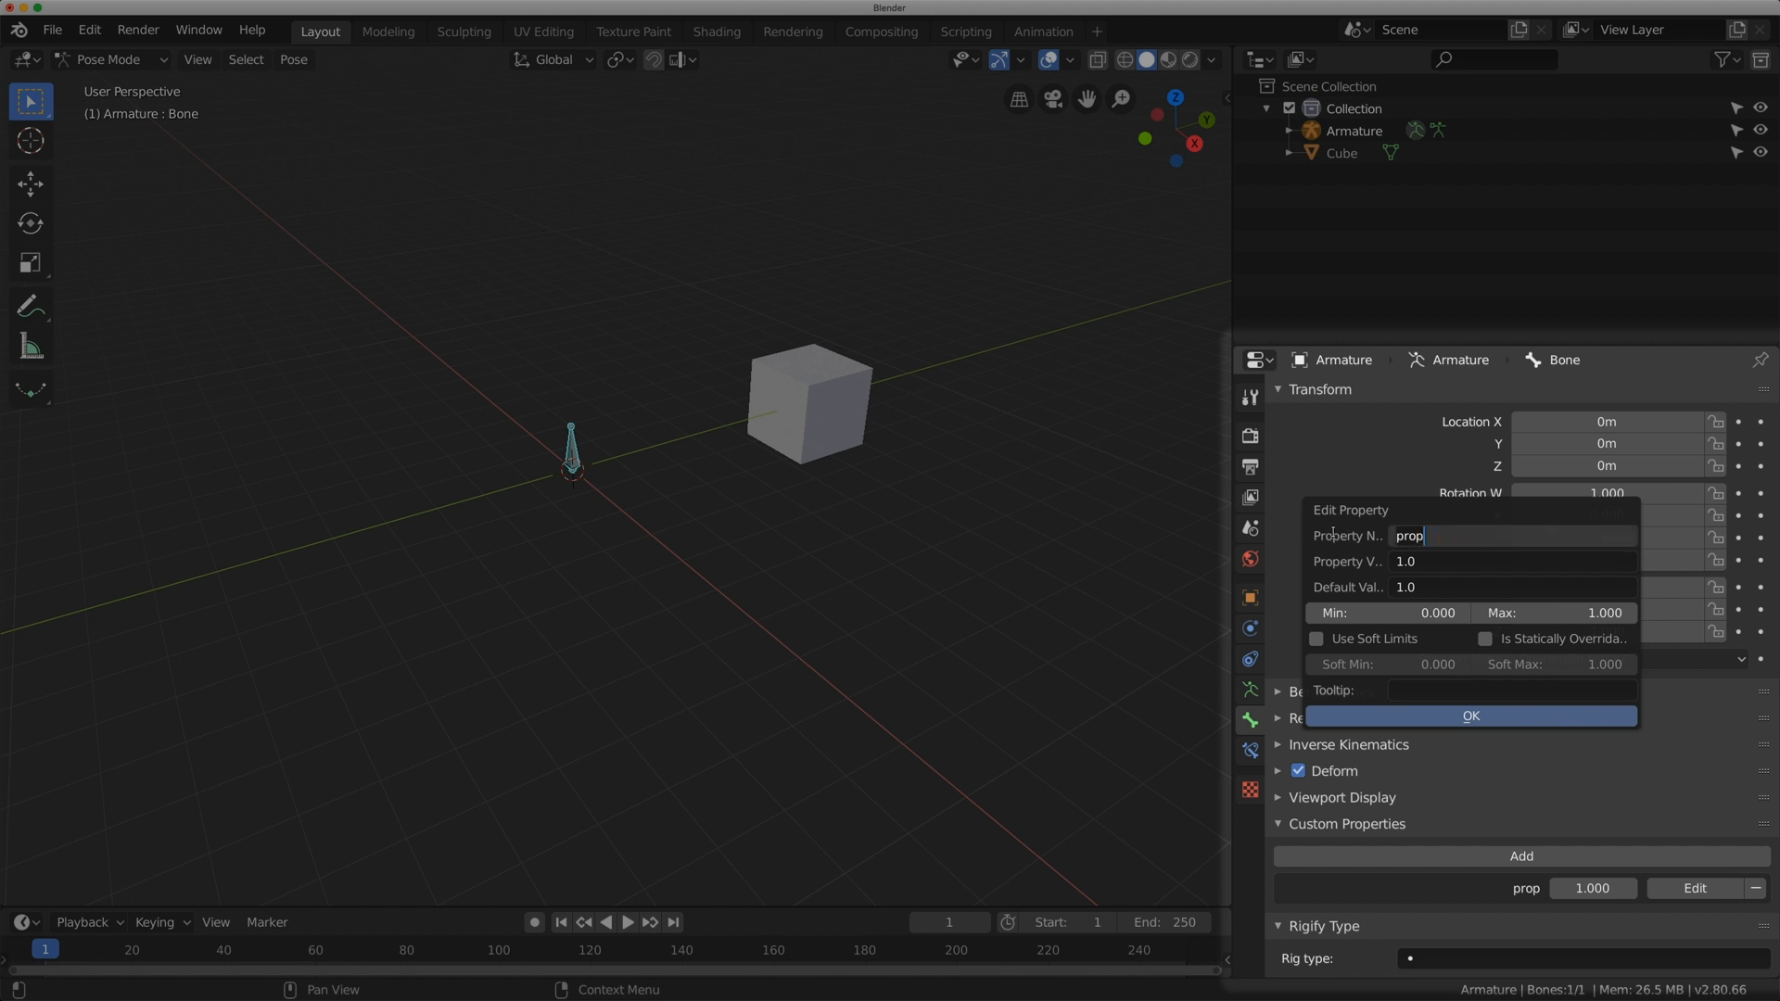
{"action": "type", "text": "NEW"}
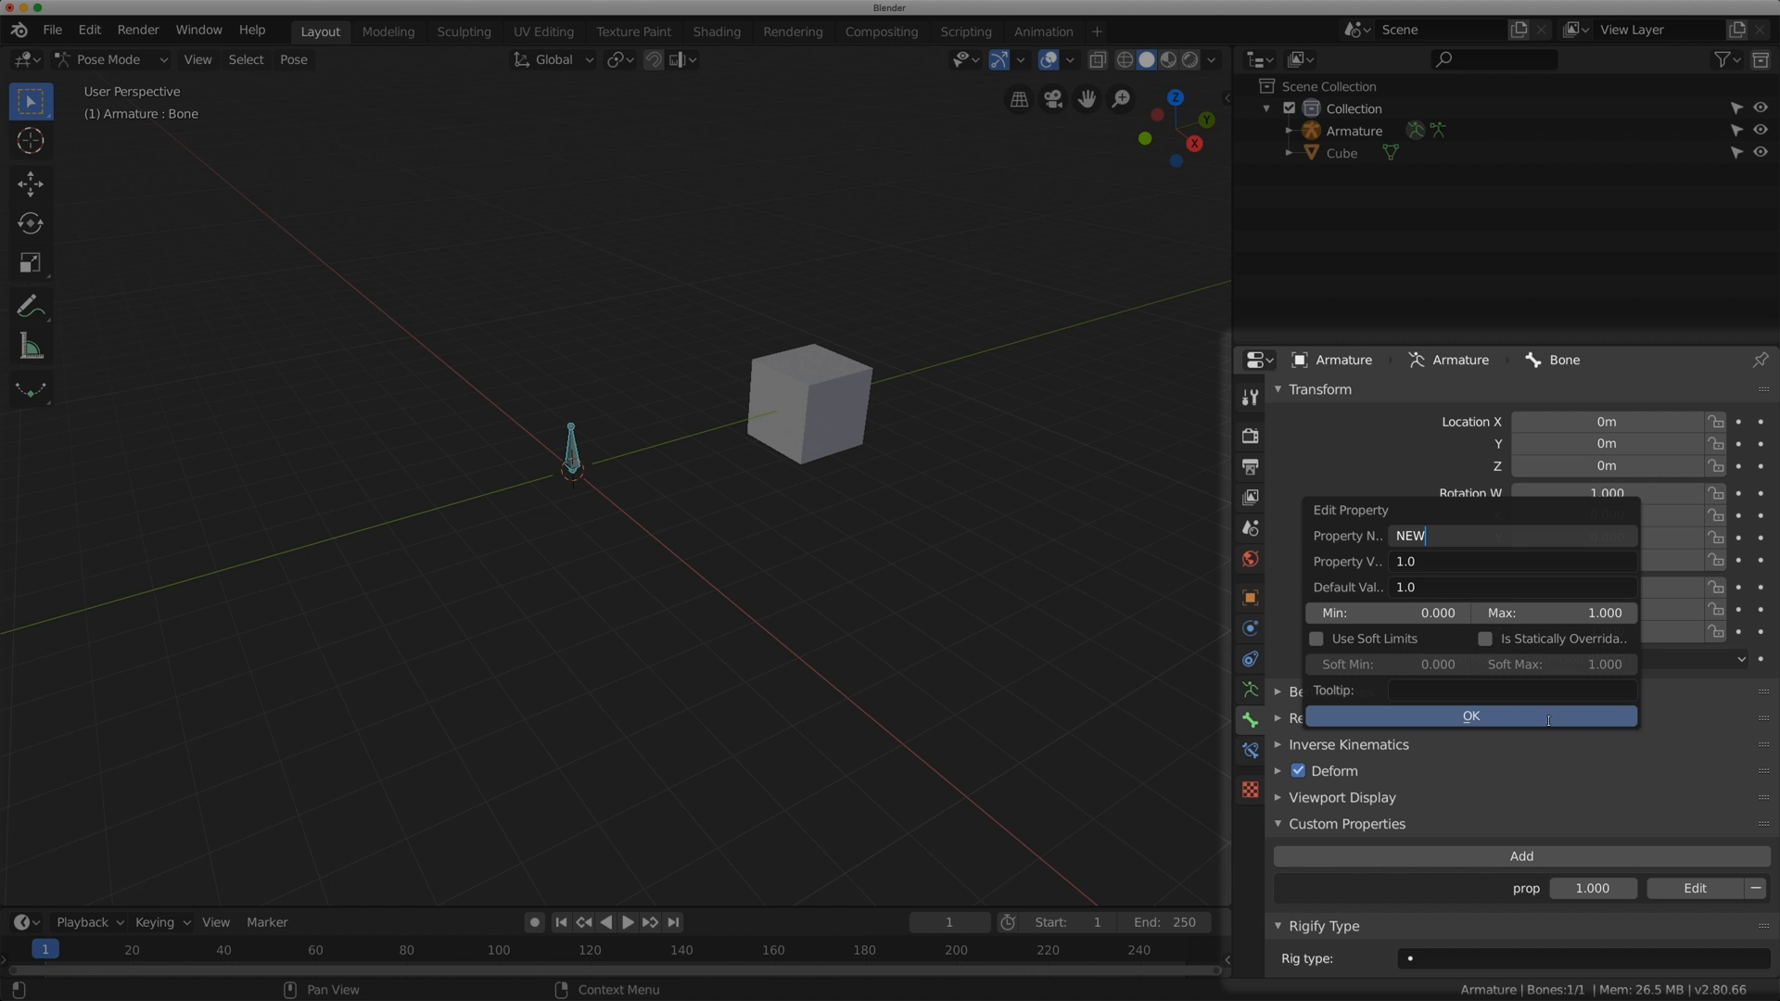
{"action": "left_click", "coordinate": [1470, 716]}
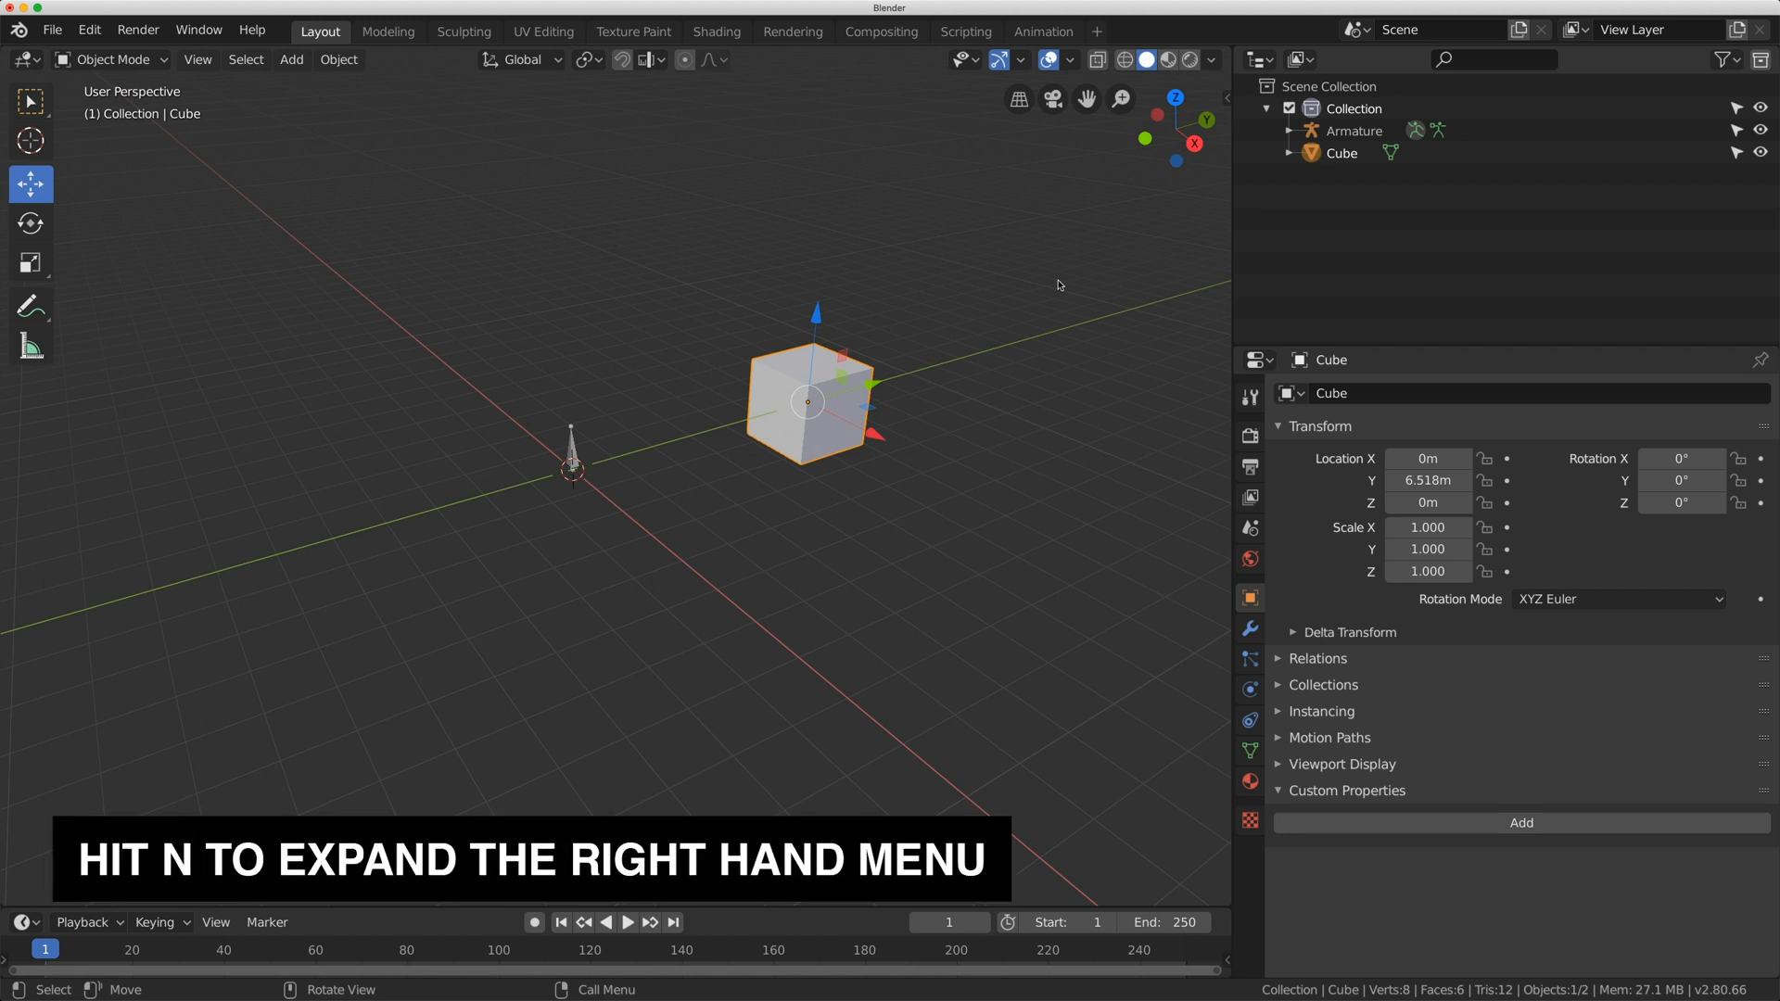
- Add a driver to the cube's X rotation and edit its expression down to 'var' in the Drivers editor
{"action": "key", "text": "n"}
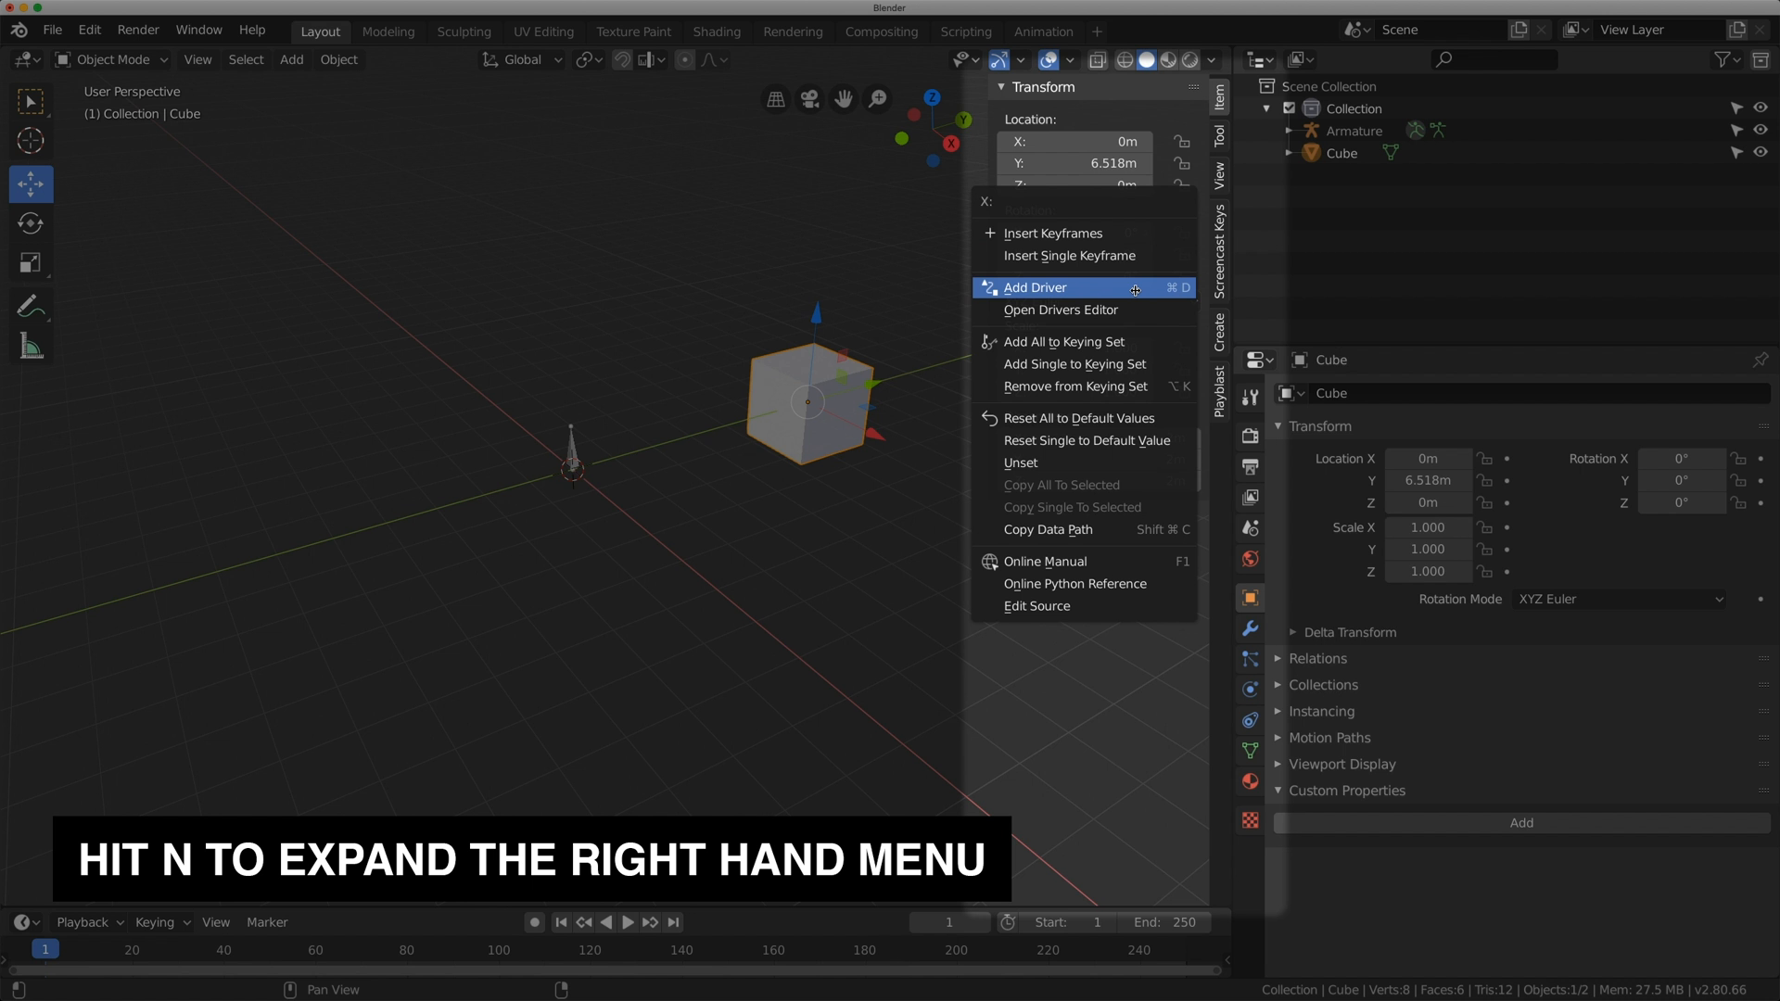
{"action": "mouse_move", "coordinate": [1034, 285]}
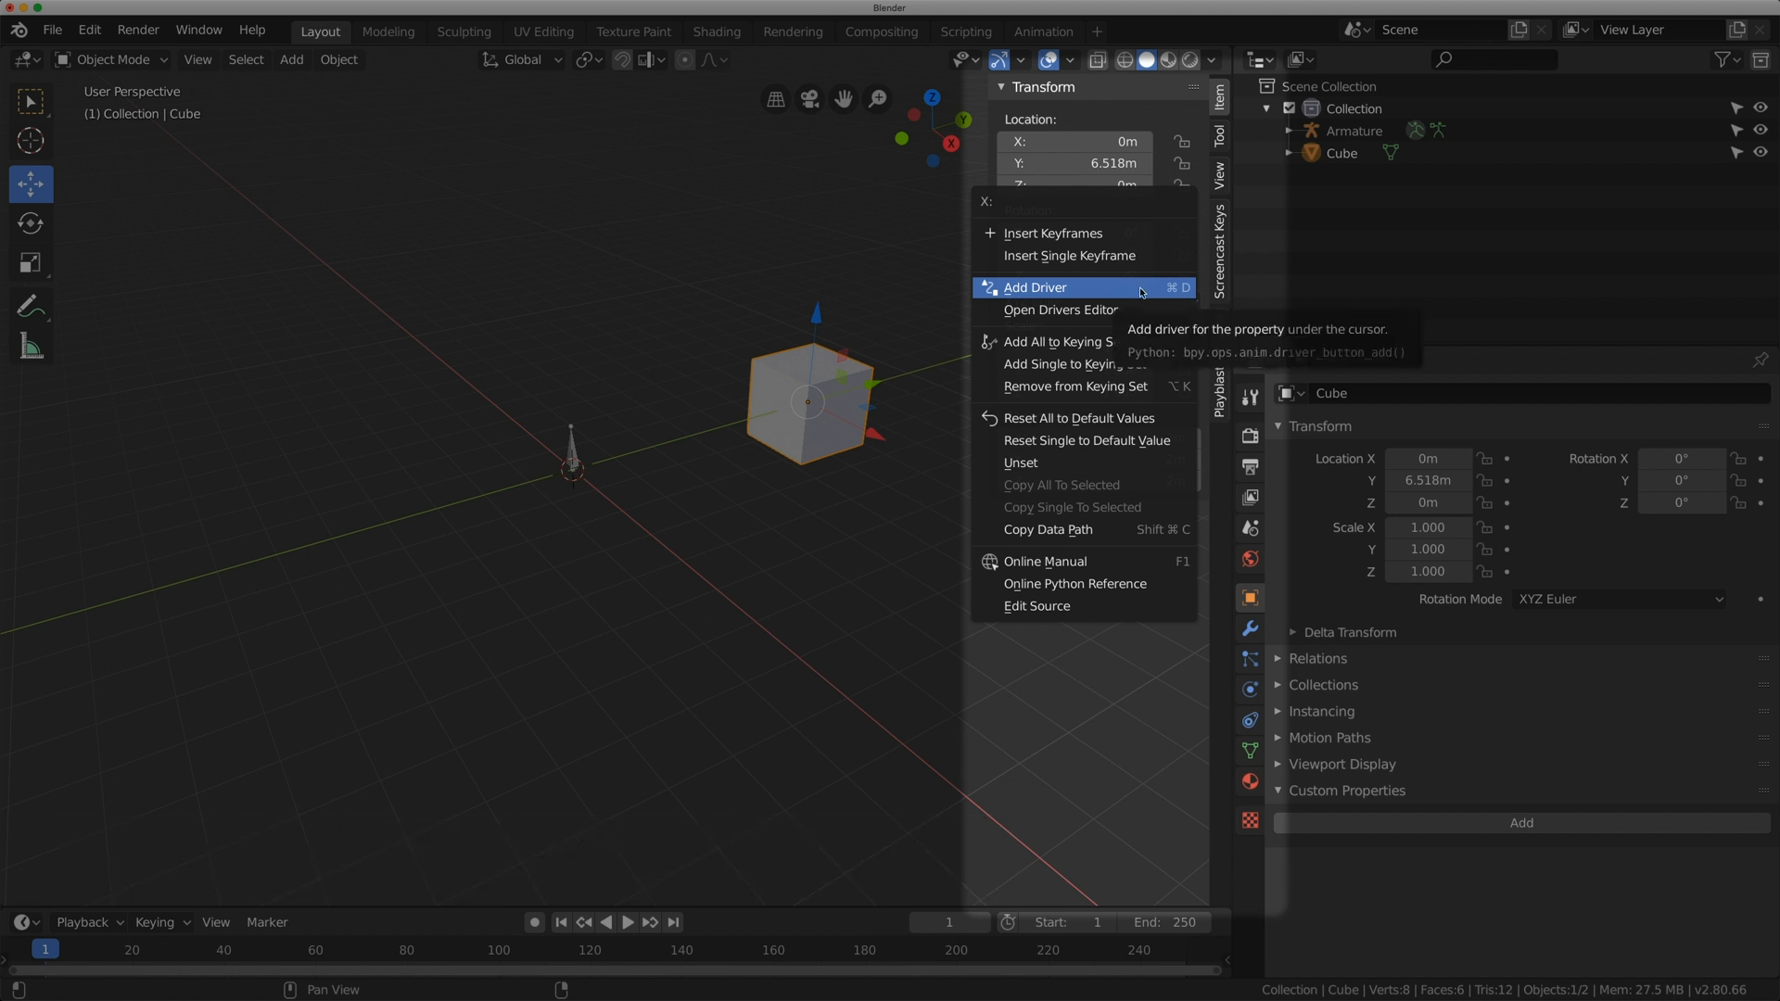
{"action": "left_click", "coordinate": [1035, 285]}
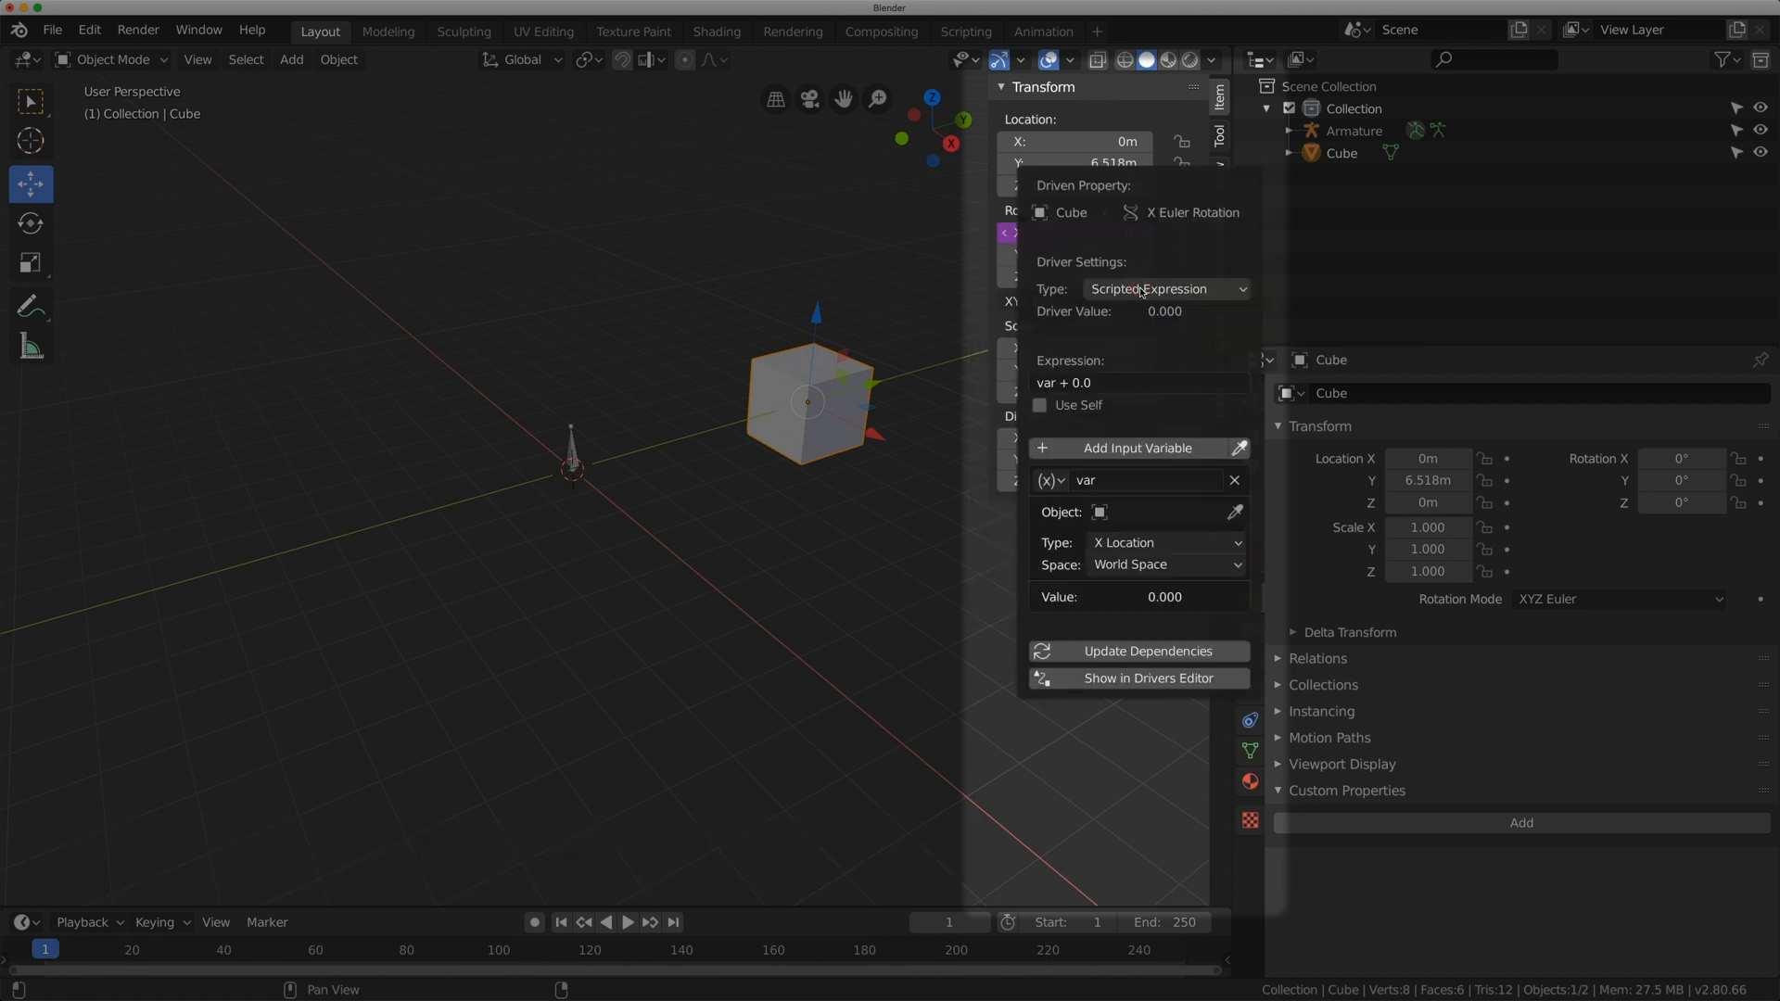
{"action": "mouse_move", "coordinate": [1149, 289]}
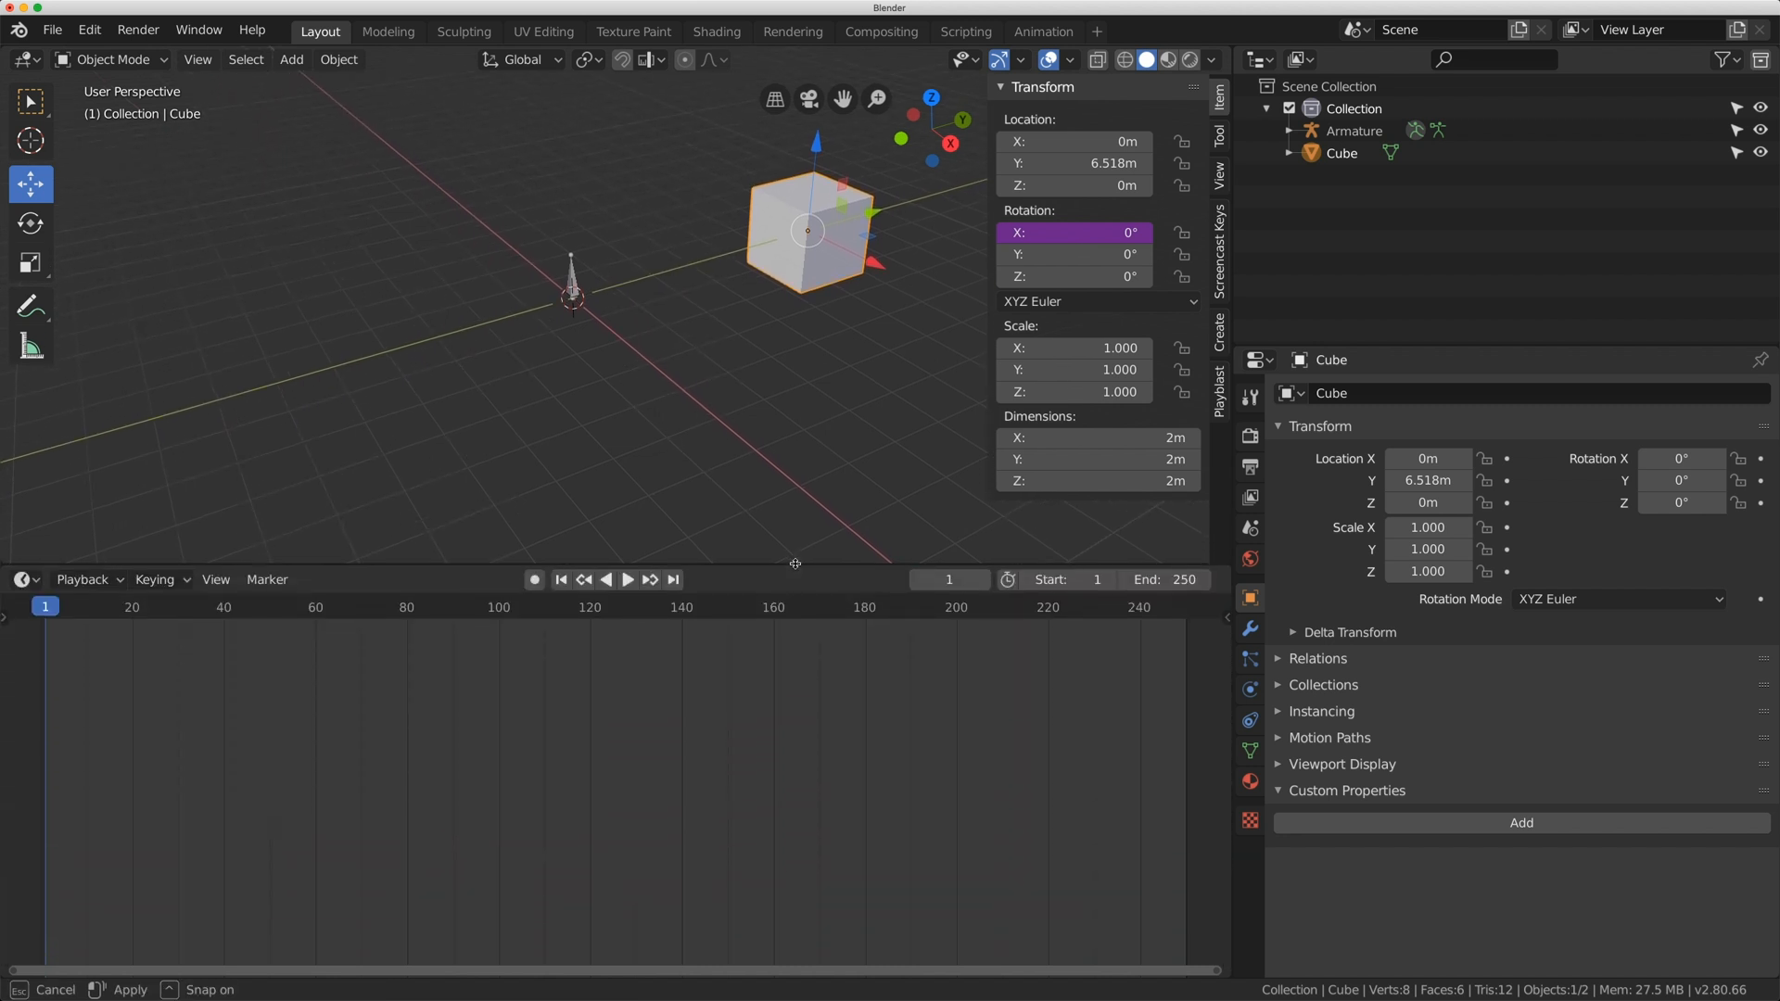
{"action": "left_click", "coordinate": [22, 579]}
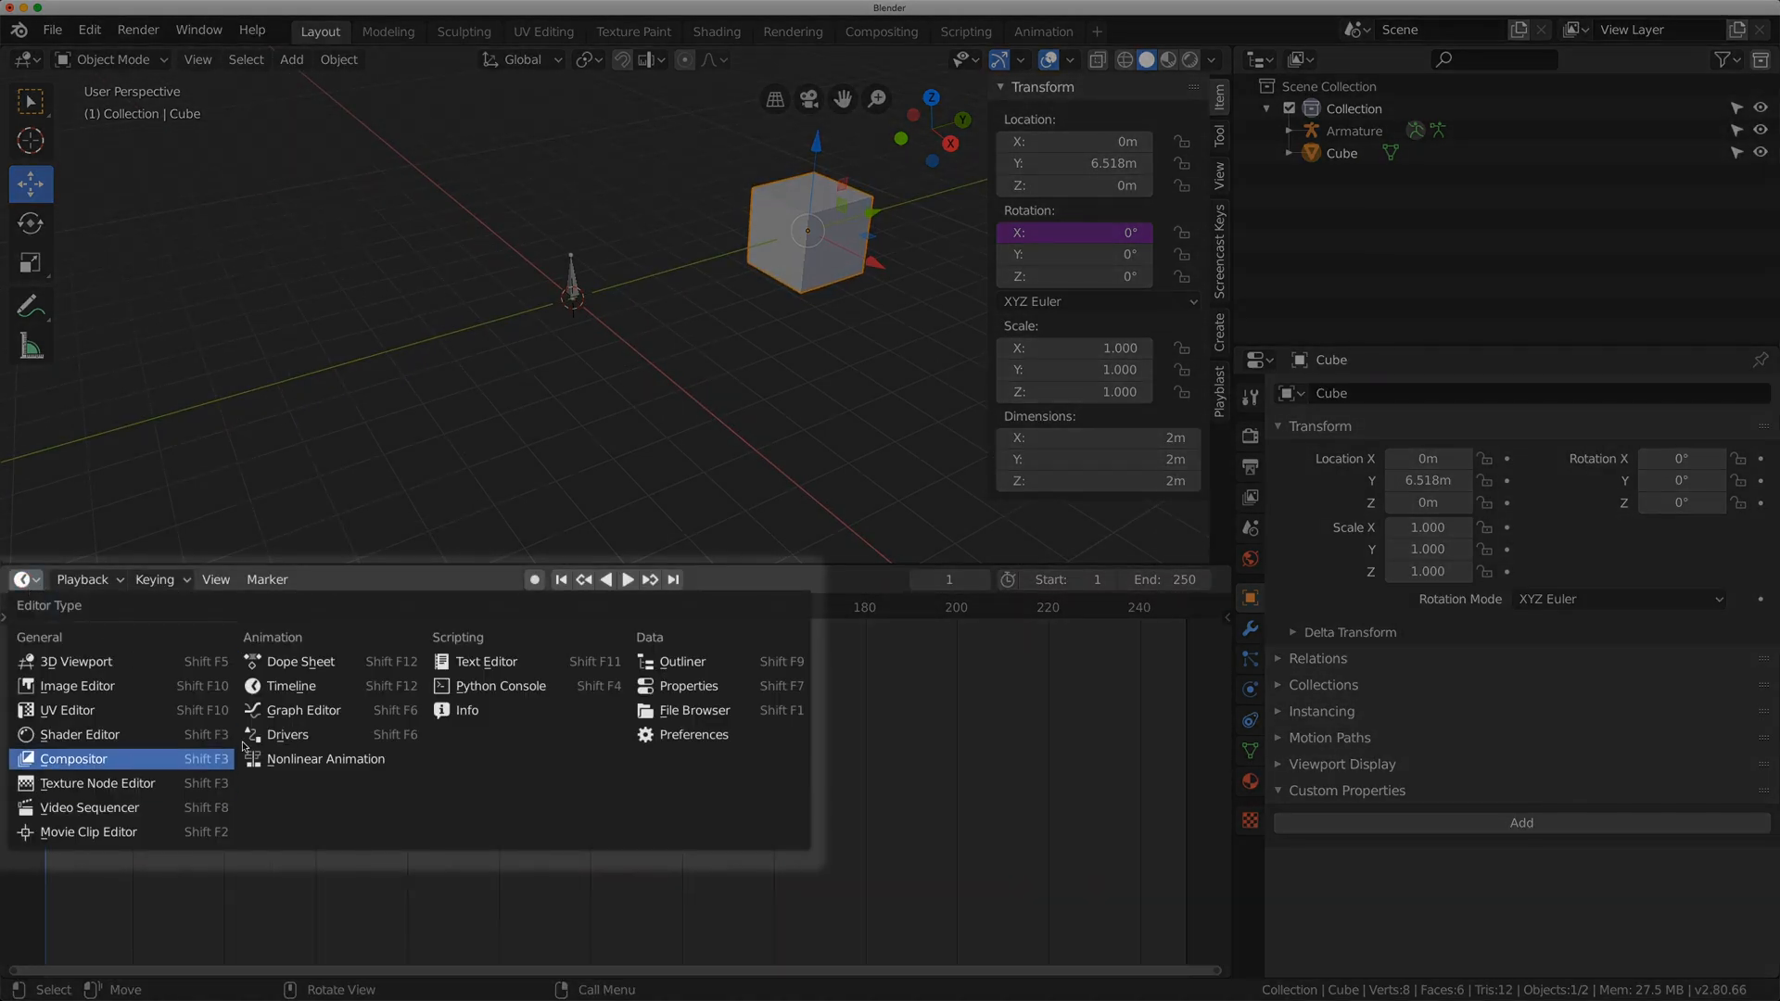
{"action": "left_click", "coordinate": [288, 734]}
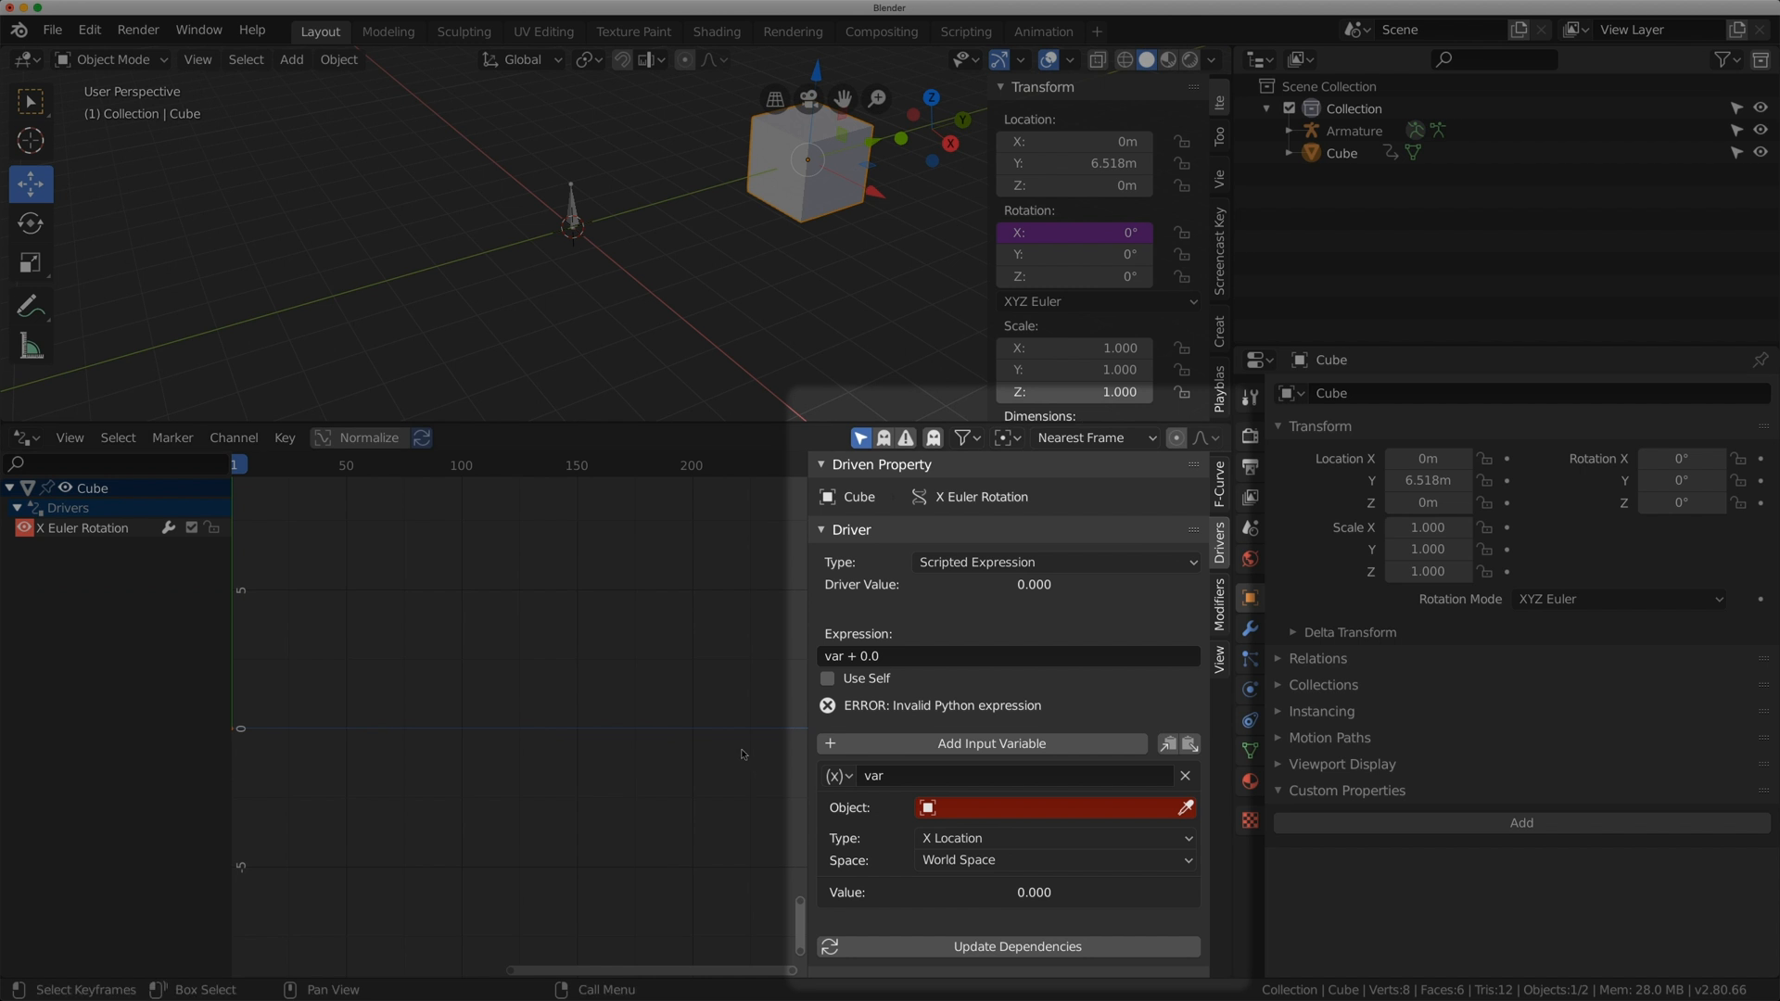
{"action": "mouse_move", "coordinate": [836, 775]}
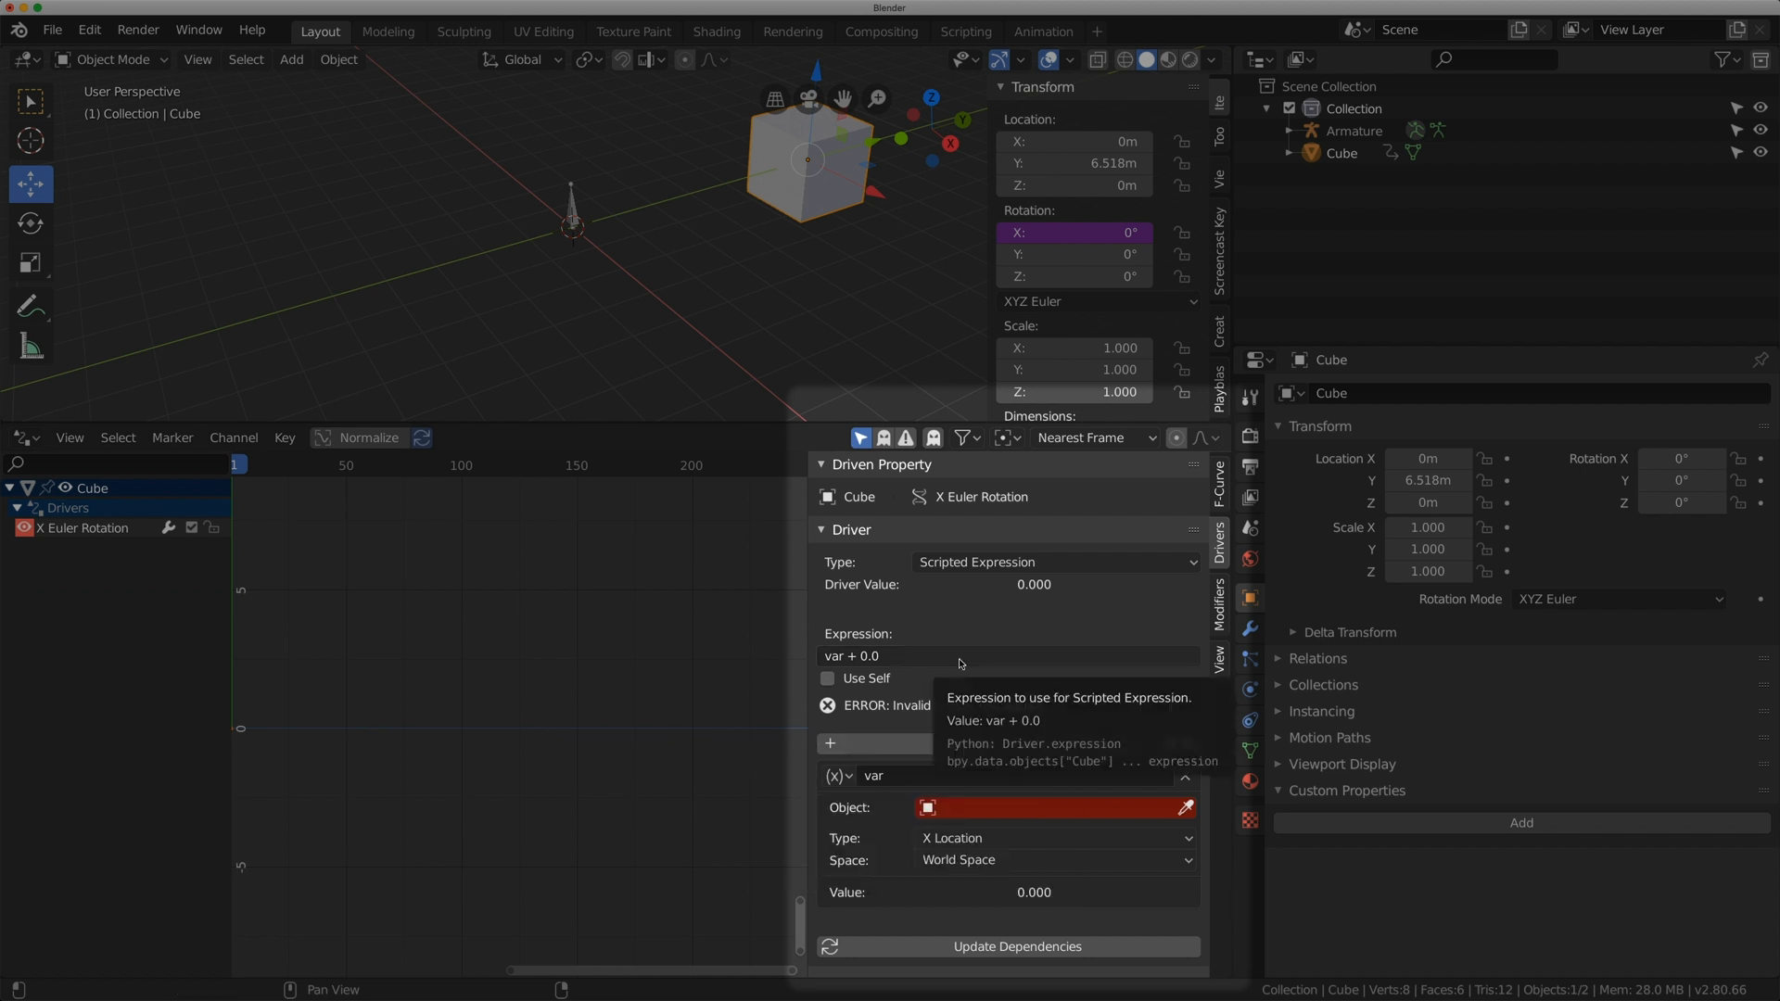
{"action": "left_click", "coordinate": [1009, 655]}
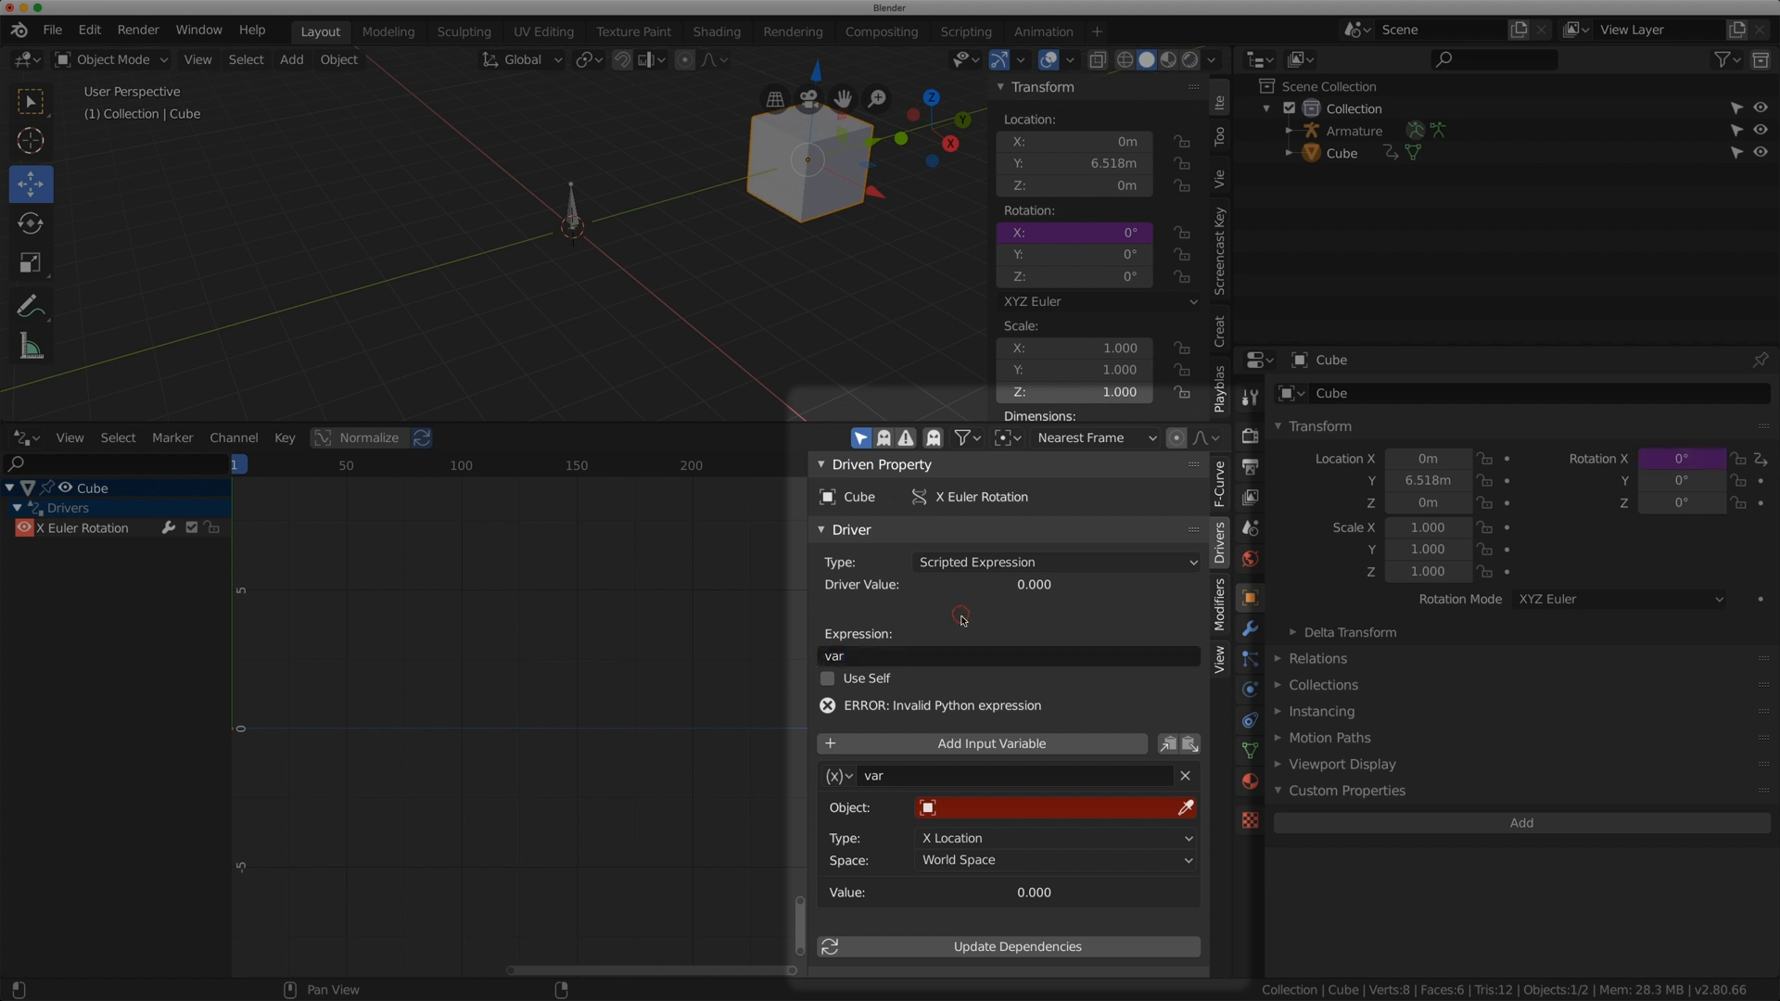
{"action": "mouse_move", "coordinate": [840, 790]}
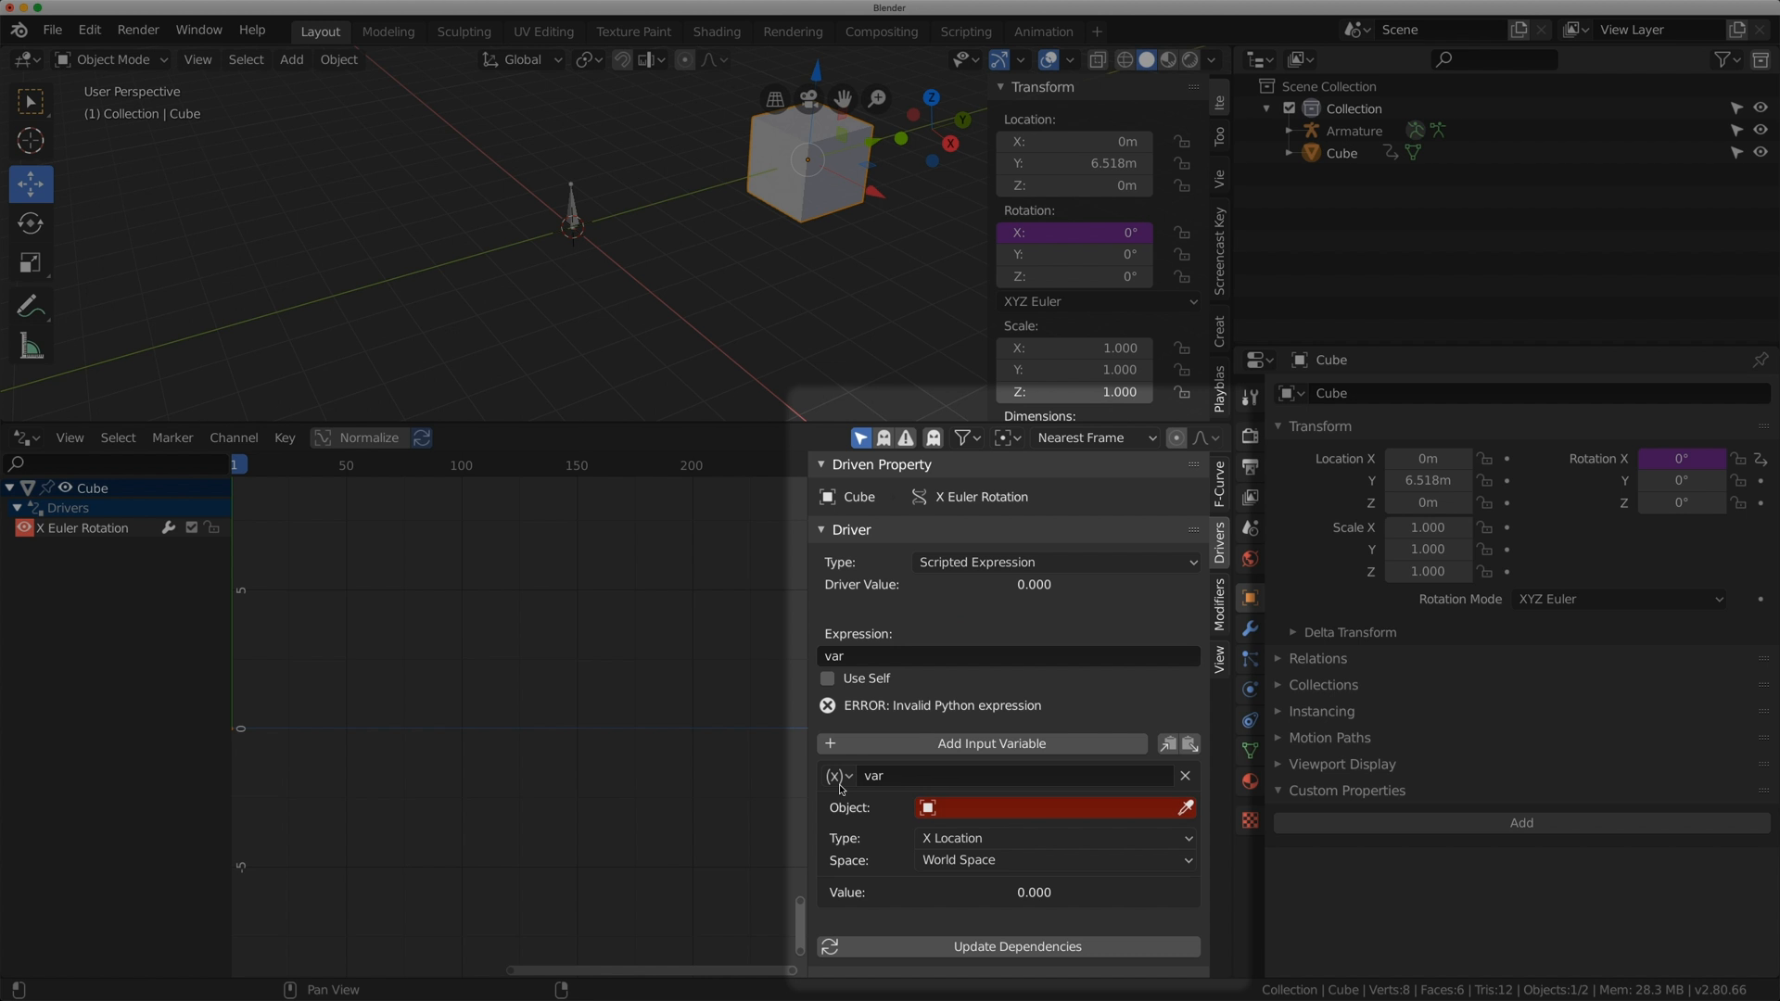
{"action": "mouse_move", "coordinate": [907, 869]}
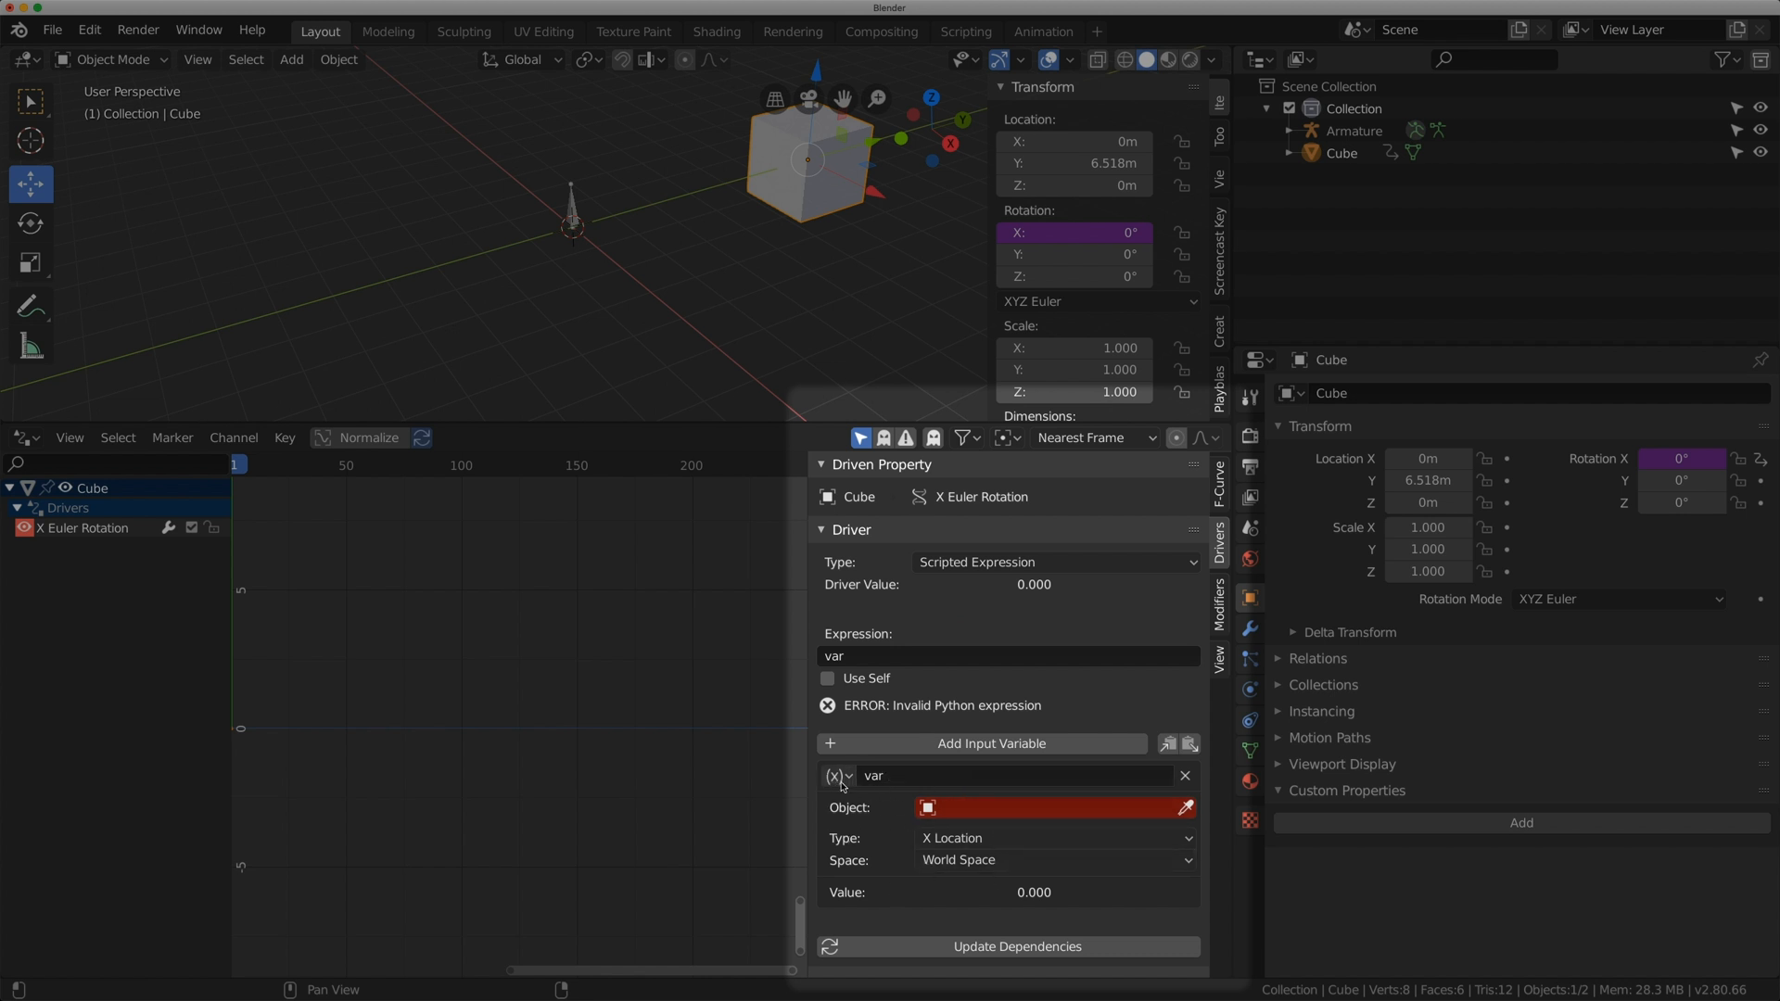
{"action": "mouse_move", "coordinate": [847, 786]}
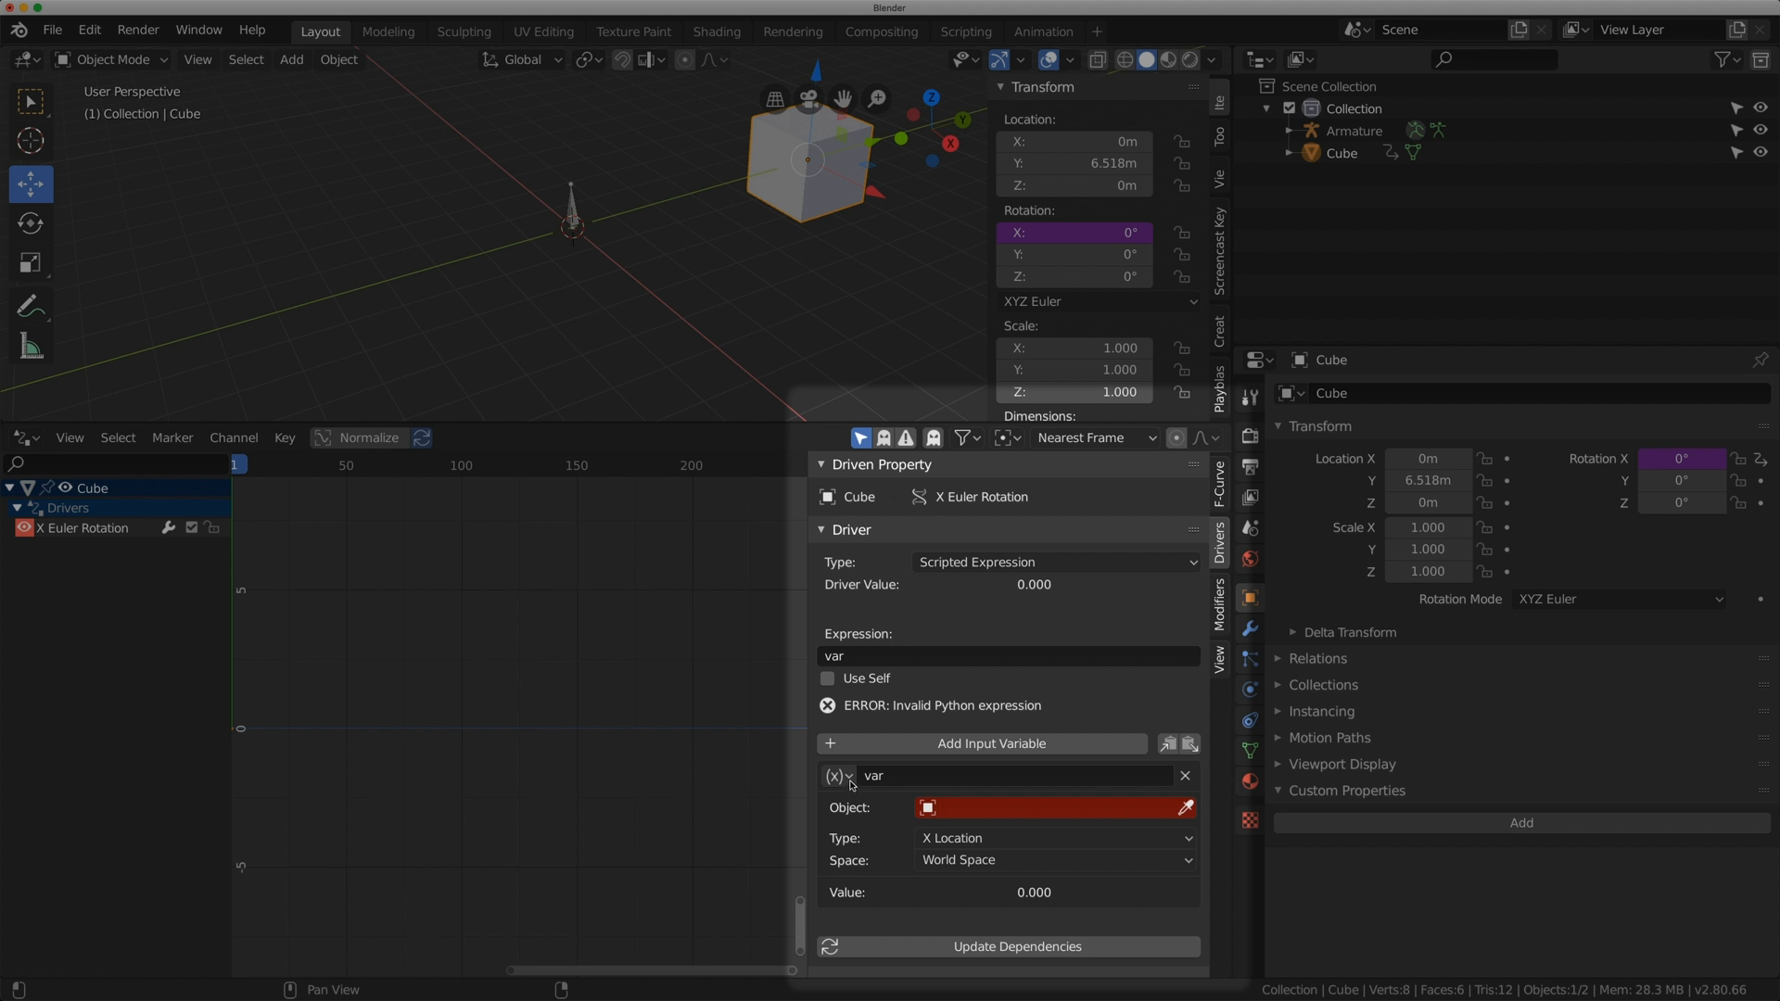
- Set the driver variable to Single Property reading from the Armature object and start its path
{"action": "left_click", "coordinate": [838, 775]}
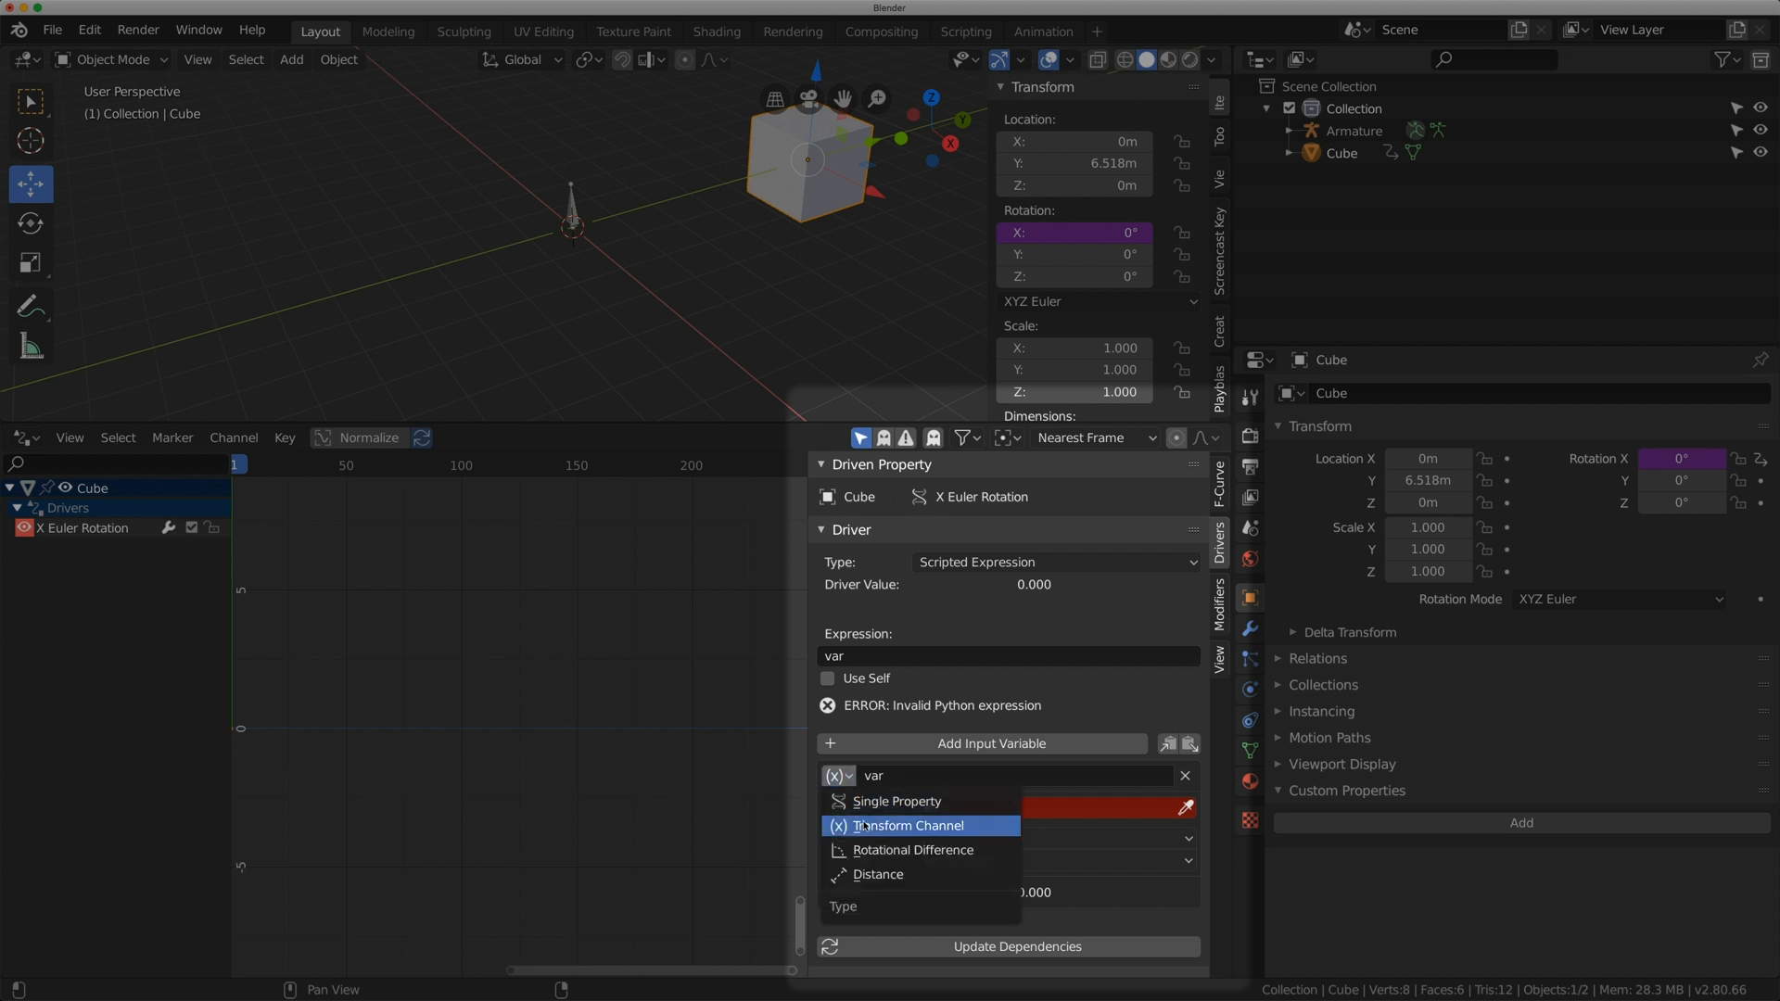
{"action": "mouse_move", "coordinate": [939, 851]}
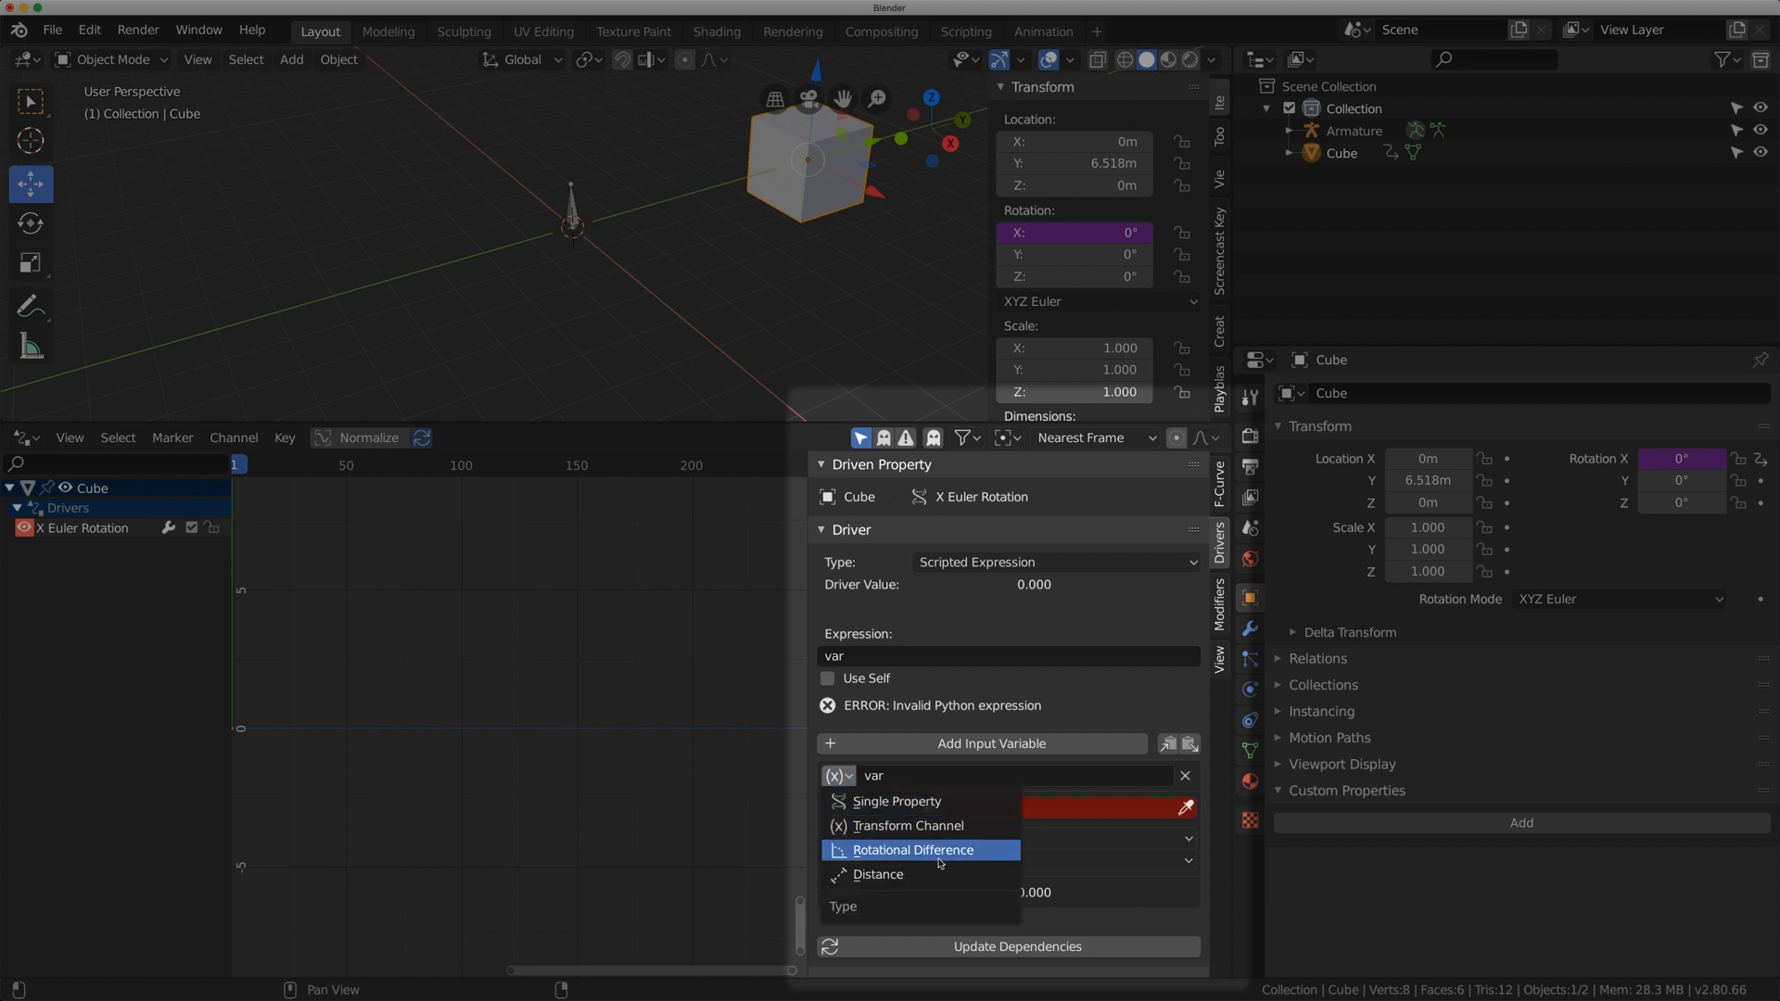
{"action": "mouse_move", "coordinate": [896, 801]}
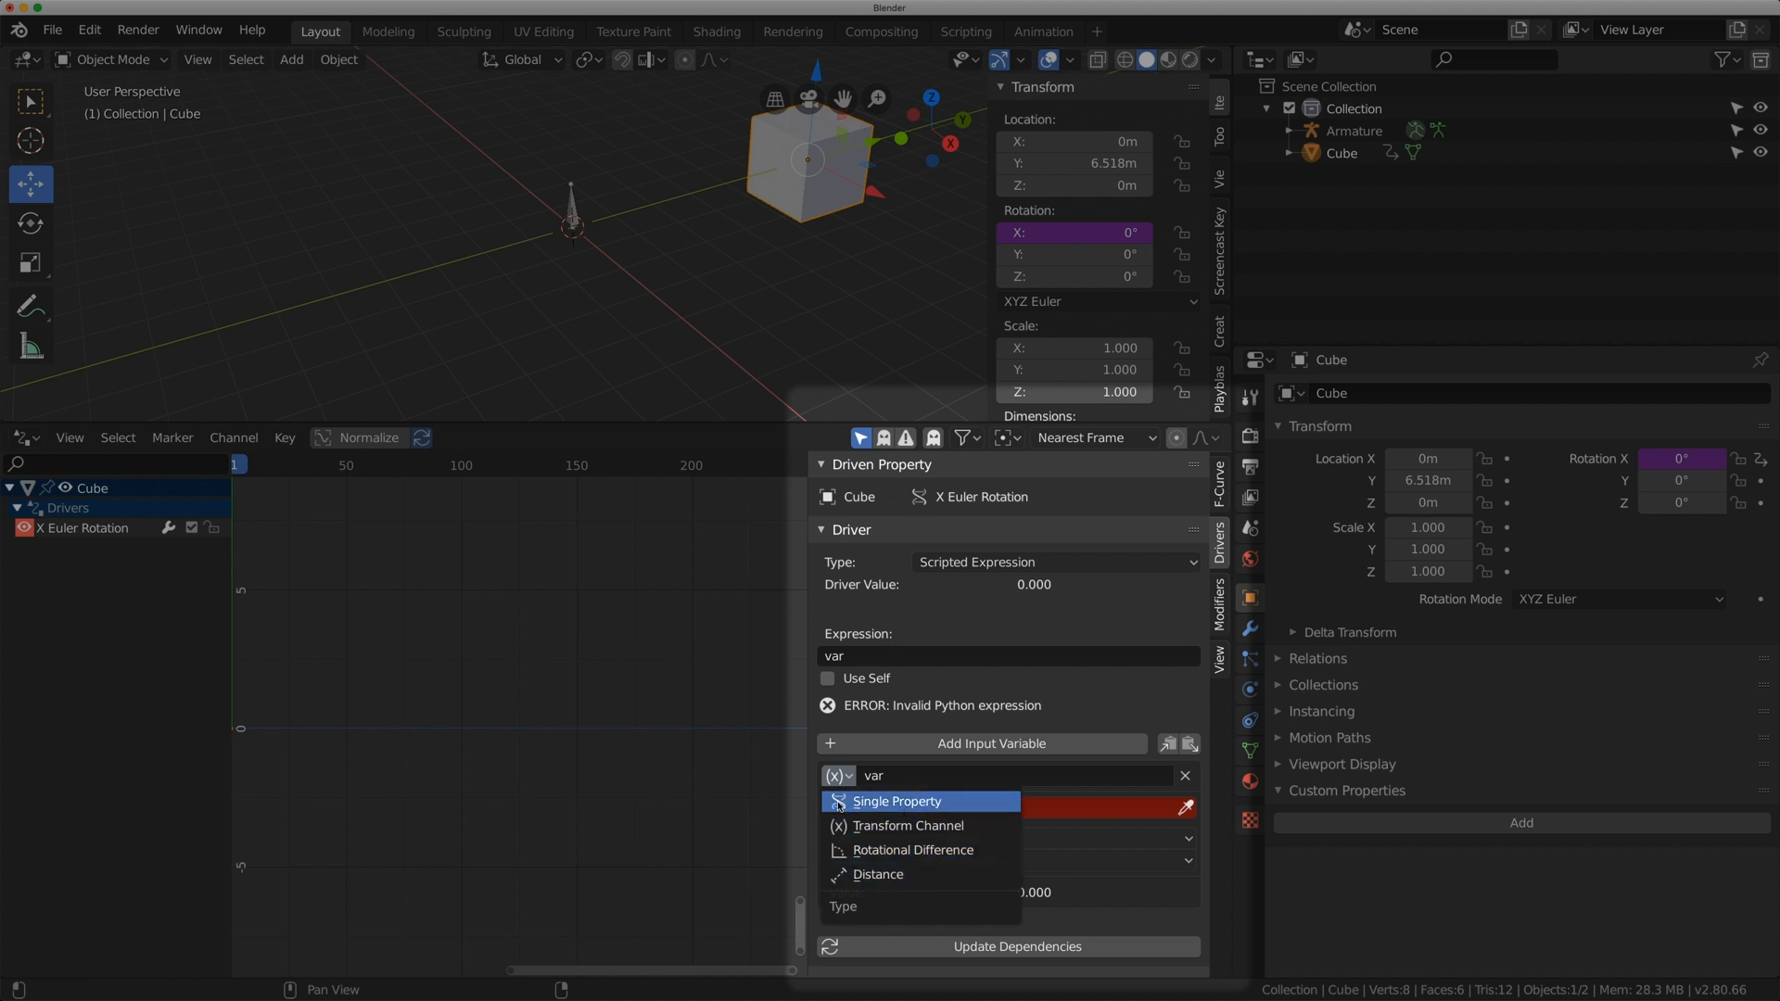
{"action": "left_click", "coordinate": [895, 801]}
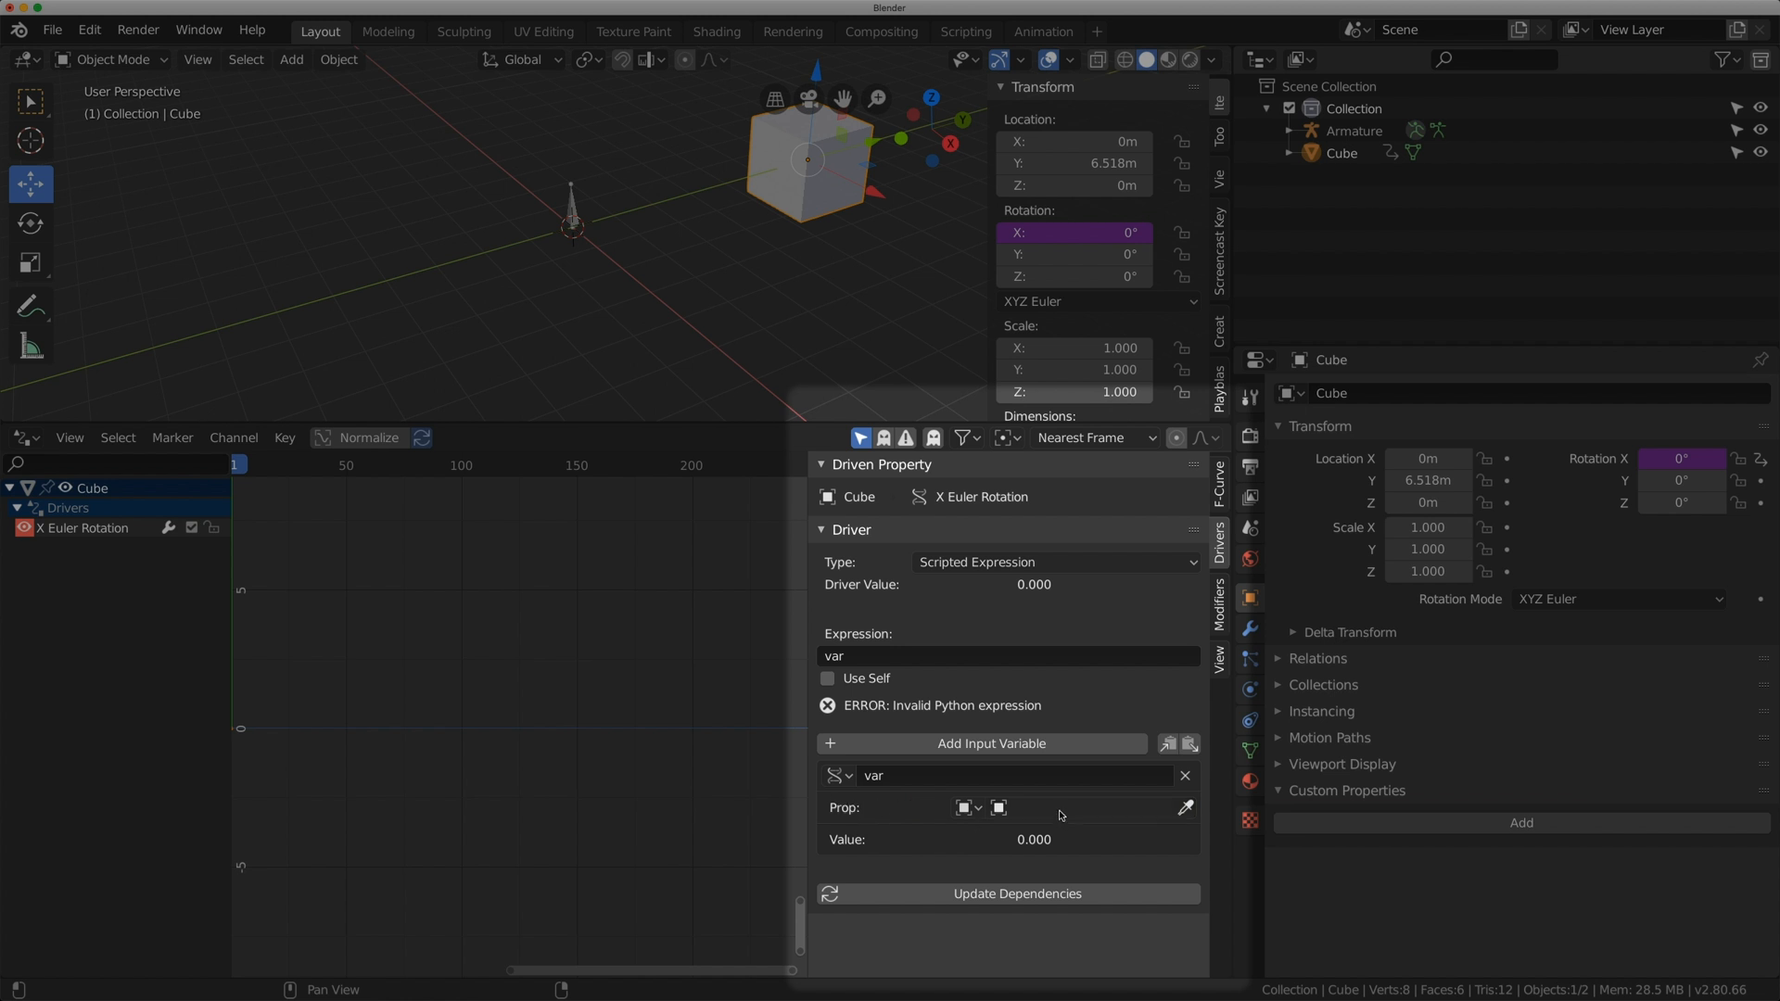
{"action": "left_click", "coordinate": [963, 806]}
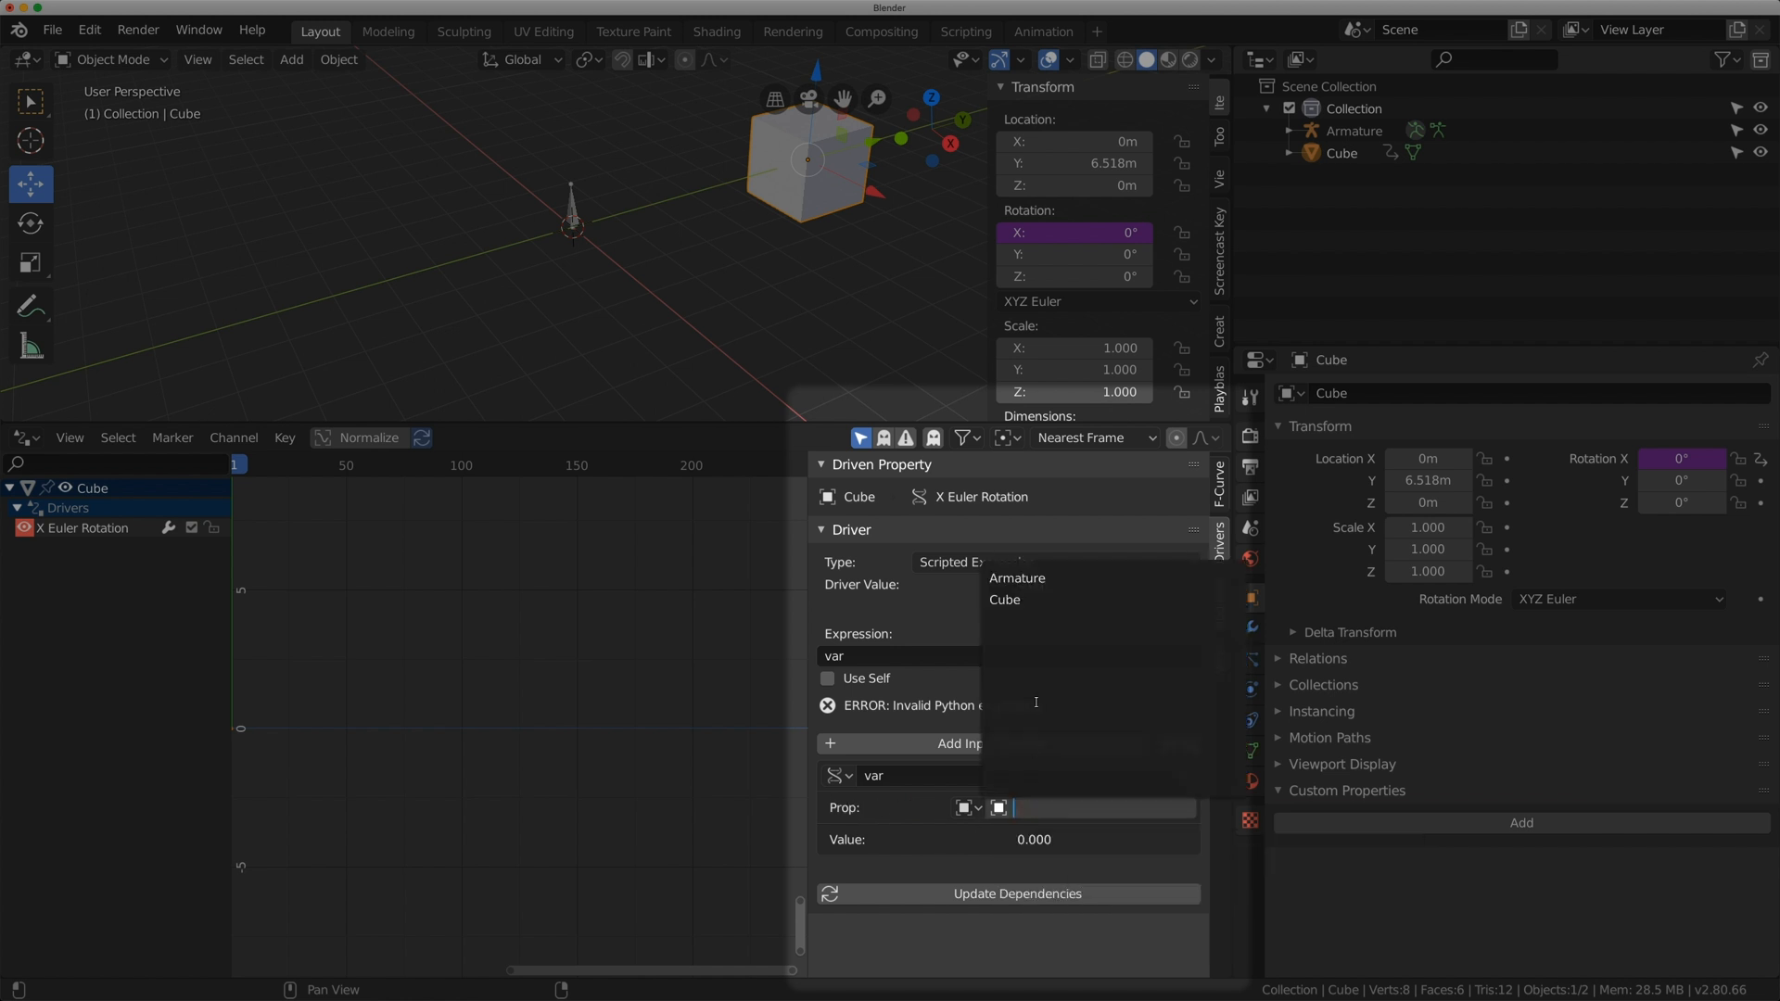
{"action": "left_click", "coordinate": [1018, 579]}
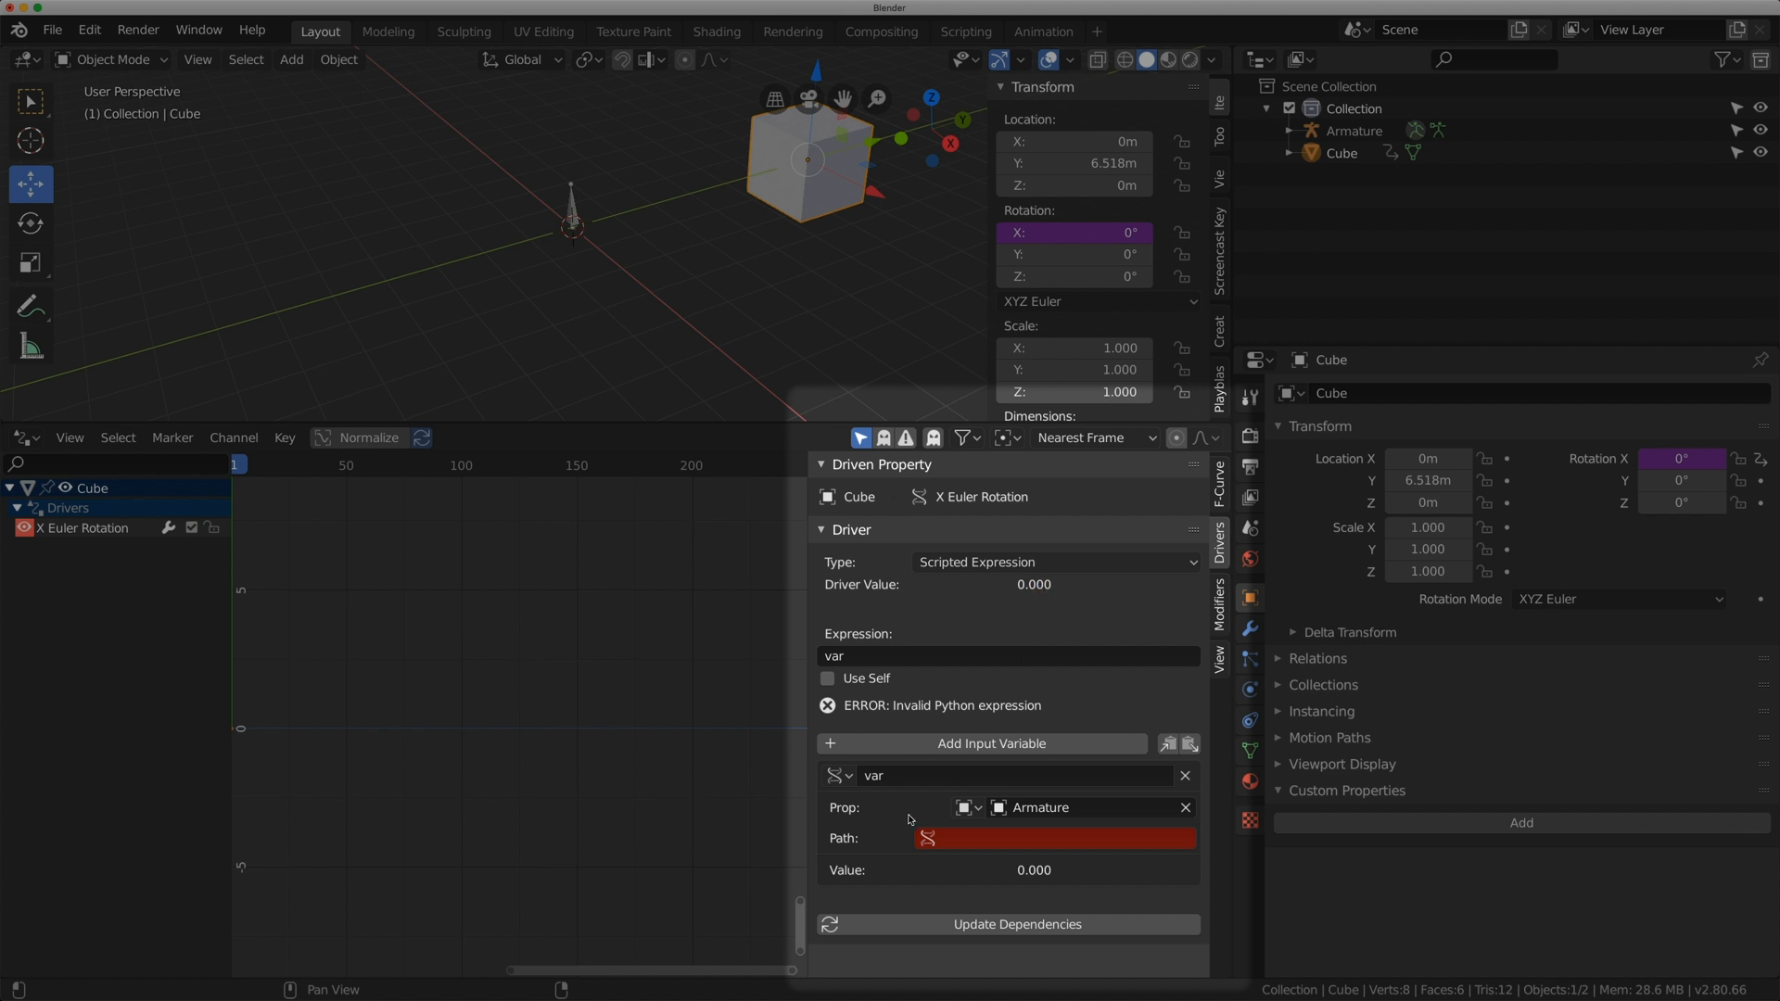
{"action": "left_click", "coordinate": [1055, 839]}
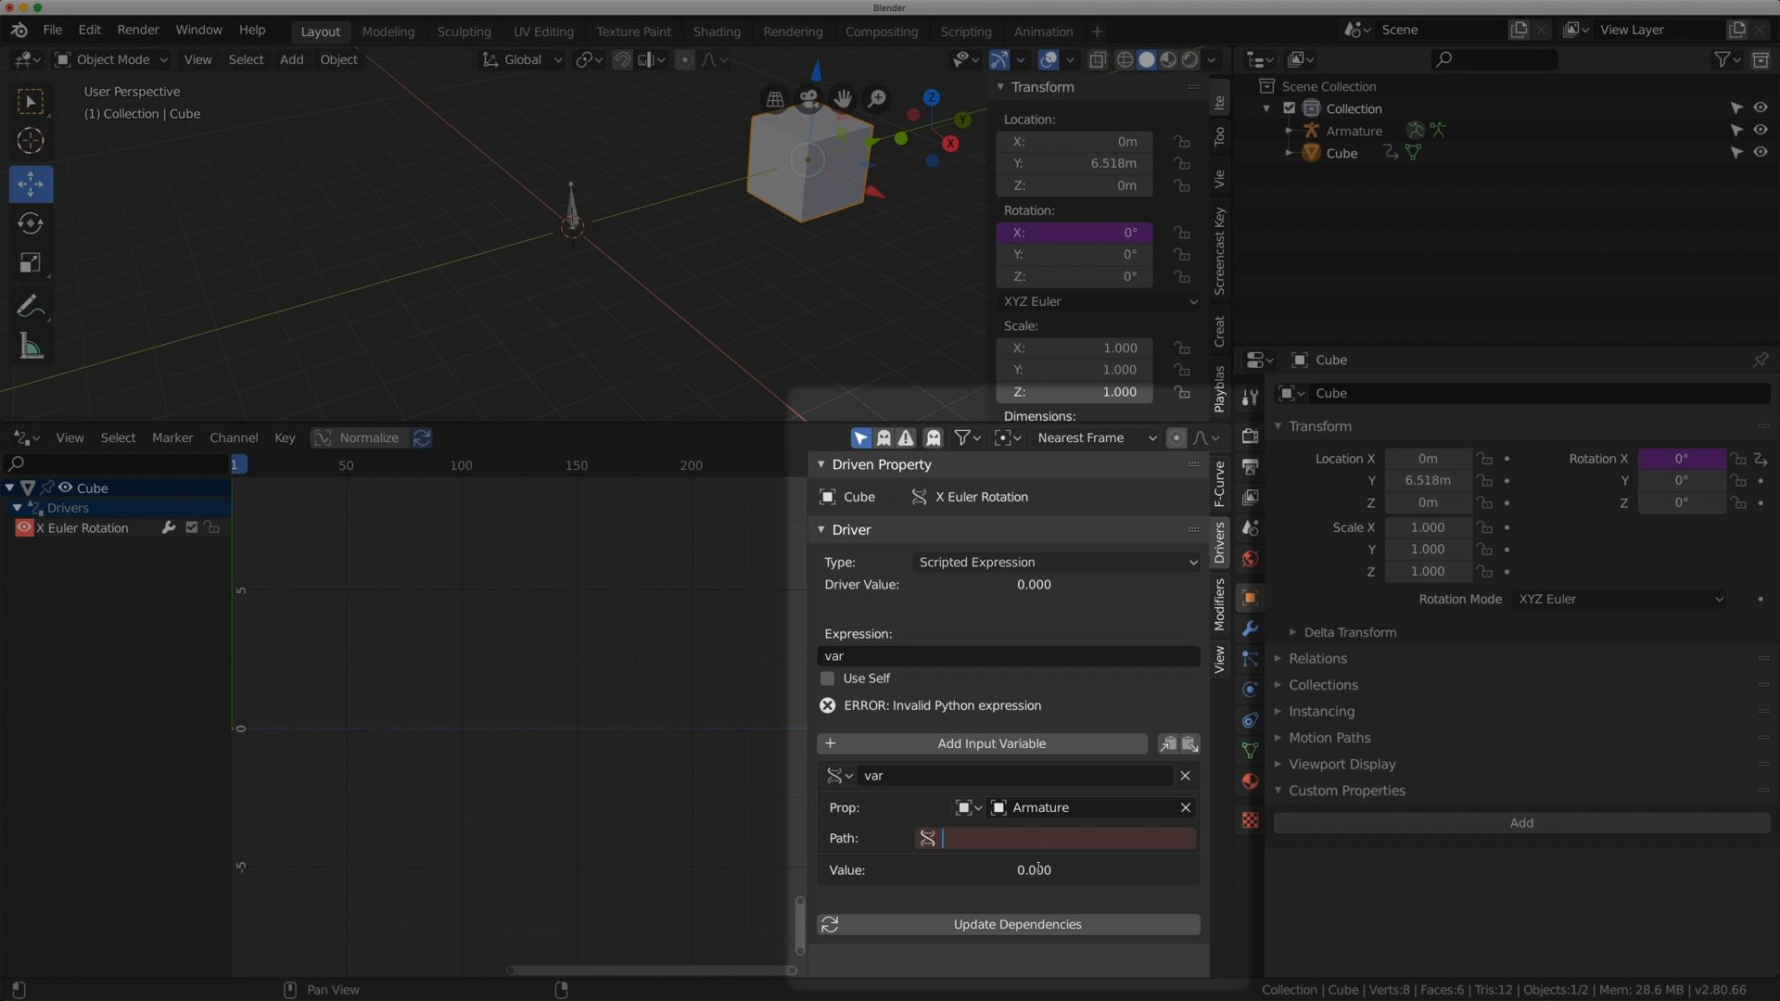
{"action": "type", "text": "bon"}
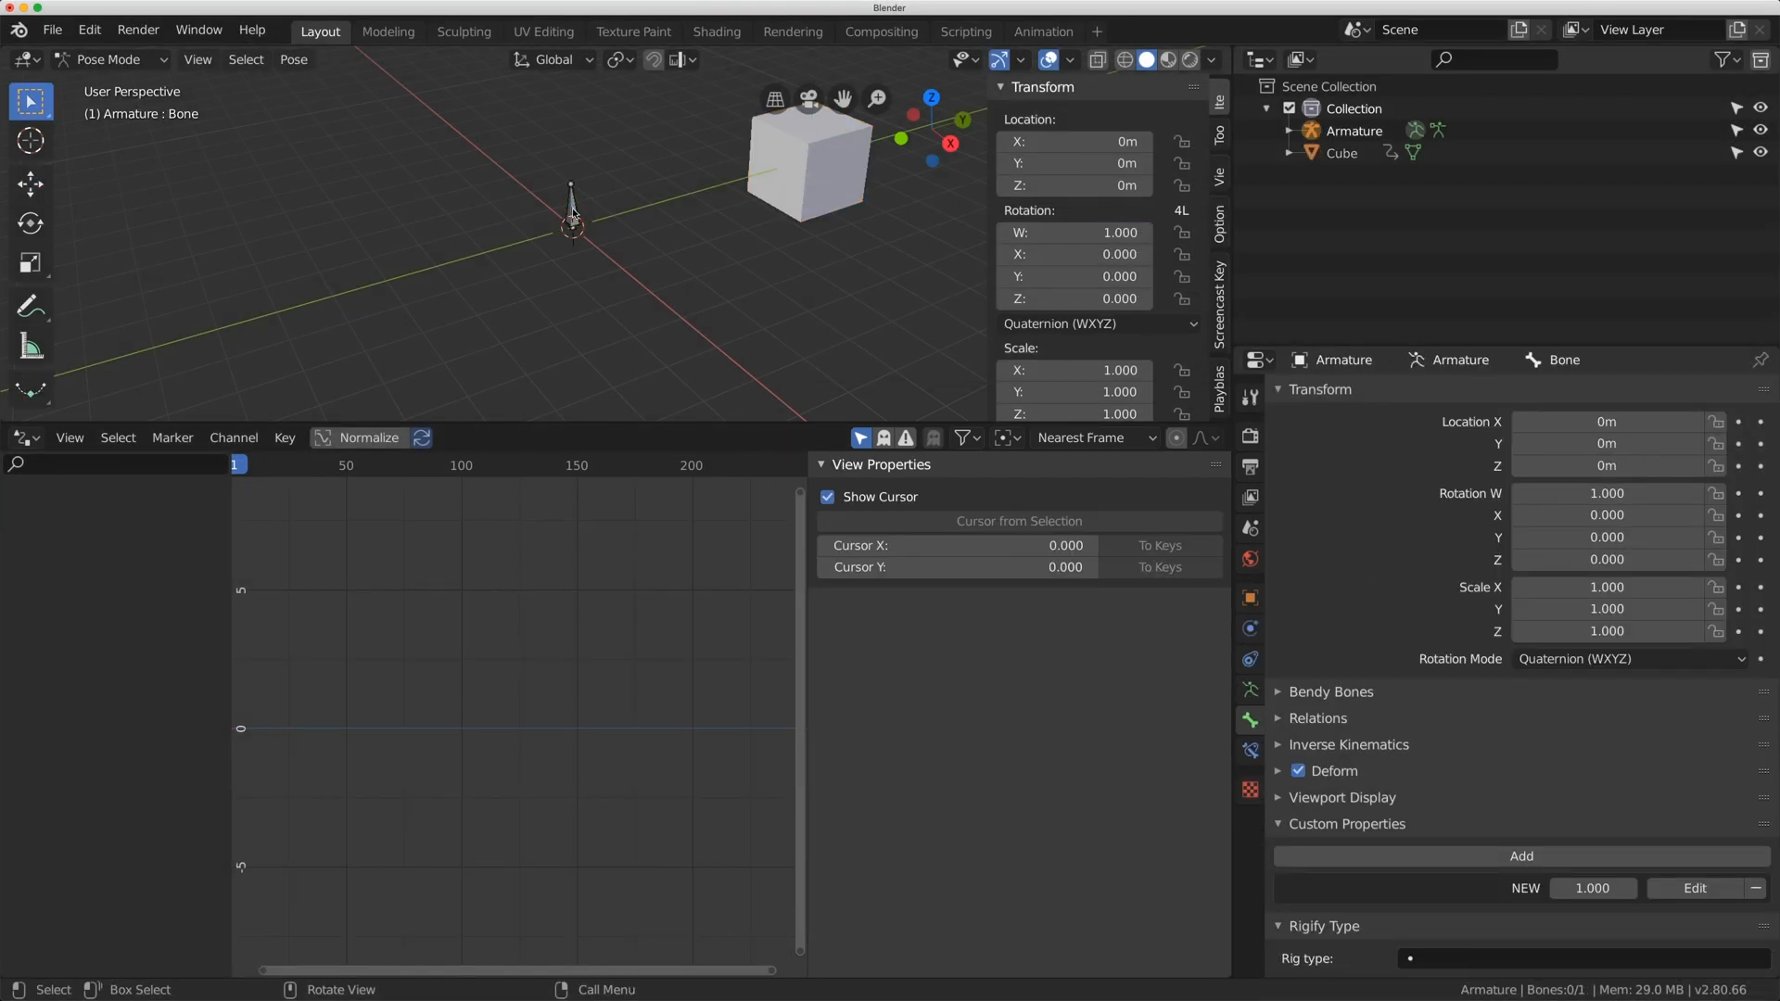
- Set the driver variable path to pose.bones["Bone"]["NEW"]
{"action": "left_click", "coordinate": [110, 59]}
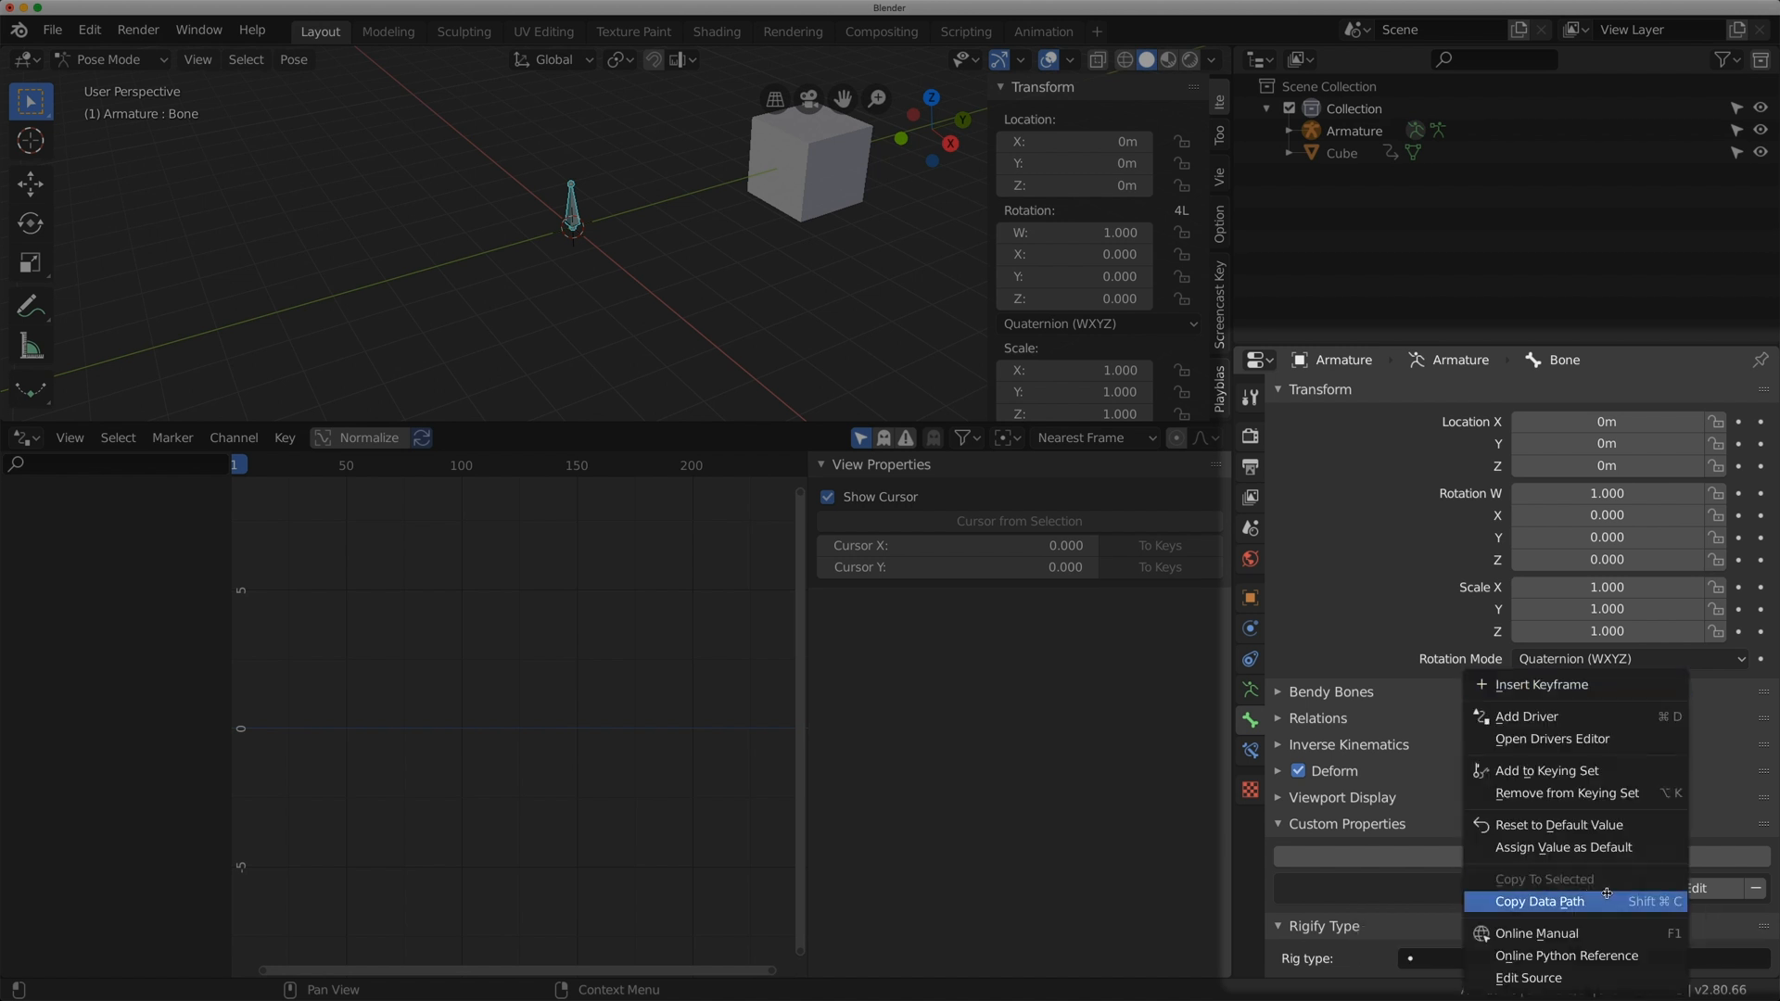
{"action": "mouse_move", "coordinate": [1539, 901]}
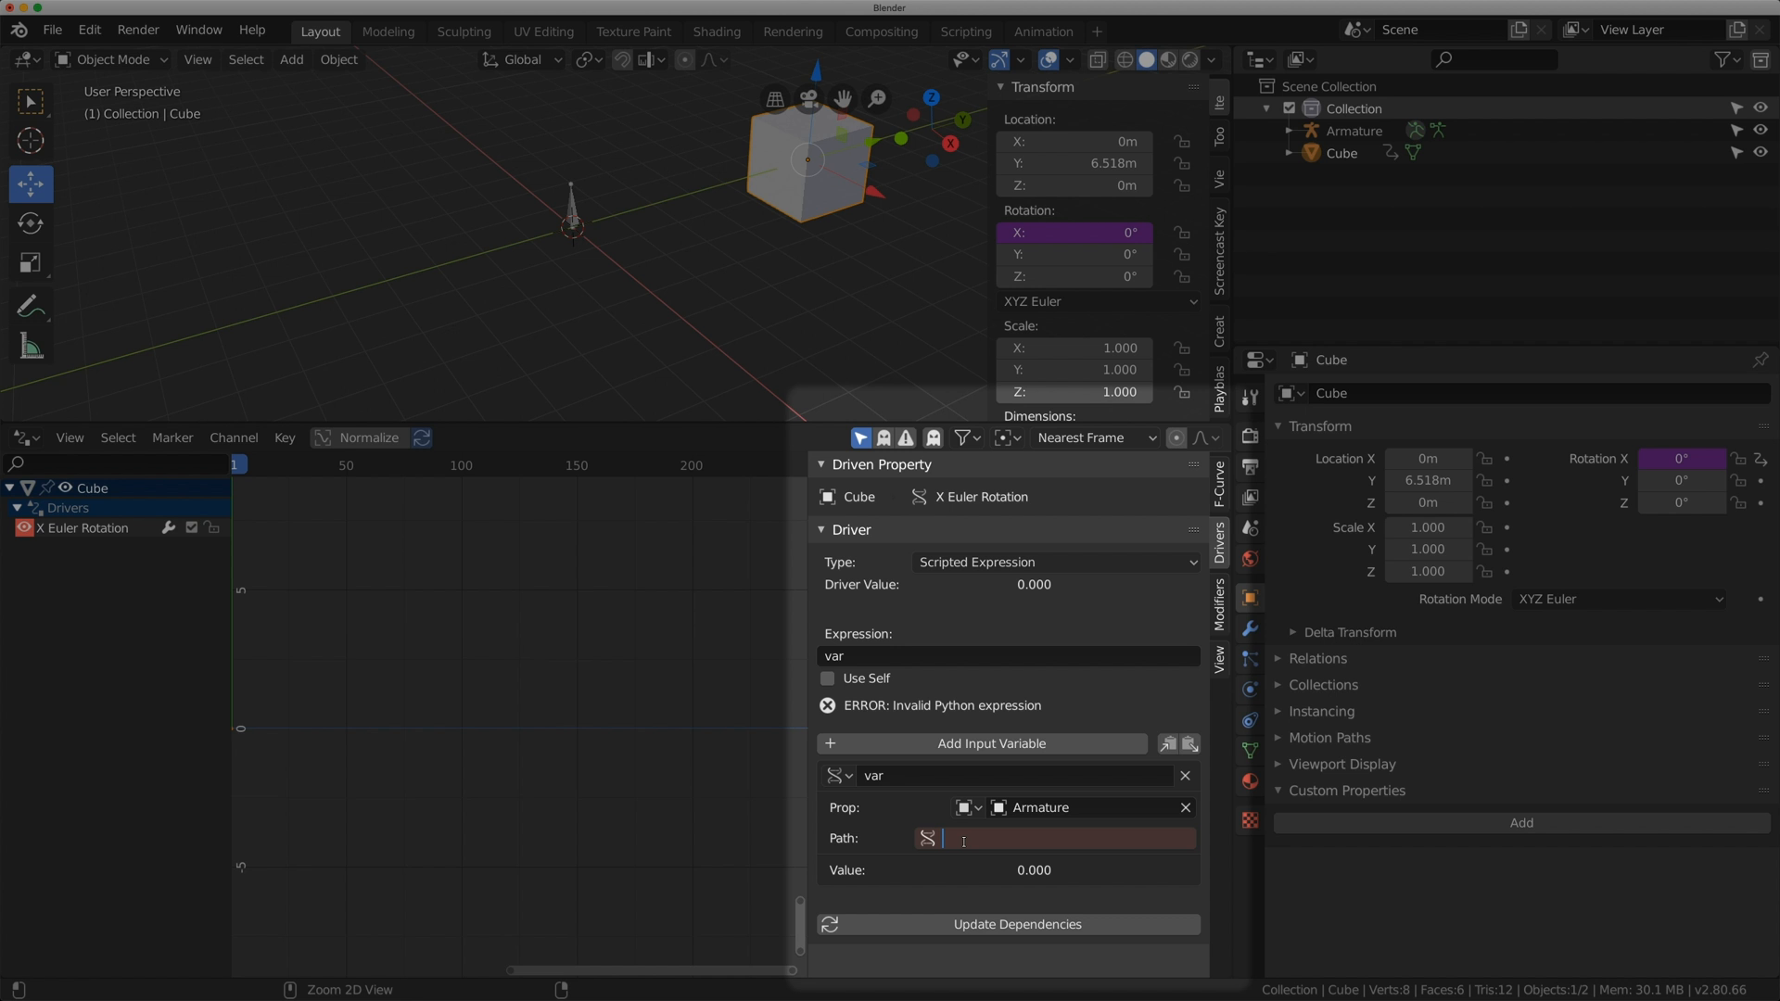
{"action": "type", "text": "pose.bones[\"Bone\"][\"NEW\"]"}
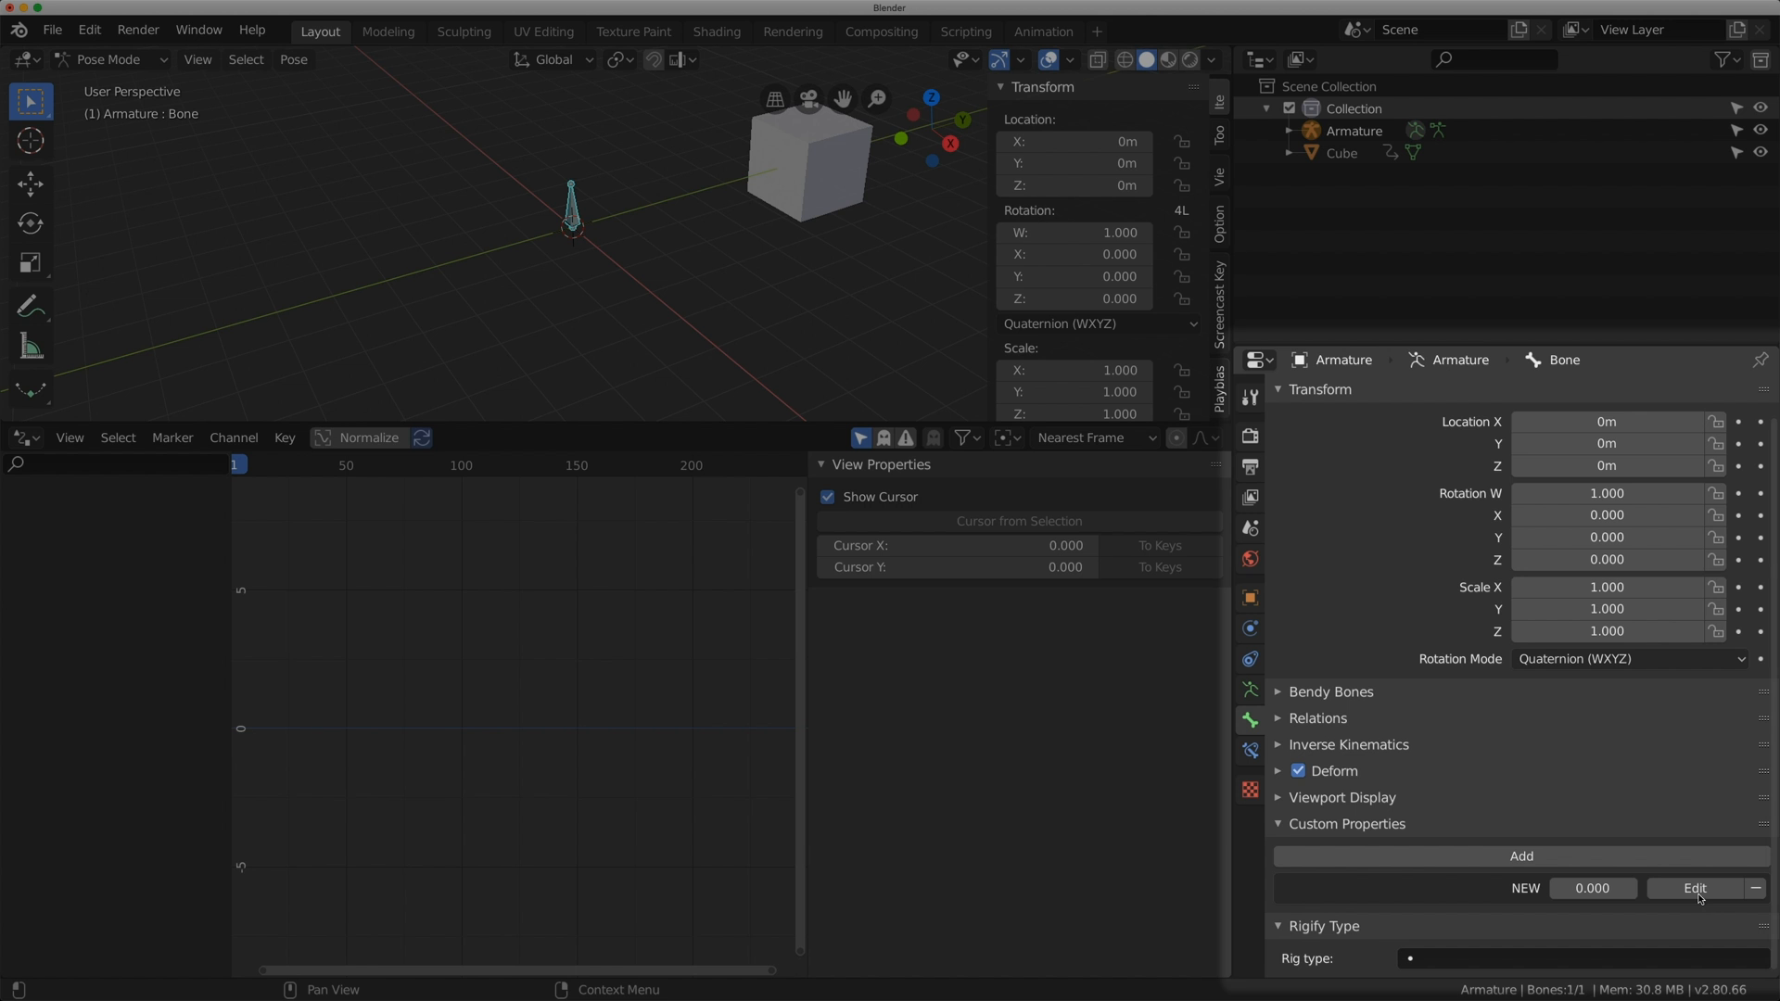
- Give the NEW property a Min 0 to Max 1000 range and set it to 1
{"action": "left_click", "coordinate": [1694, 888]}
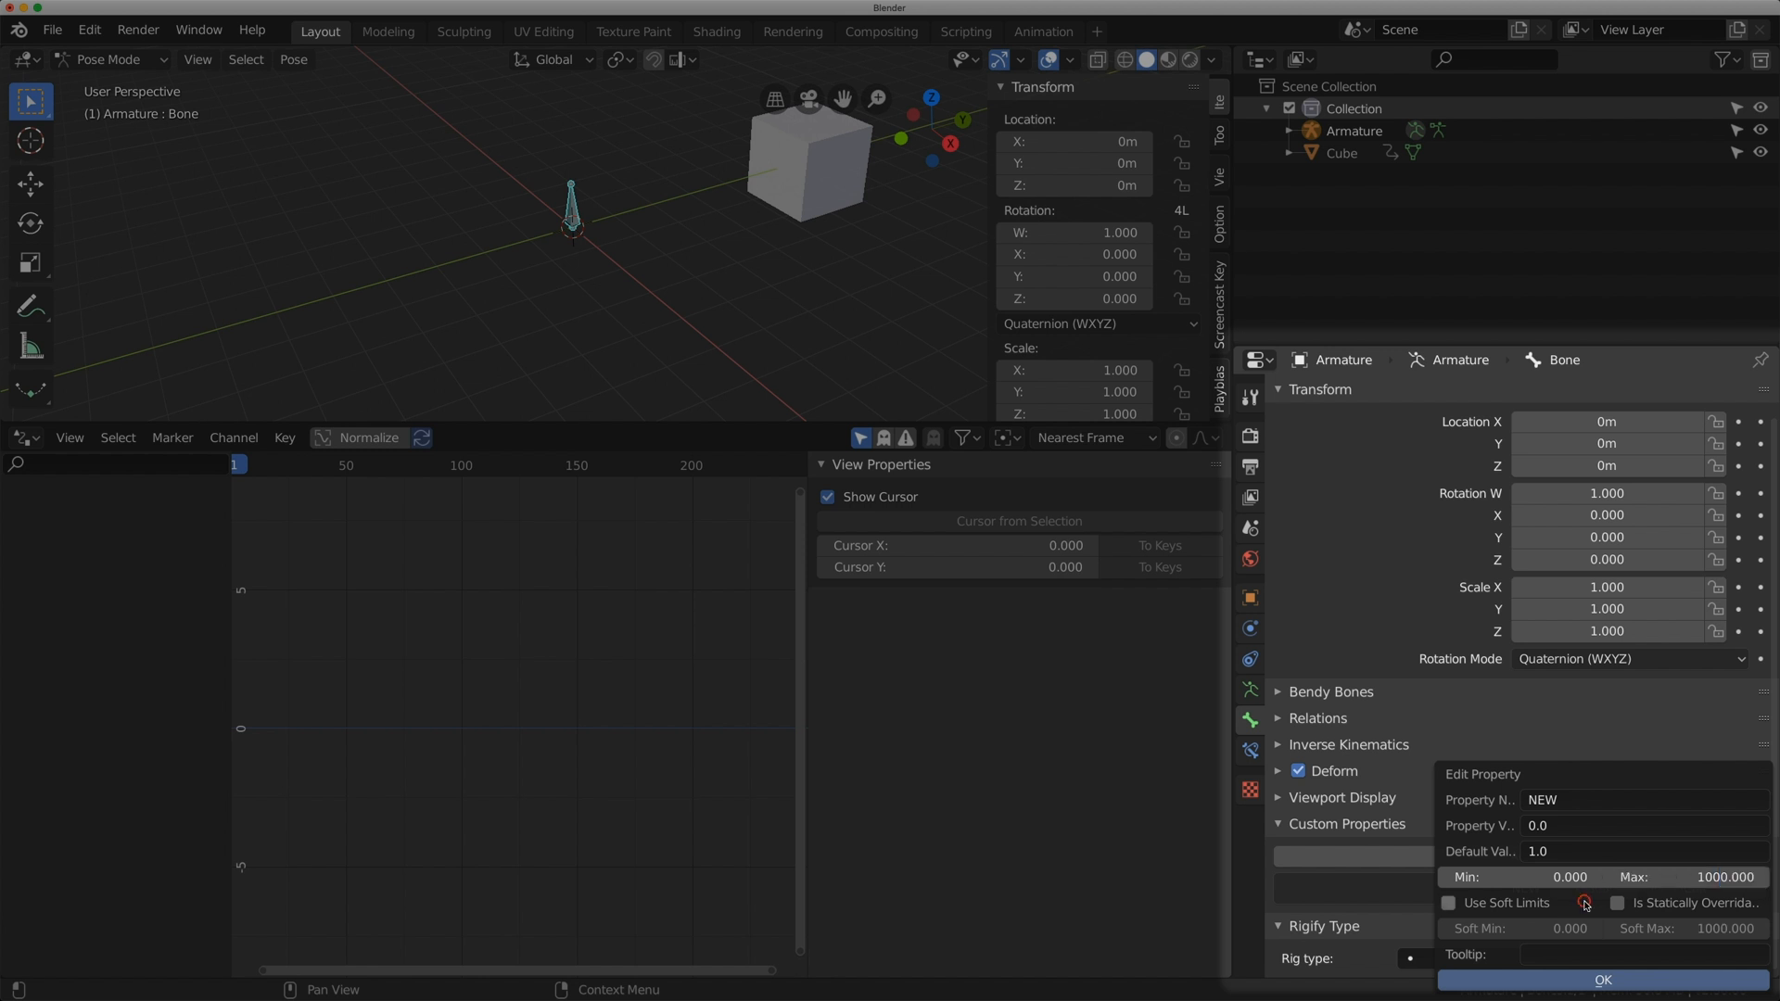
{"action": "left_click", "coordinate": [1448, 903]}
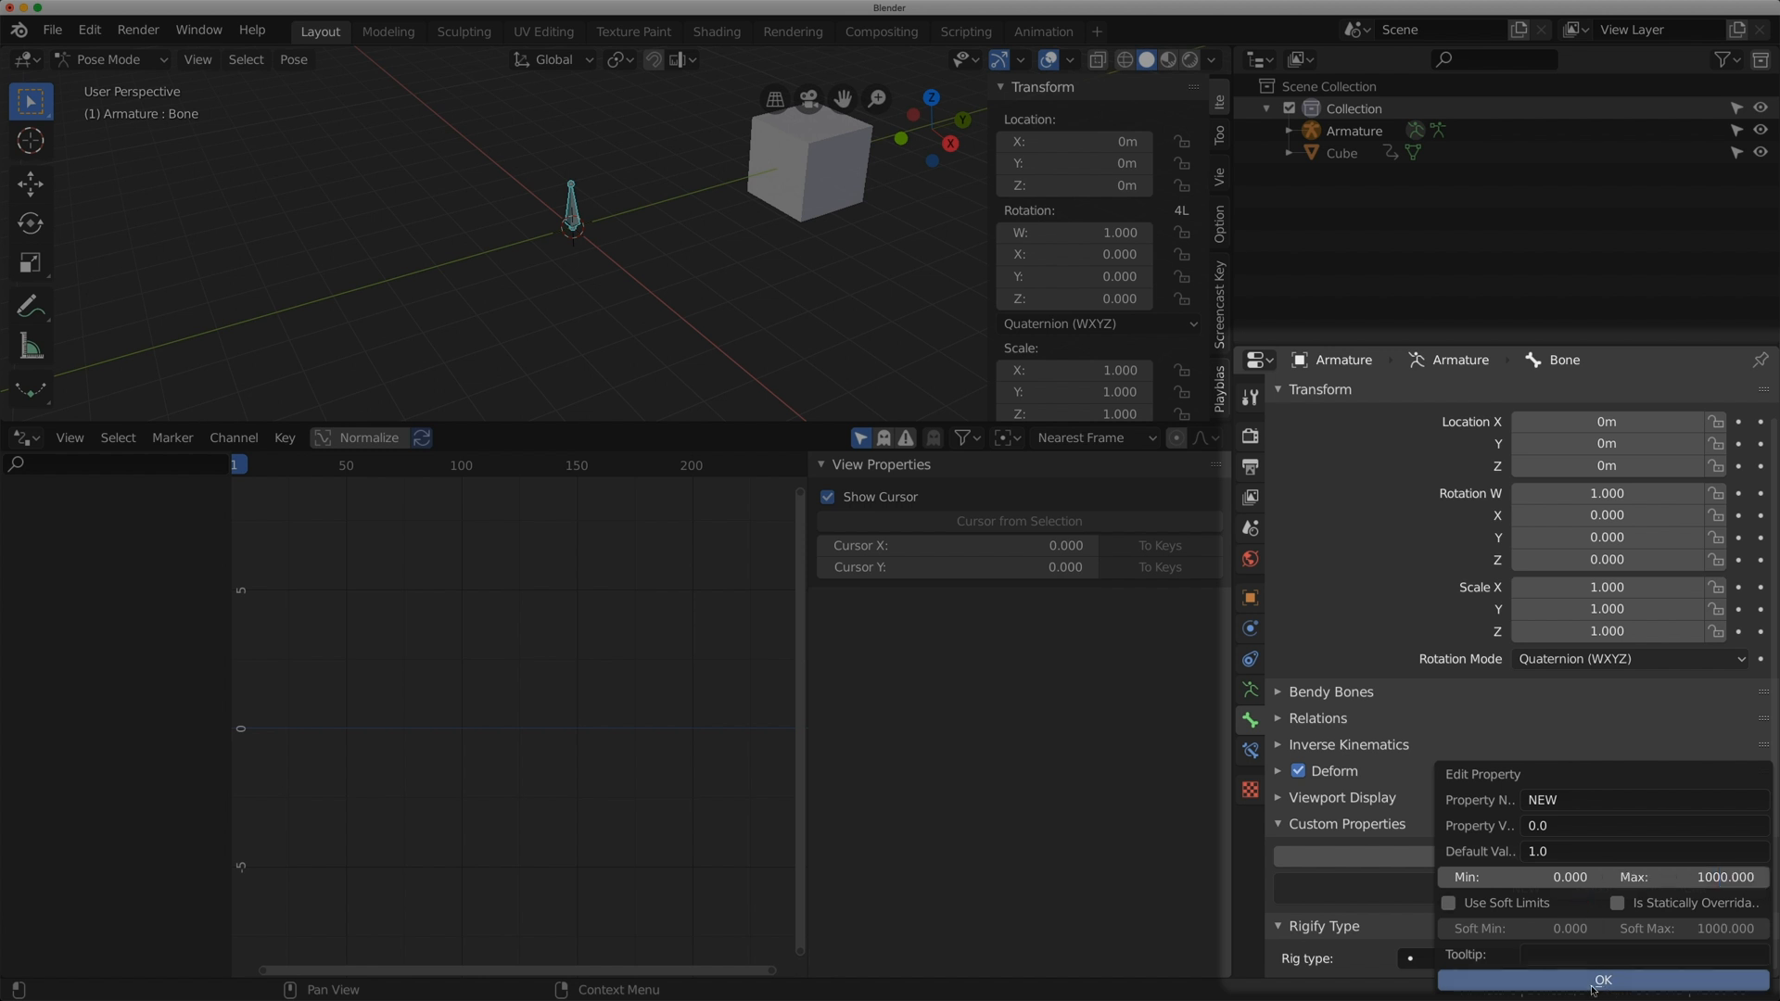
{"action": "left_click", "coordinate": [1601, 979]}
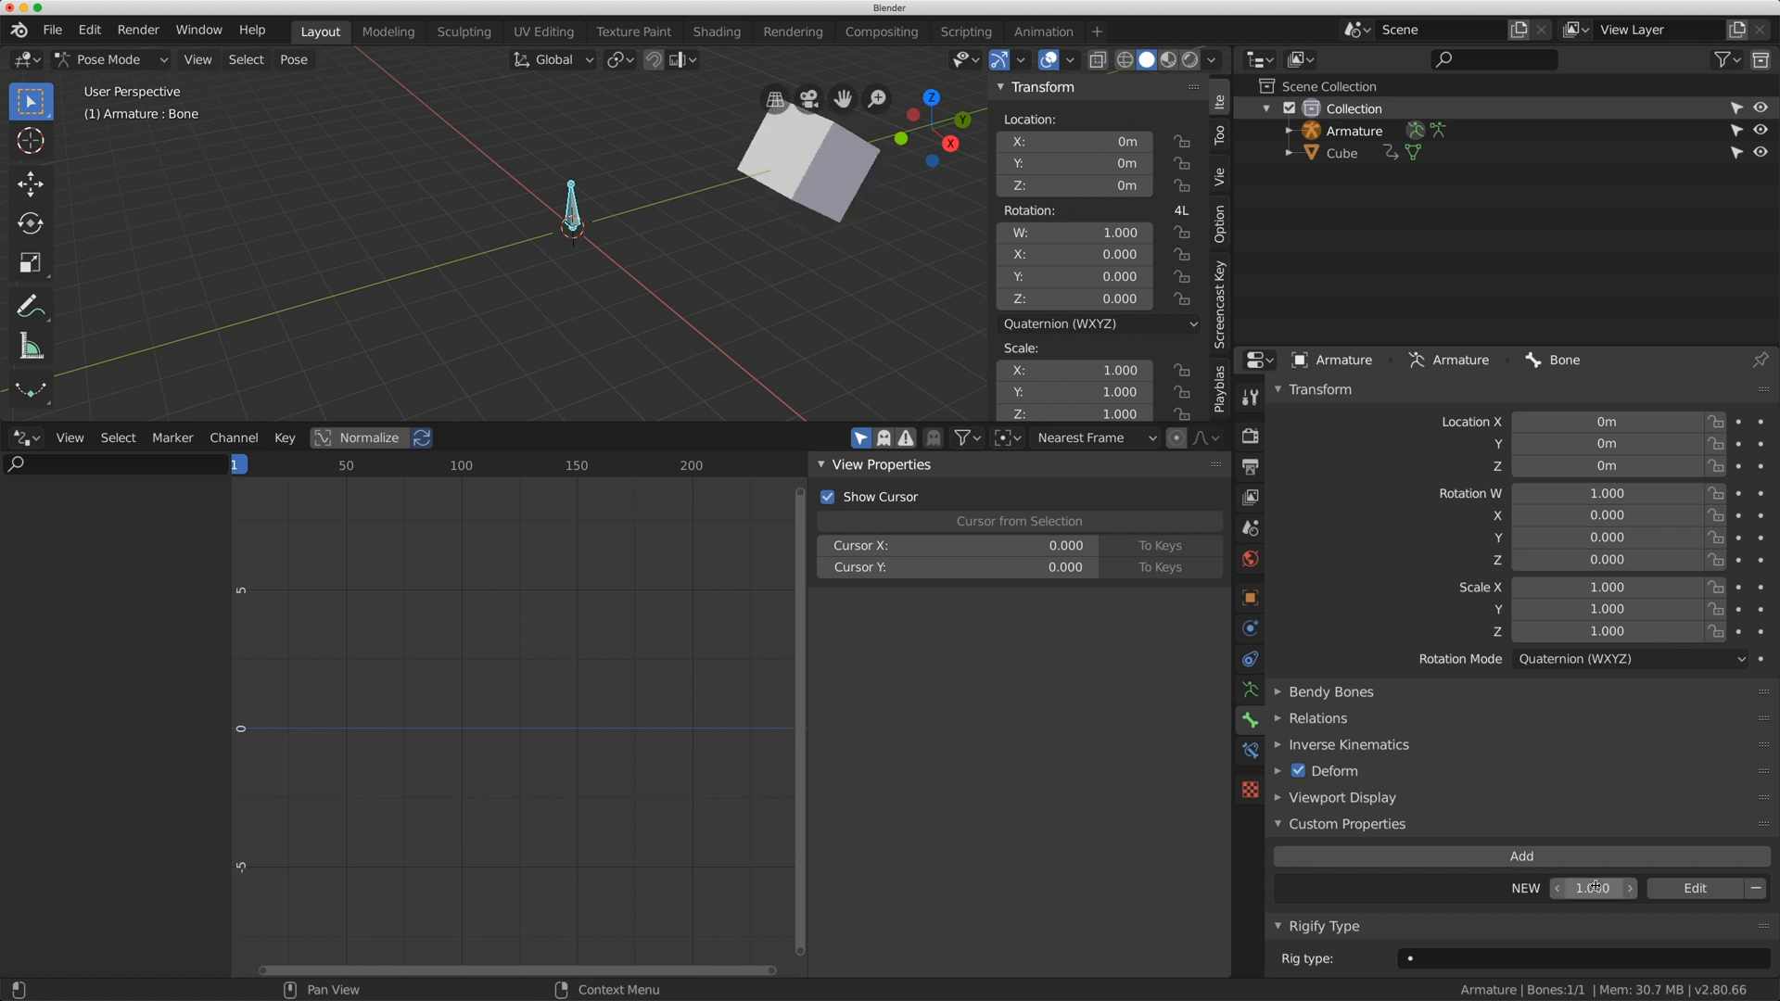
{"action": "mouse_move", "coordinate": [1515, 821]}
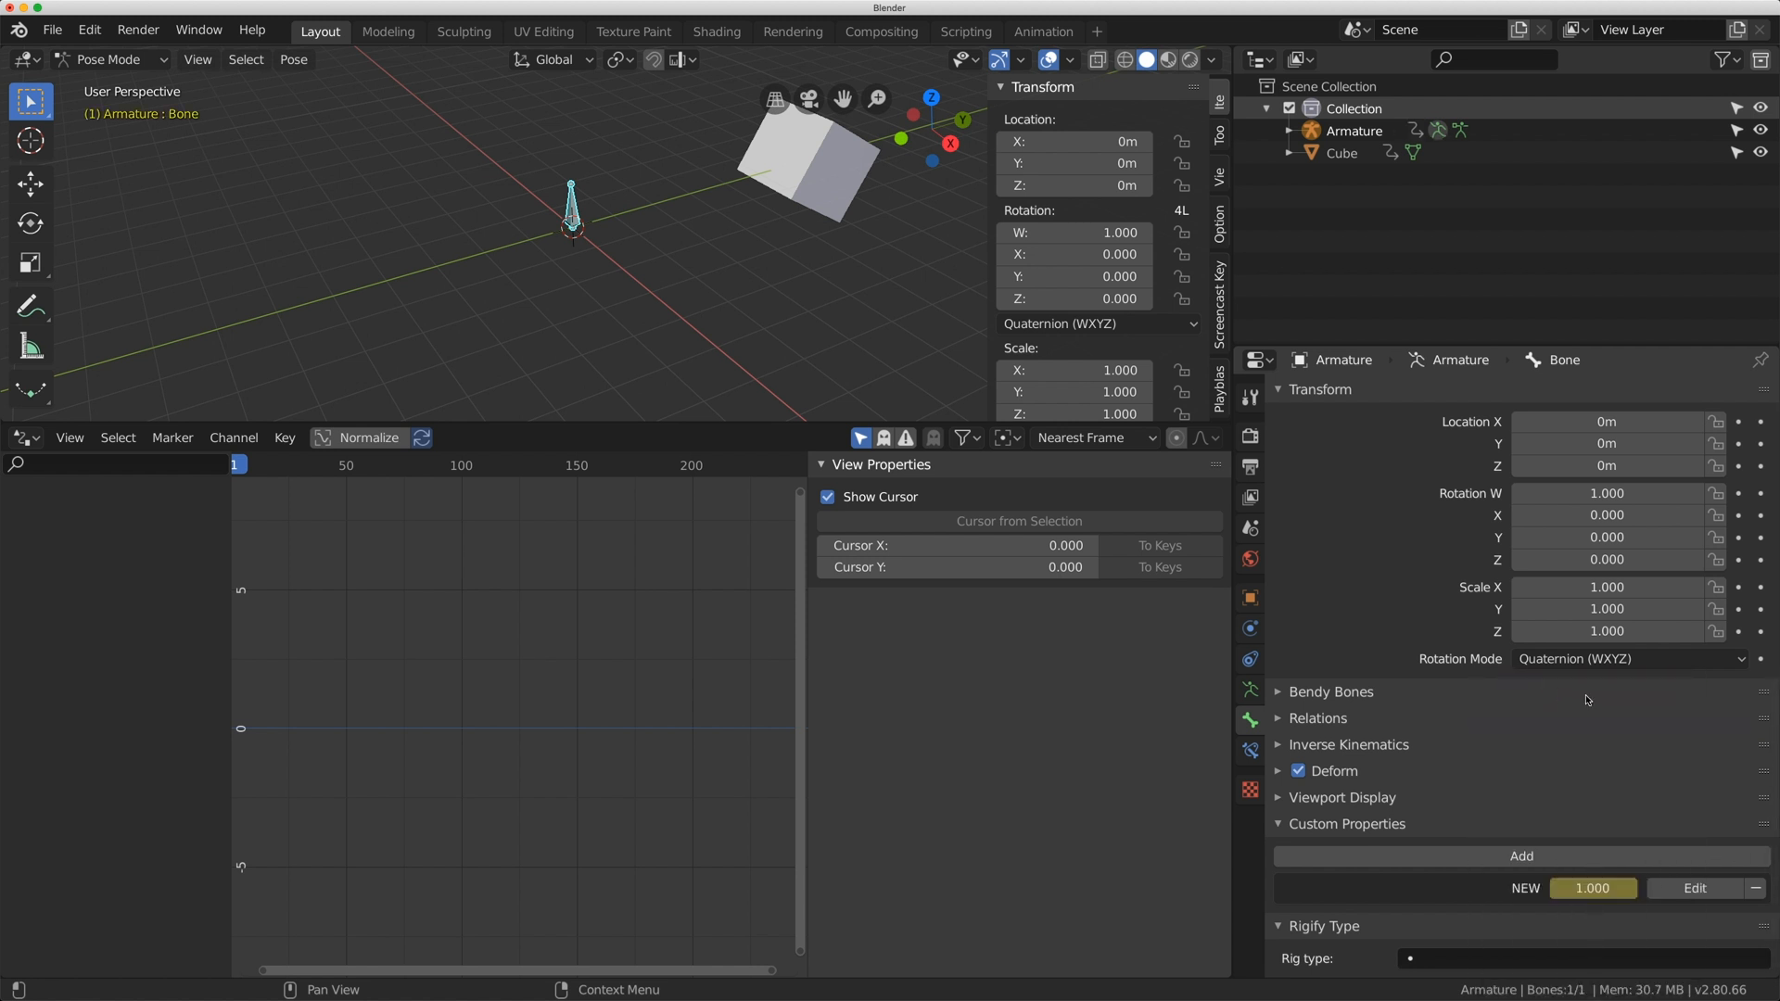
- Switch the lower area to the Timeline, go to frame 100 and keyframe NEW at 1000
{"action": "left_click", "coordinate": [22, 438]}
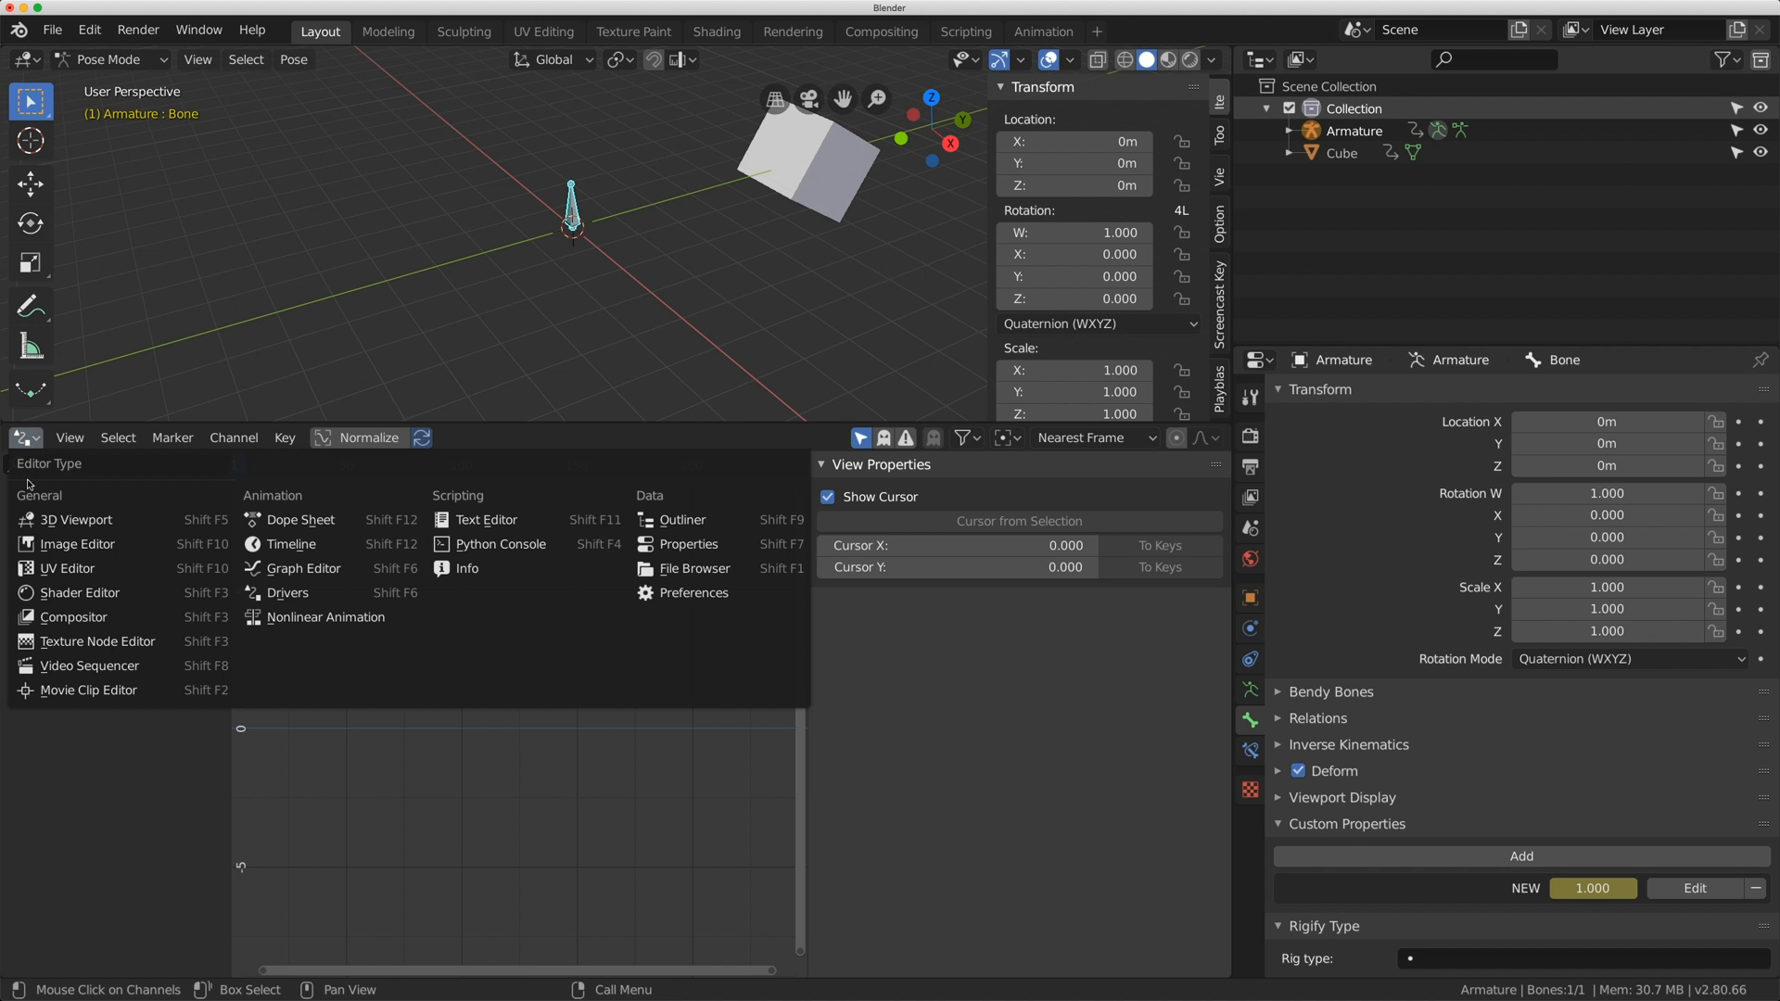
{"action": "mouse_move", "coordinate": [291, 543]}
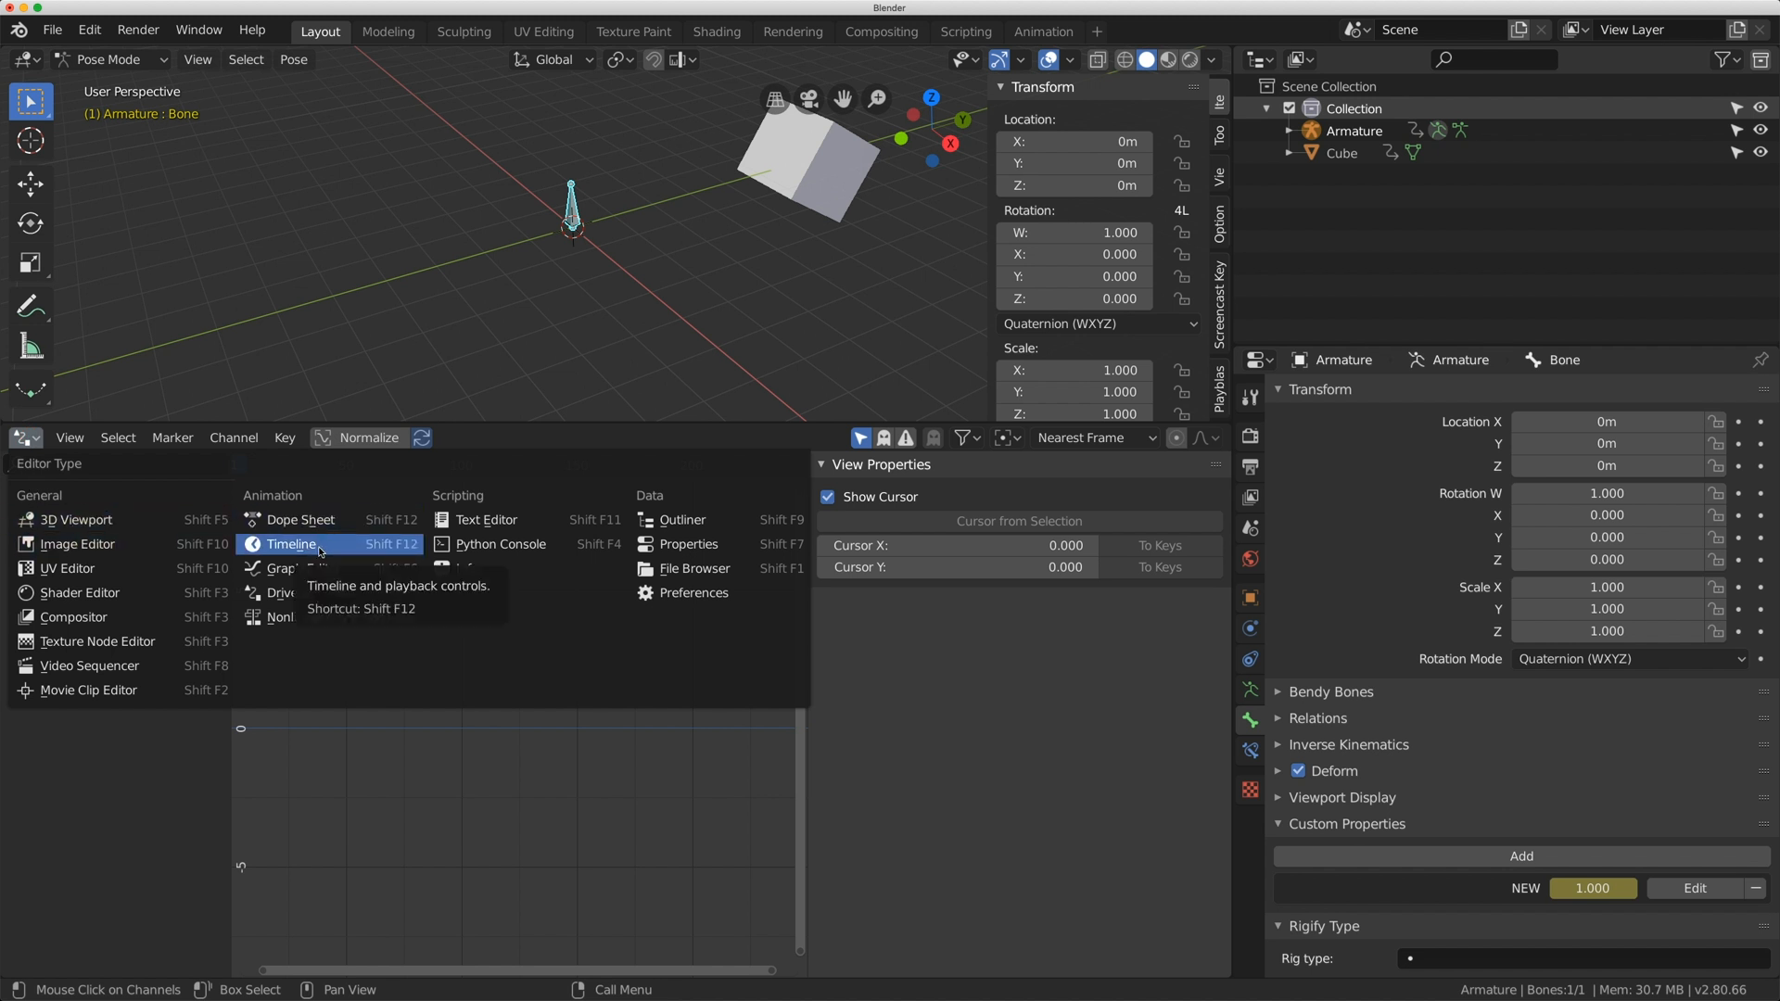
{"action": "left_click", "coordinate": [291, 543]}
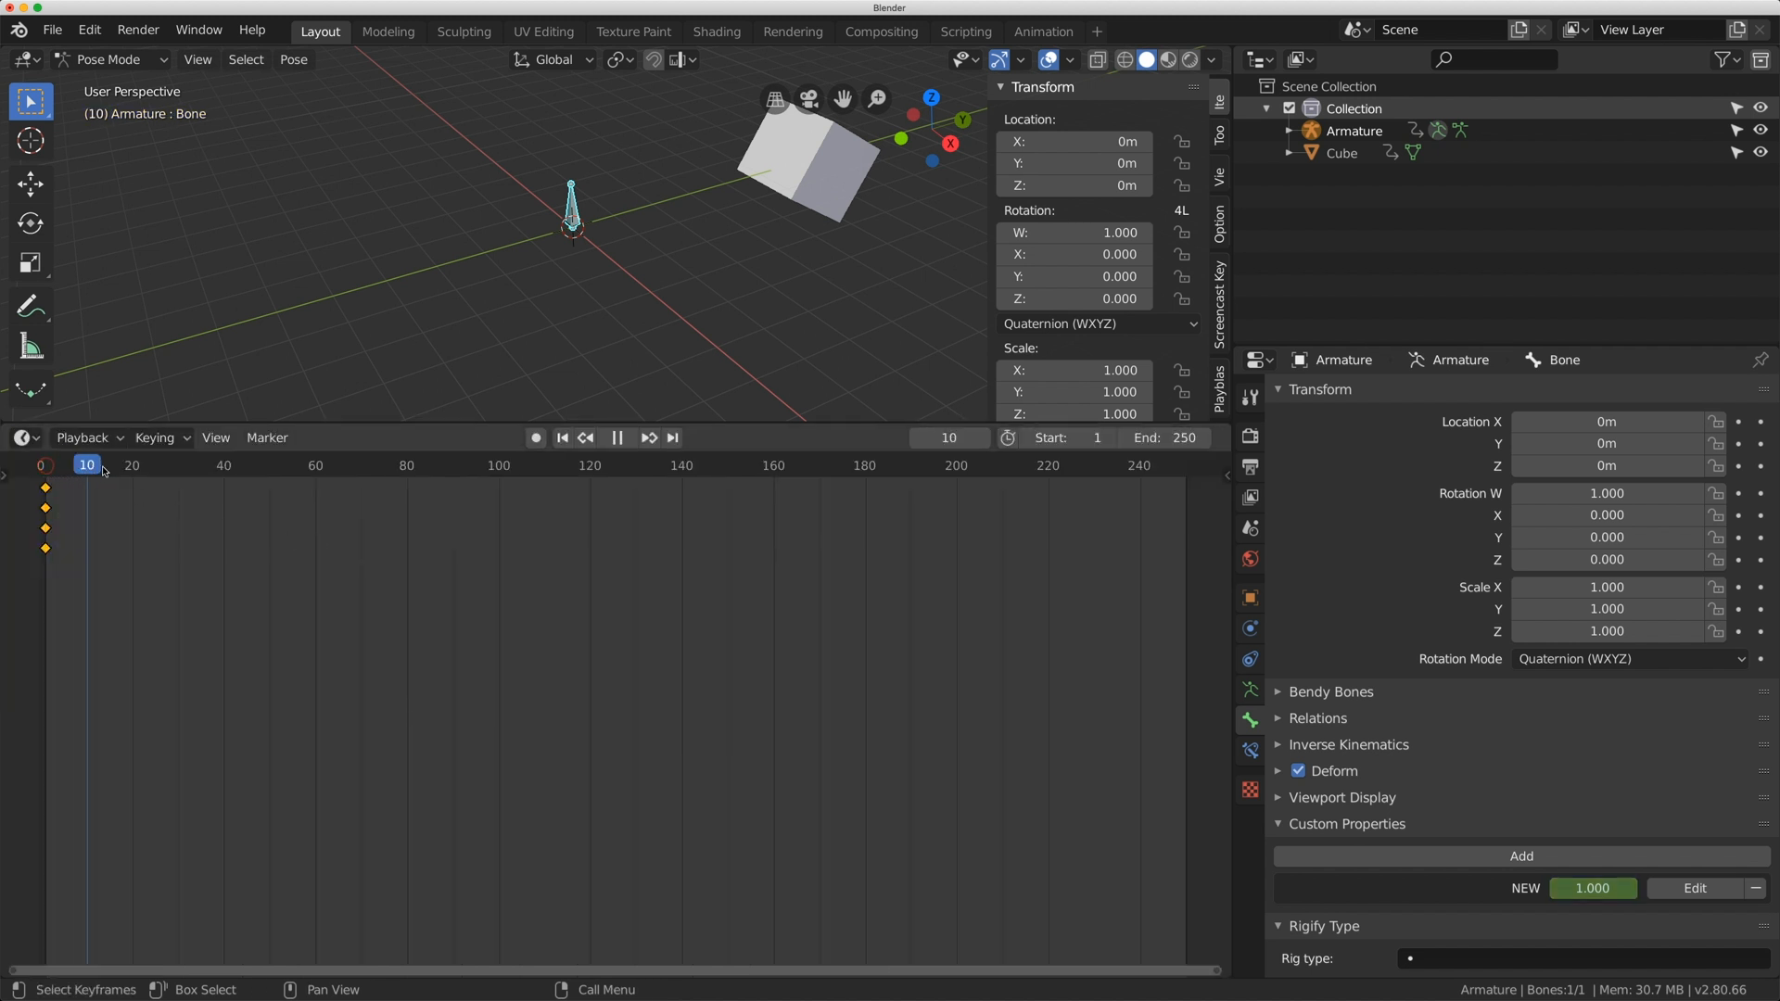
{"action": "left_click", "coordinate": [496, 463]}
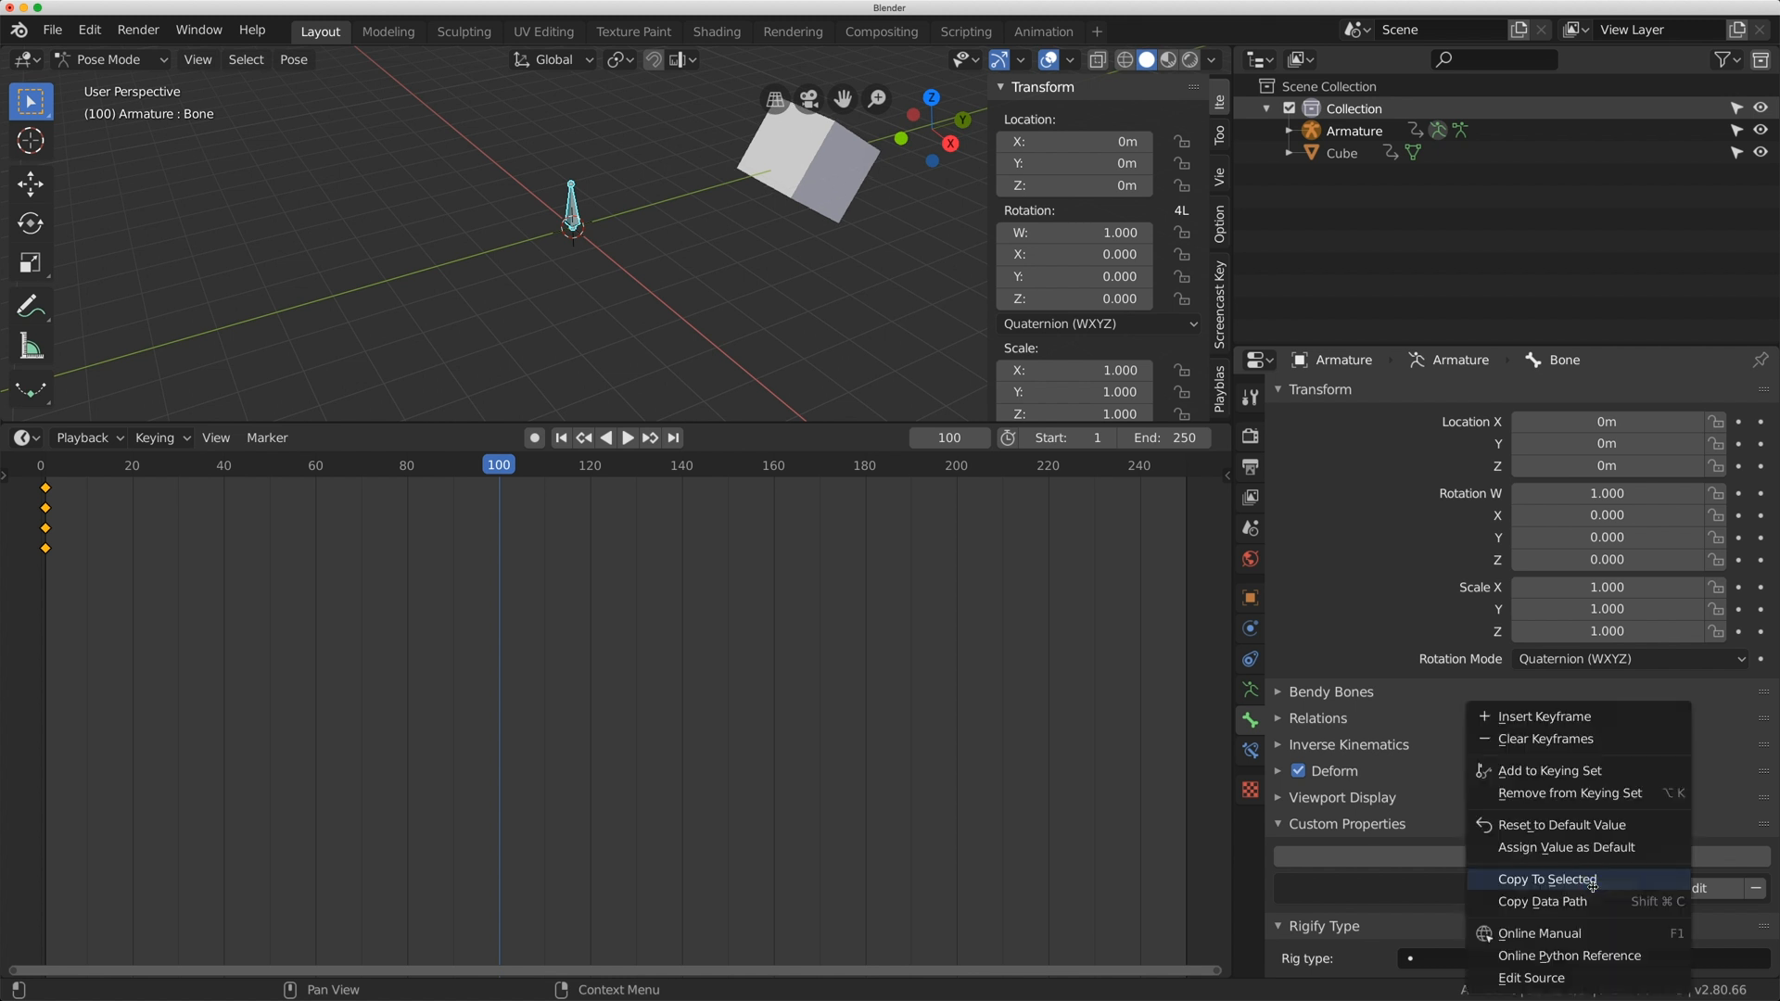
{"action": "mouse_move", "coordinate": [1544, 715]}
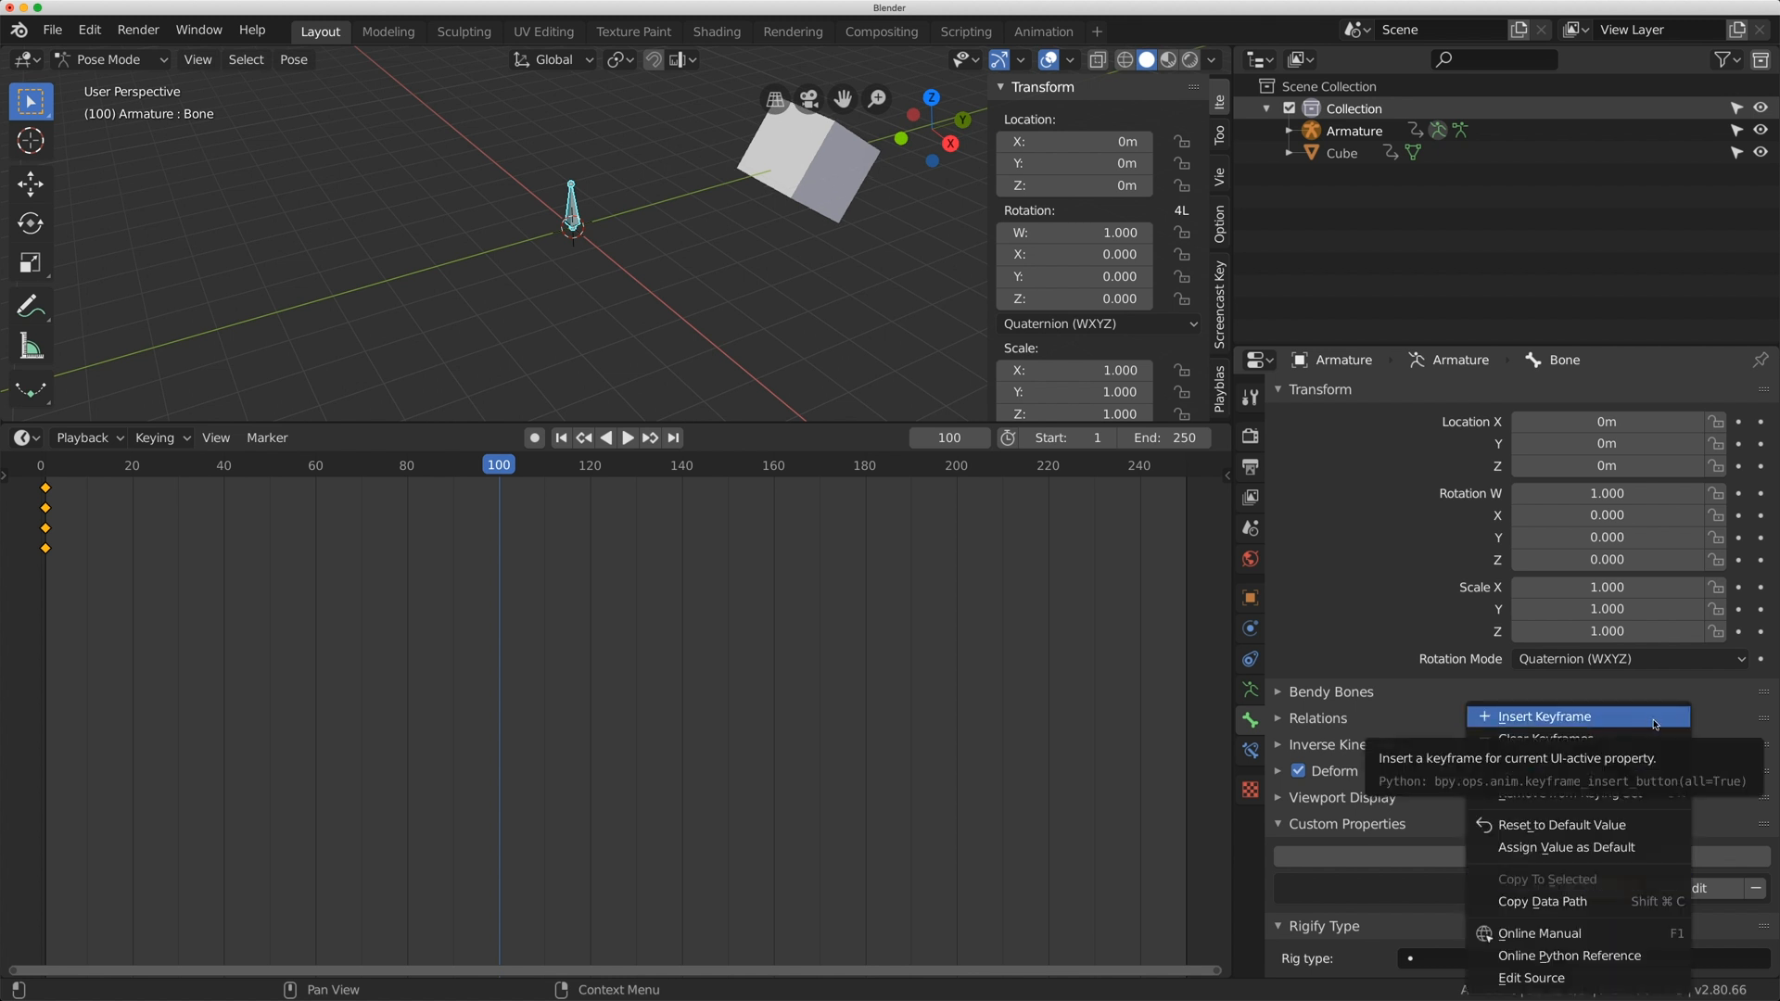
{"action": "left_click", "coordinate": [1545, 716]}
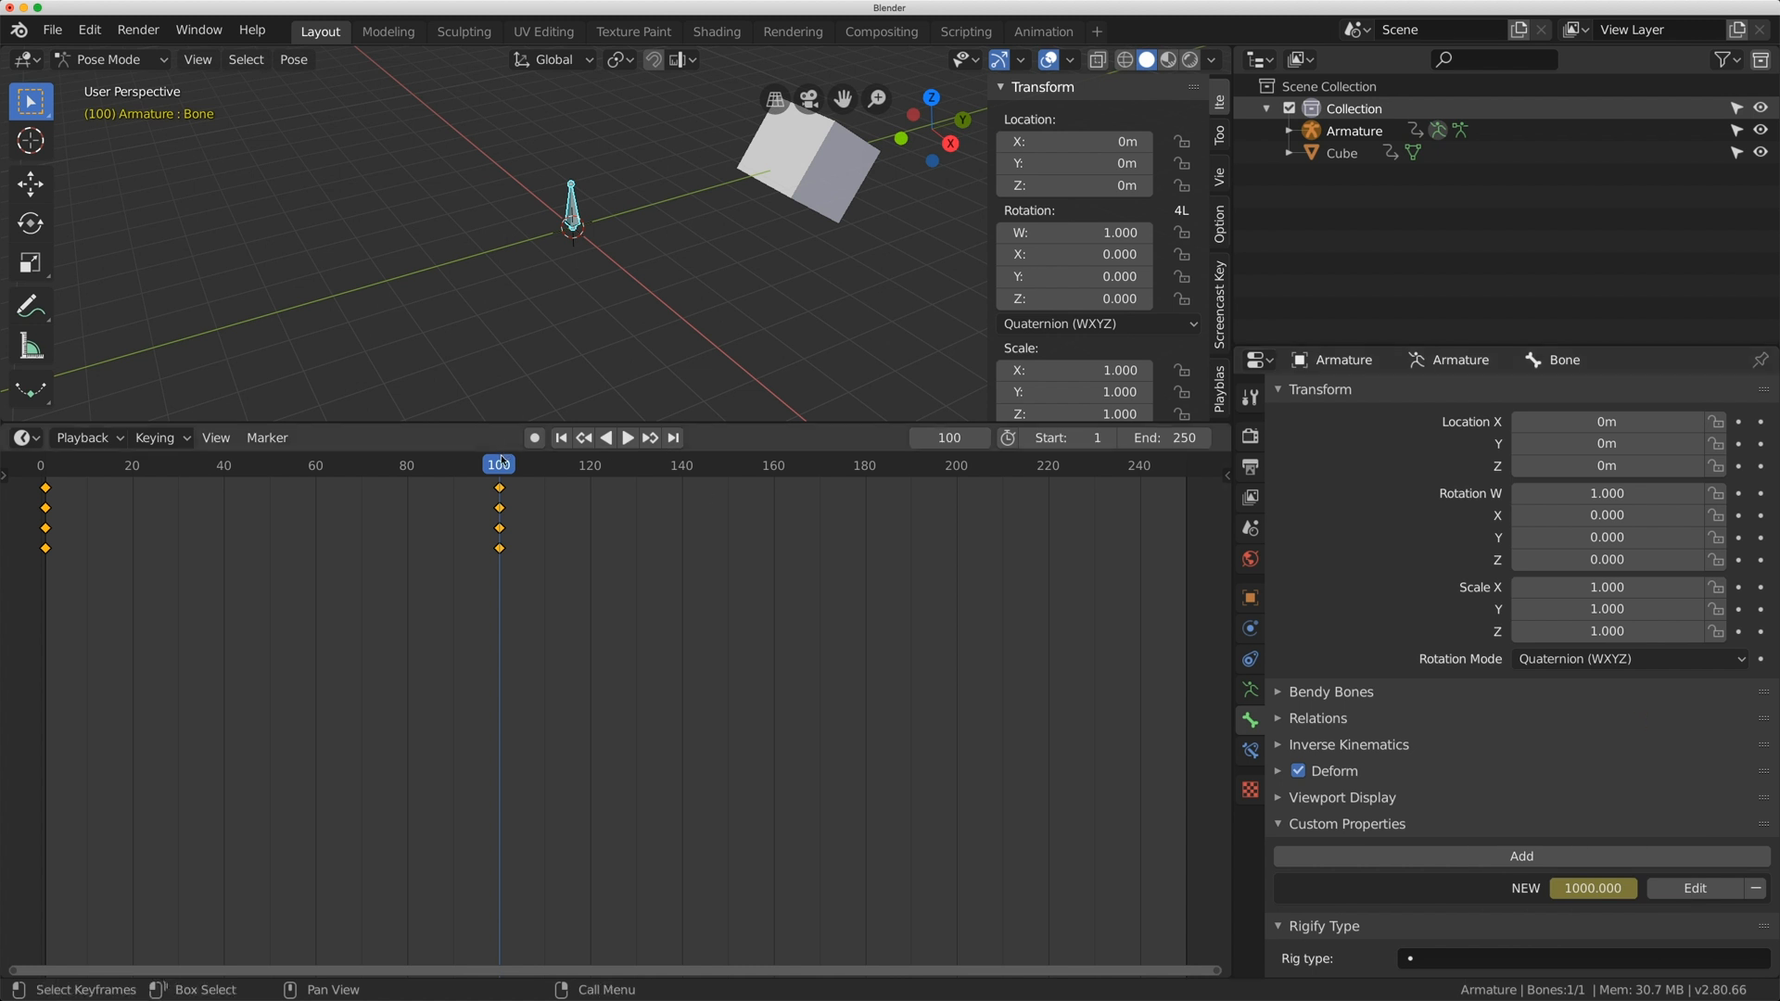